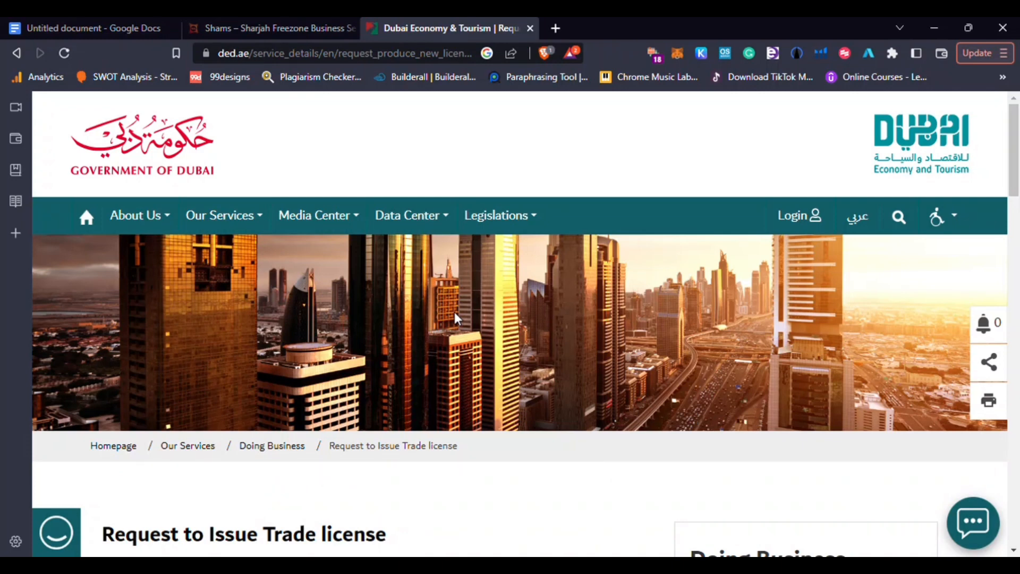
mouse_move(453, 314)
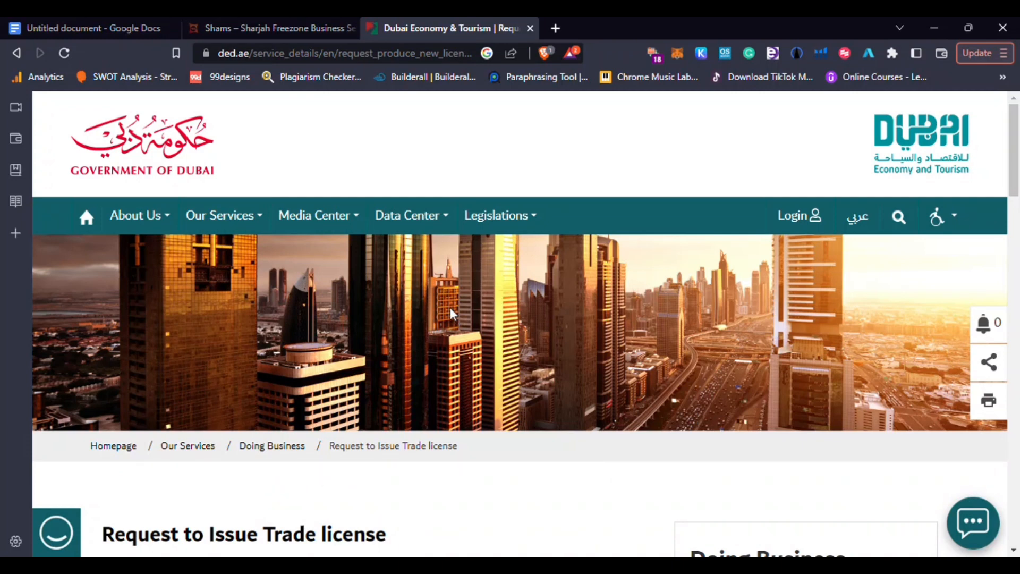
mouse_move(356, 275)
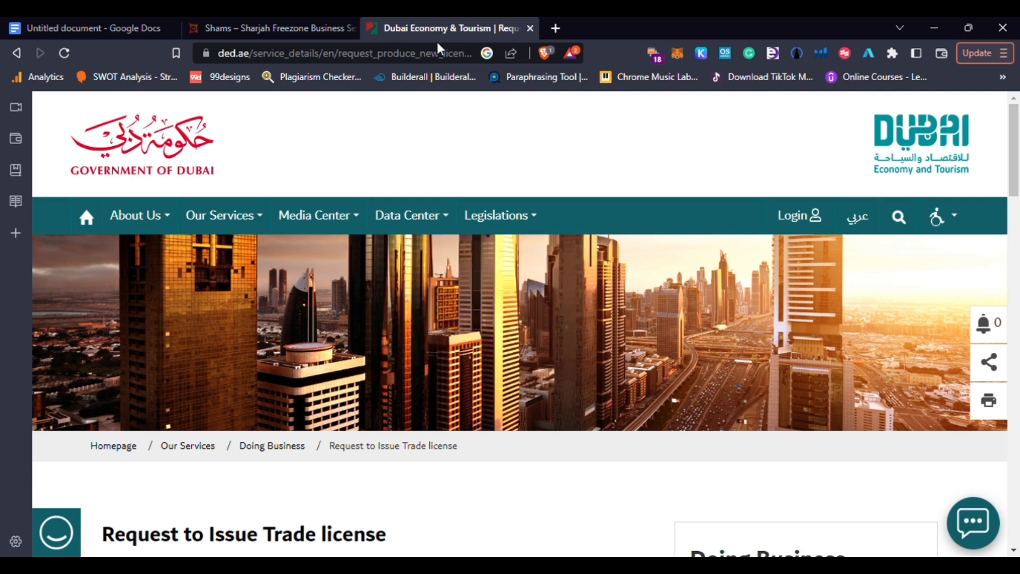
Expand the Service Description section of the Request to Issue Trade license page.
scroll("down", 3)
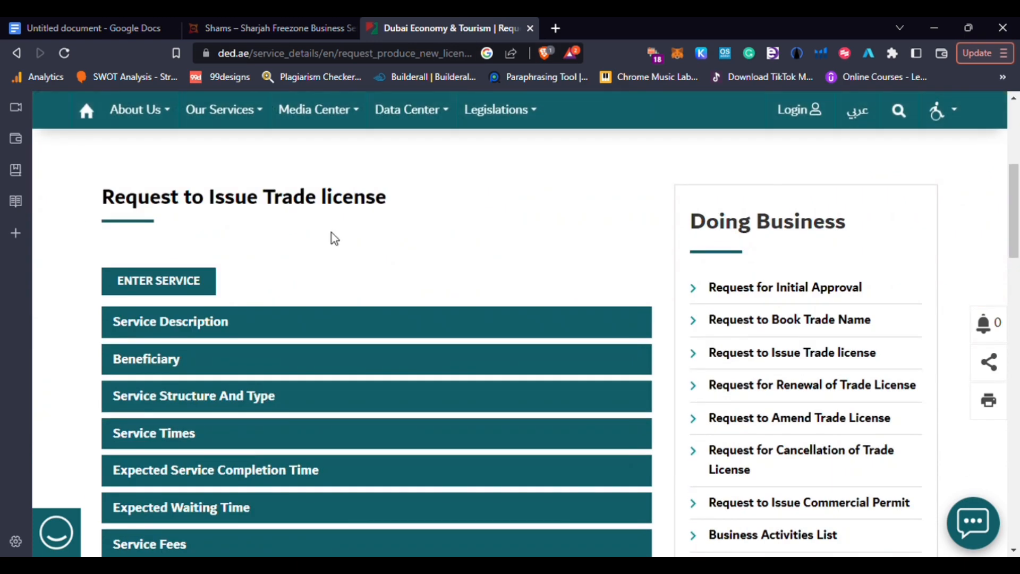
scroll("down", 3)
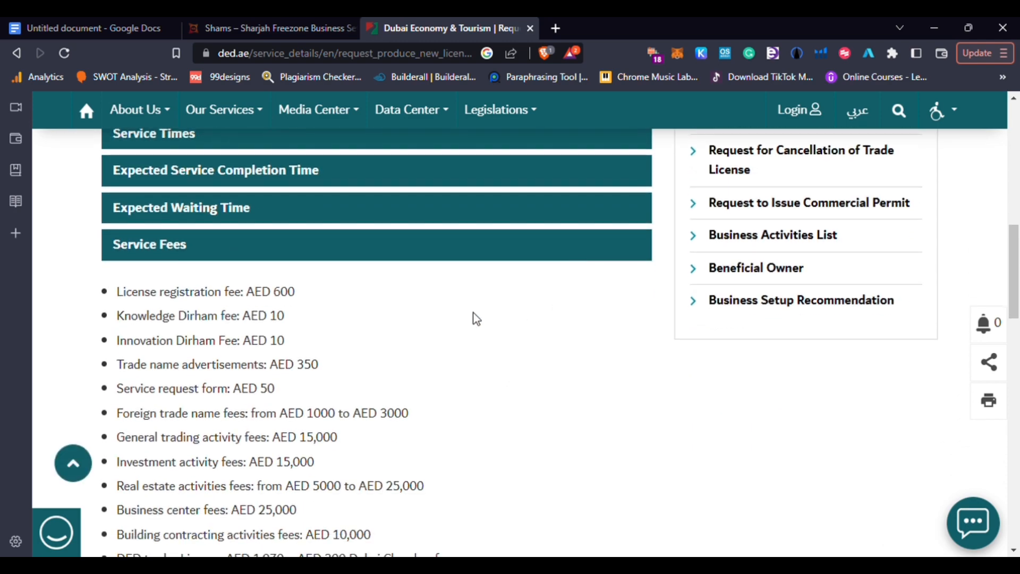
scroll("up", 3)
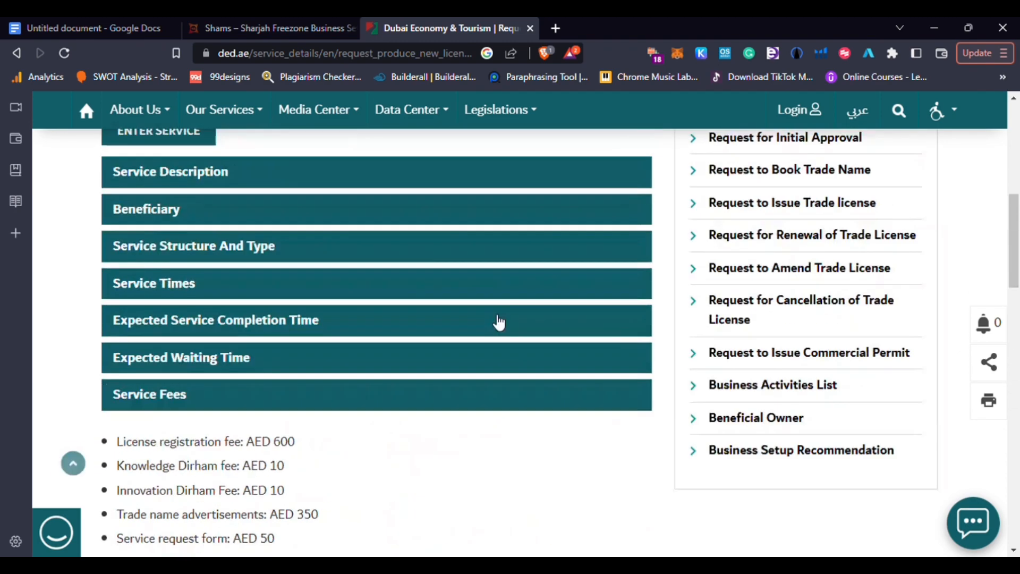
left_click(170, 171)
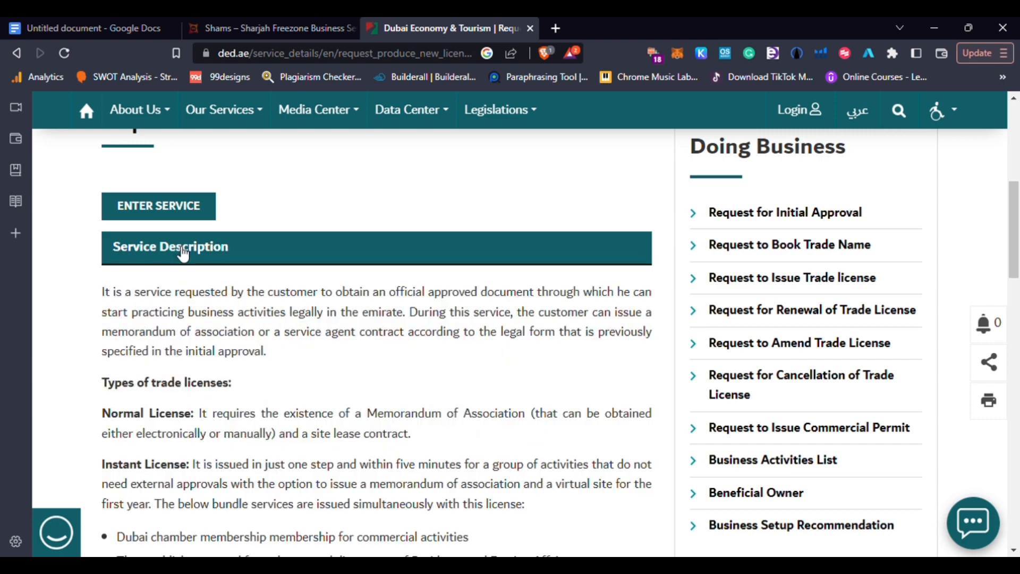
Read the license types and fees and select the words 'trade name' in the description.
scroll("down", 3)
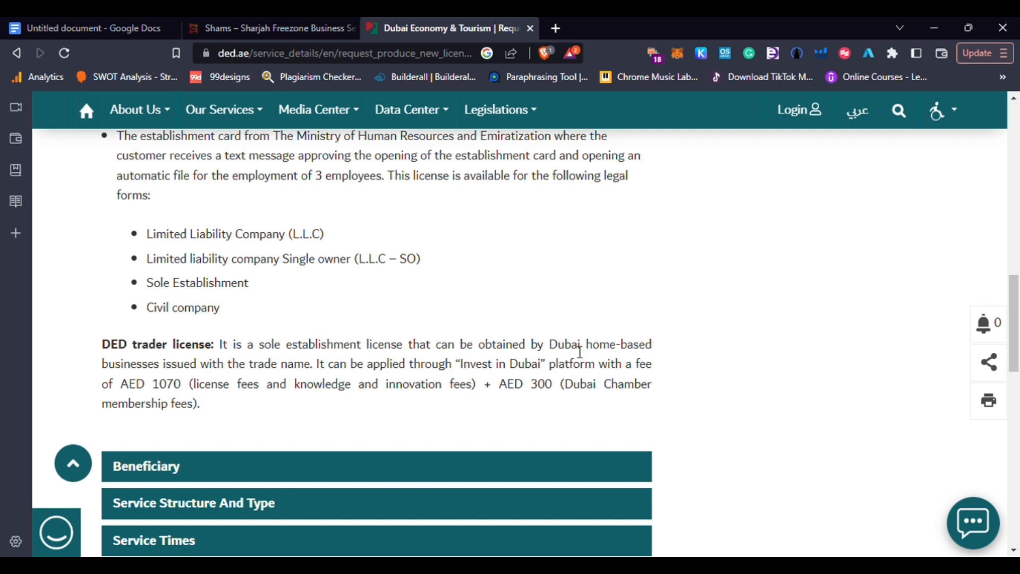
mouse_move(650, 357)
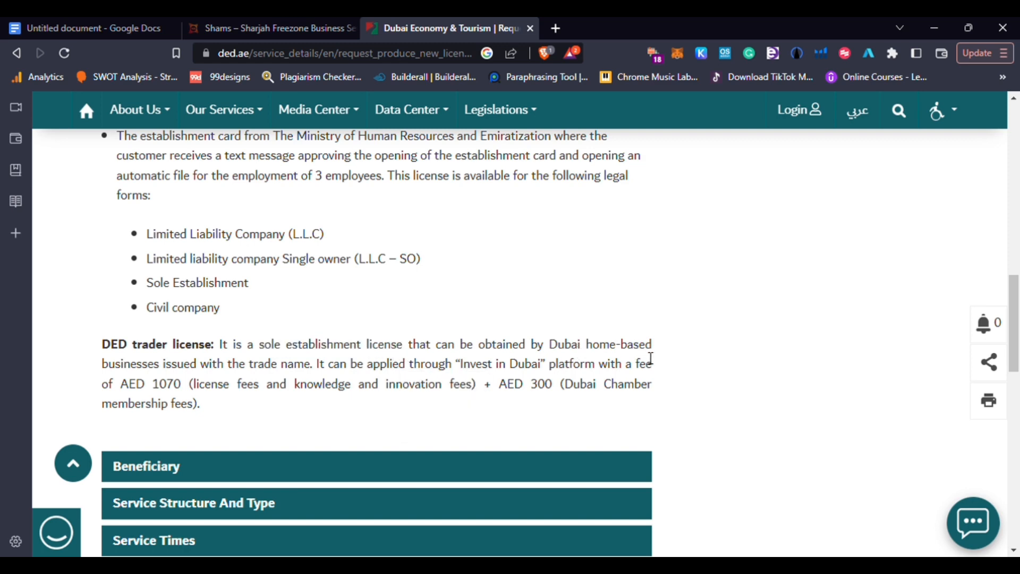
double_click(281, 363)
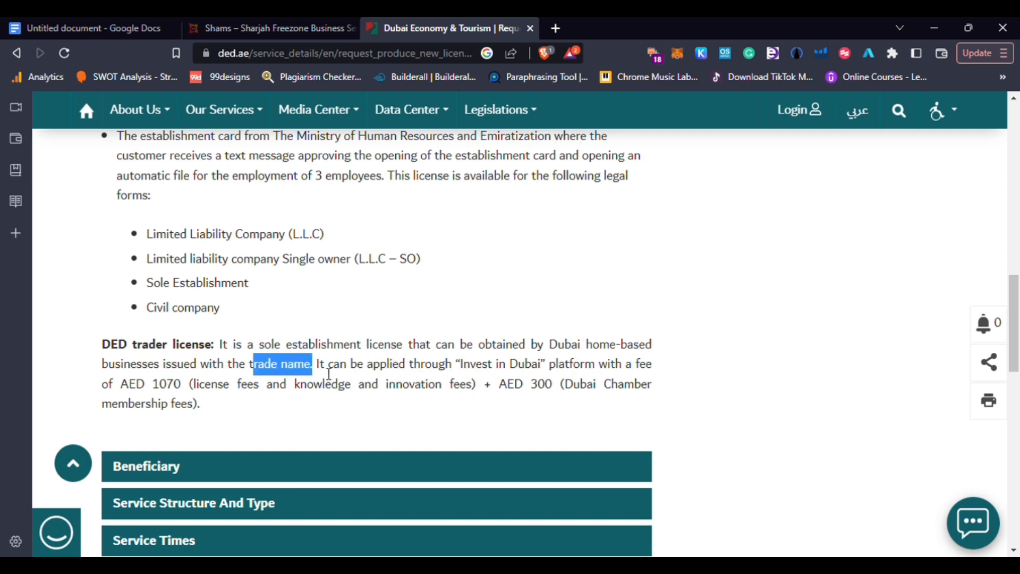
right_click(281, 362)
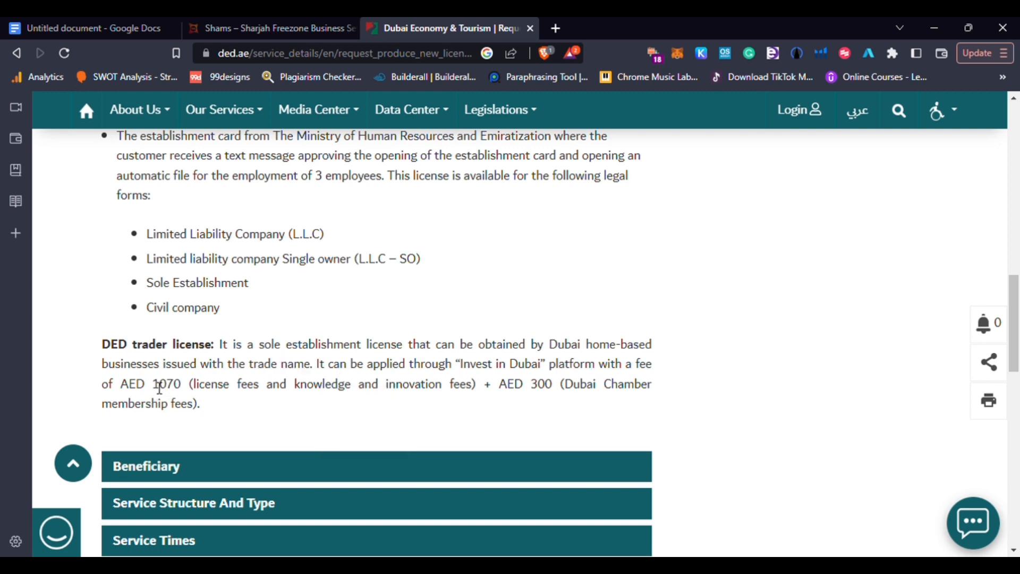
mouse_move(591, 391)
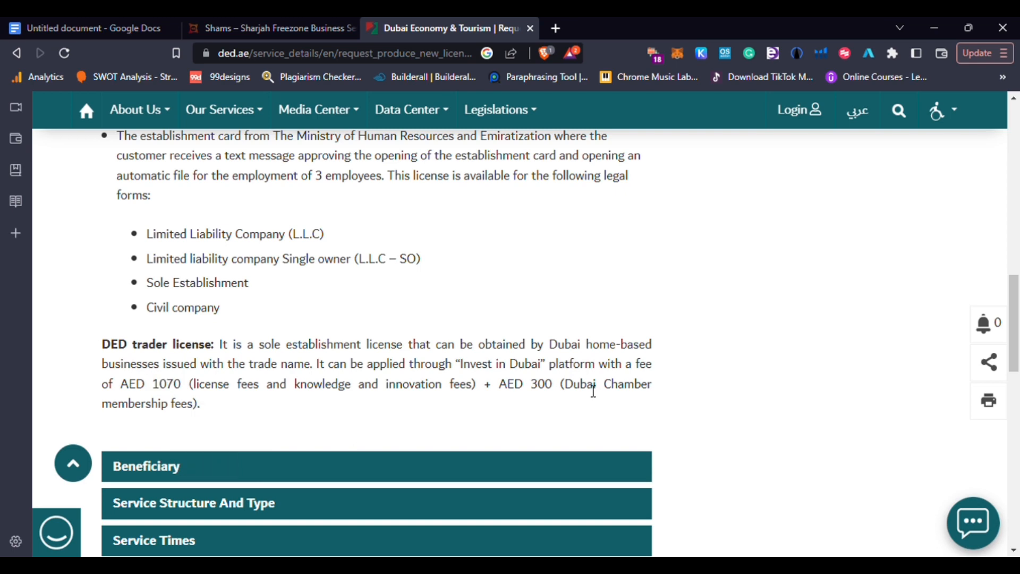
mouse_move(498, 327)
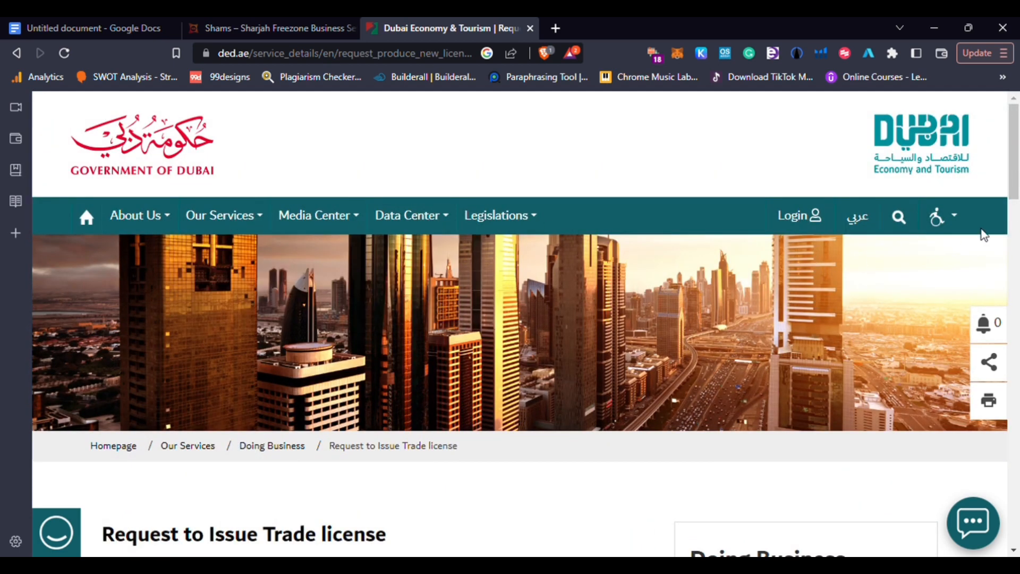
mouse_move(968, 126)
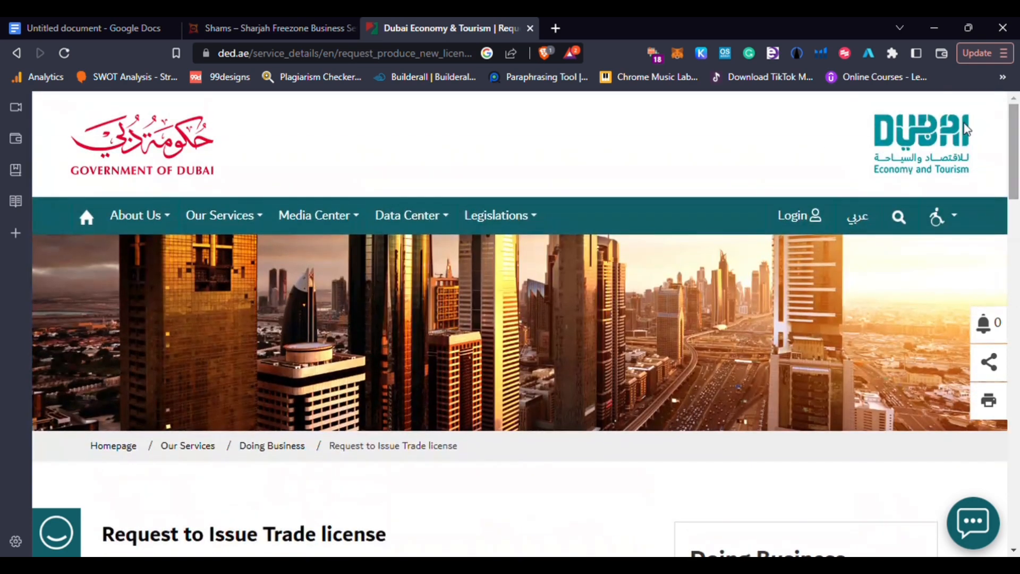
Switch to the Shams business setup page and scroll into its license packages.
left_click(271, 29)
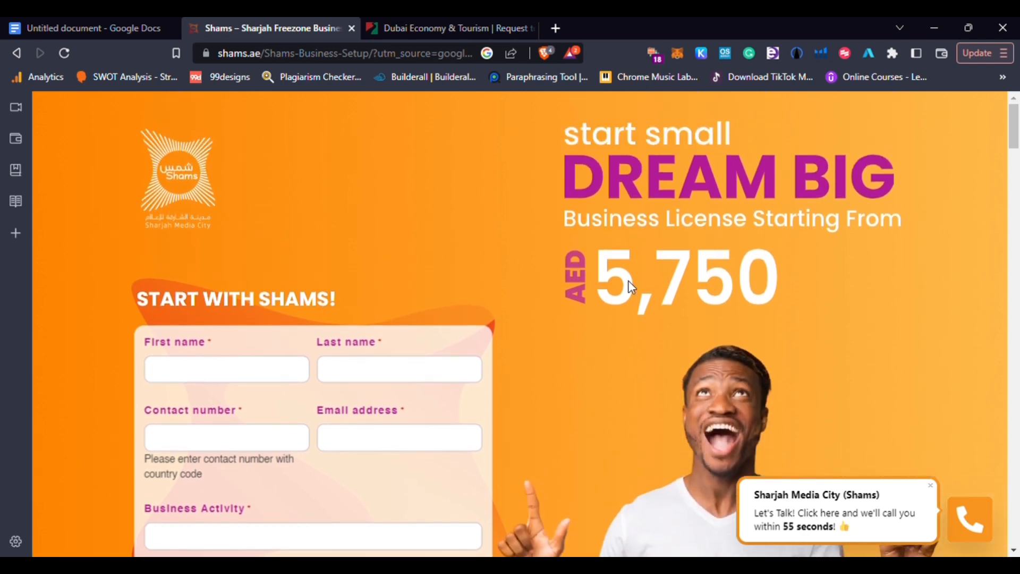
scroll("down", 3)
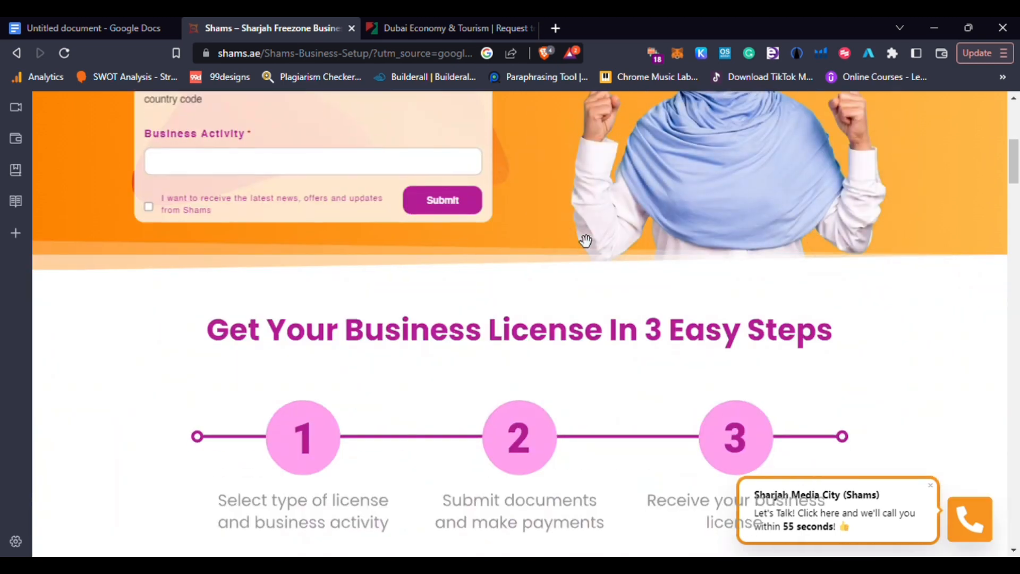
scroll("down", 3)
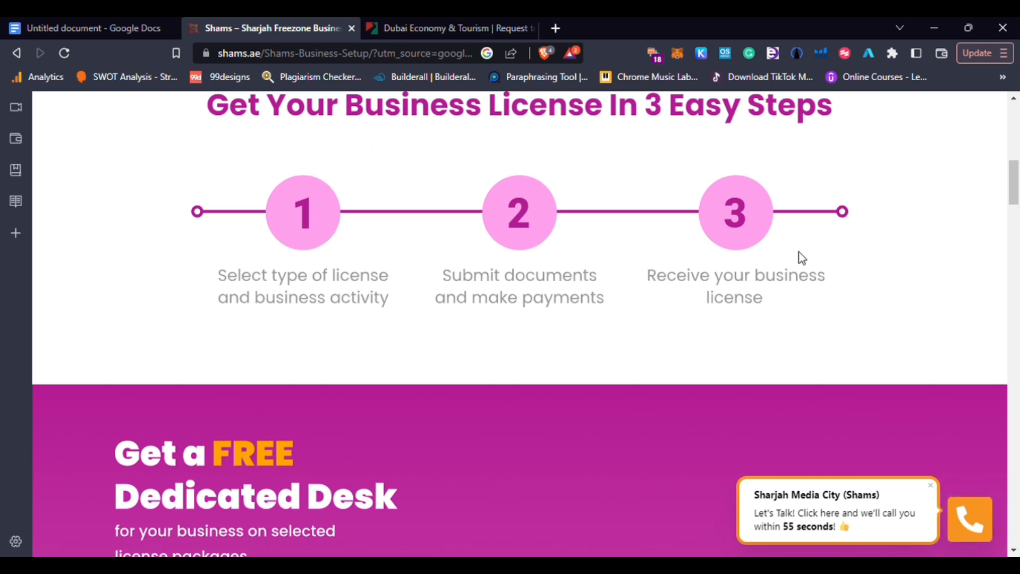
scroll("down", 3)
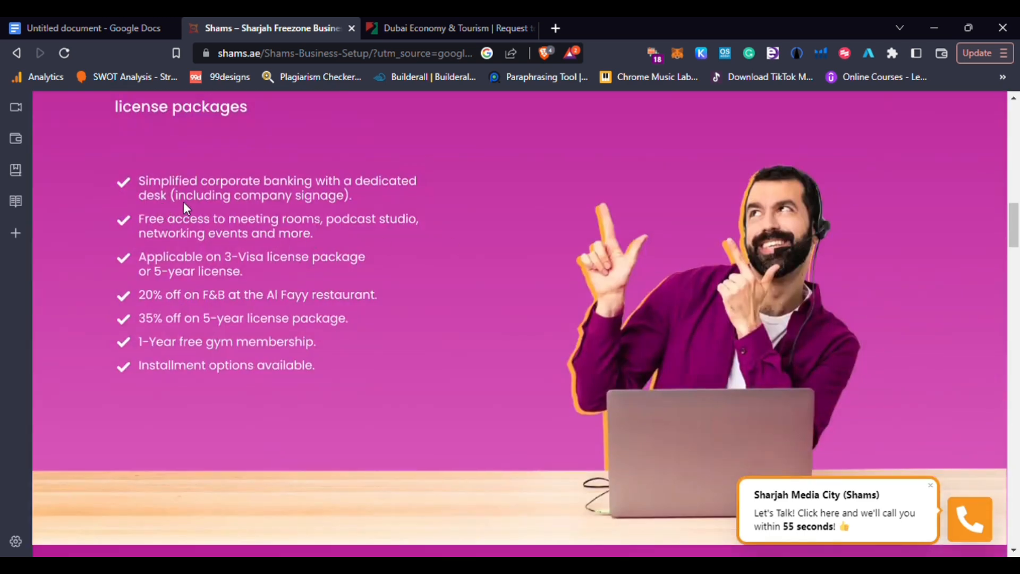
mouse_move(258, 307)
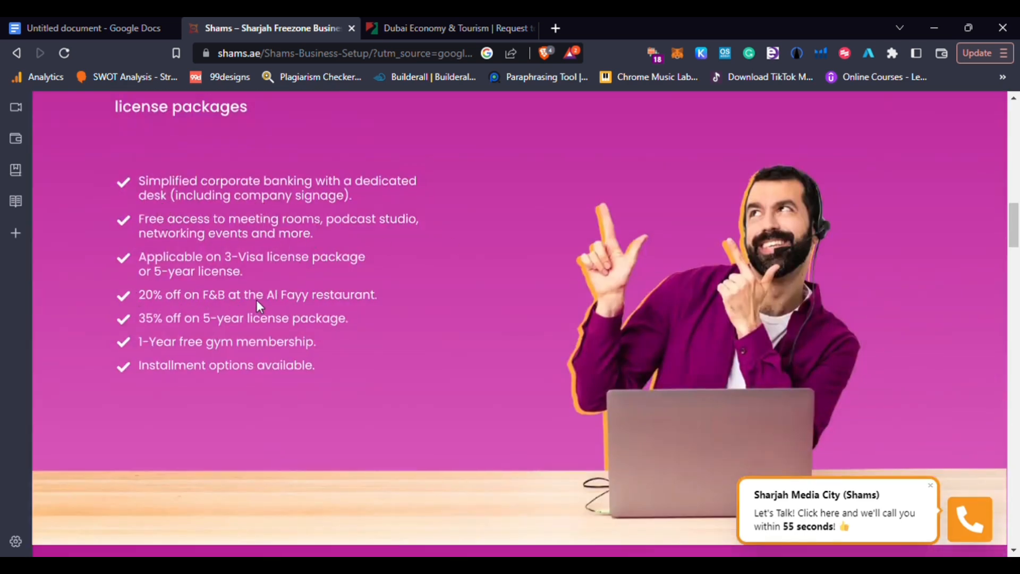
scroll("down", 3)
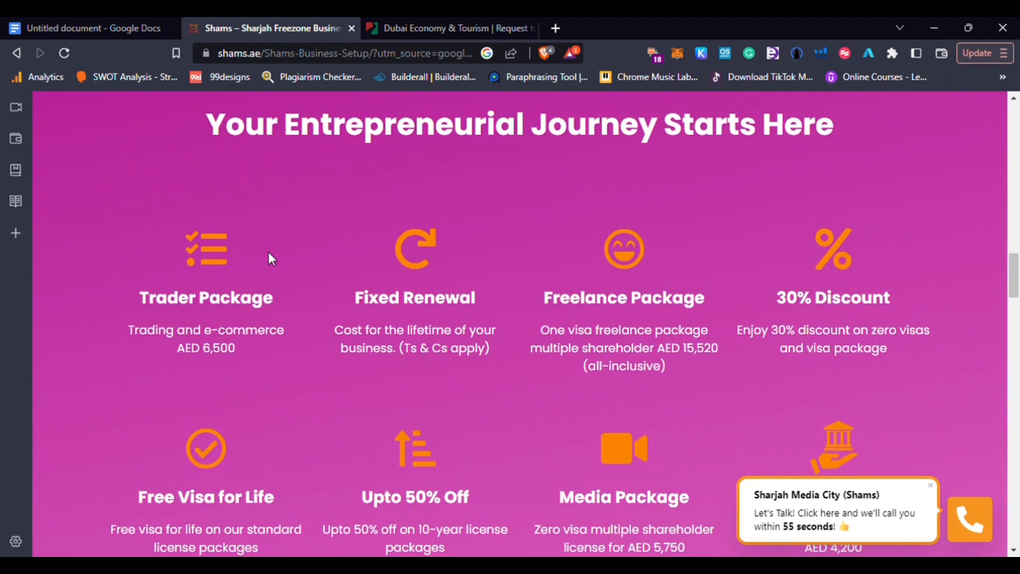
Scroll through the Shams package offers, including the AED 6,500 trader and AED 5,750 media packages.
scroll("down", 3)
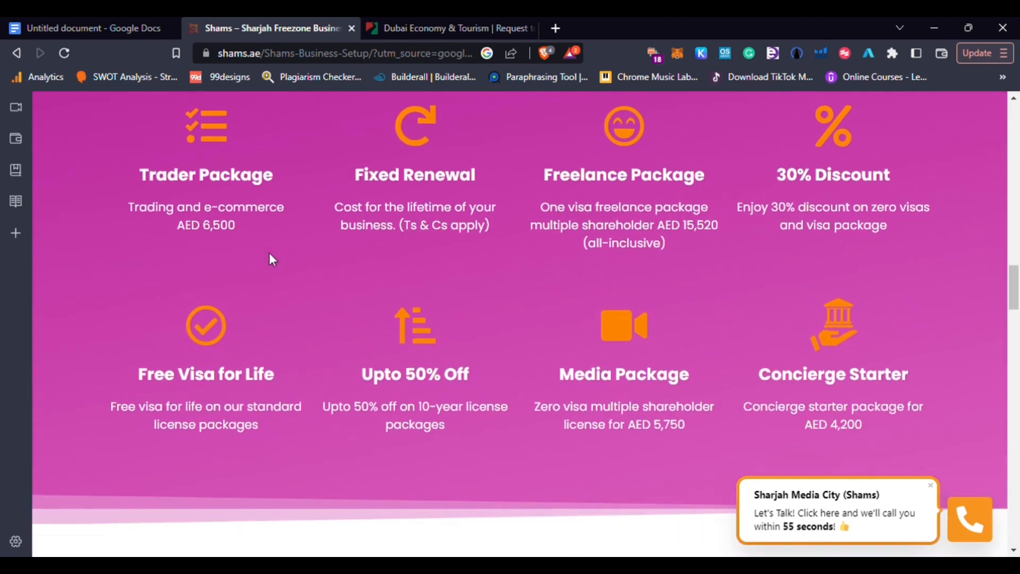
scroll("down", 3)
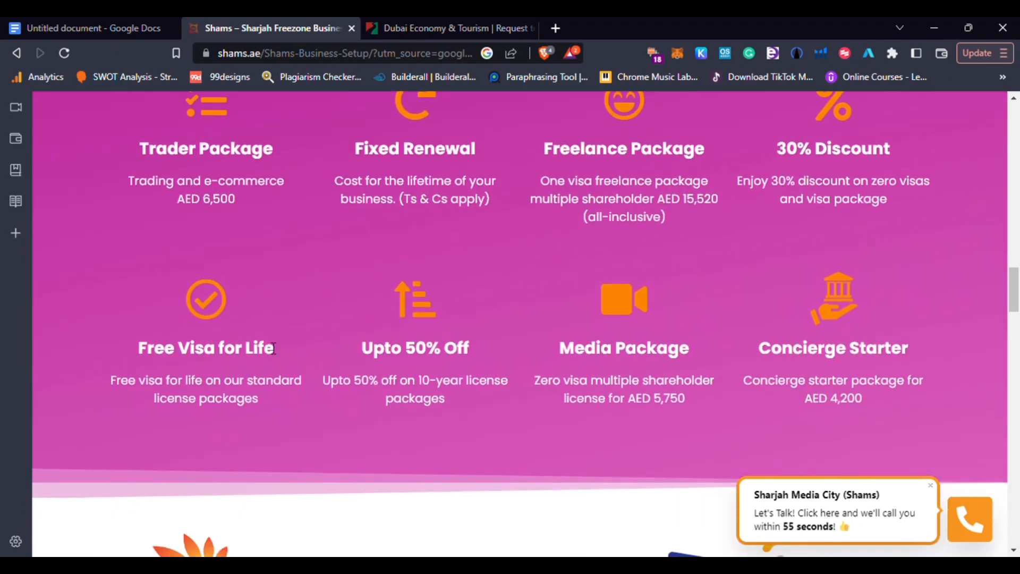
scroll("down", 3)
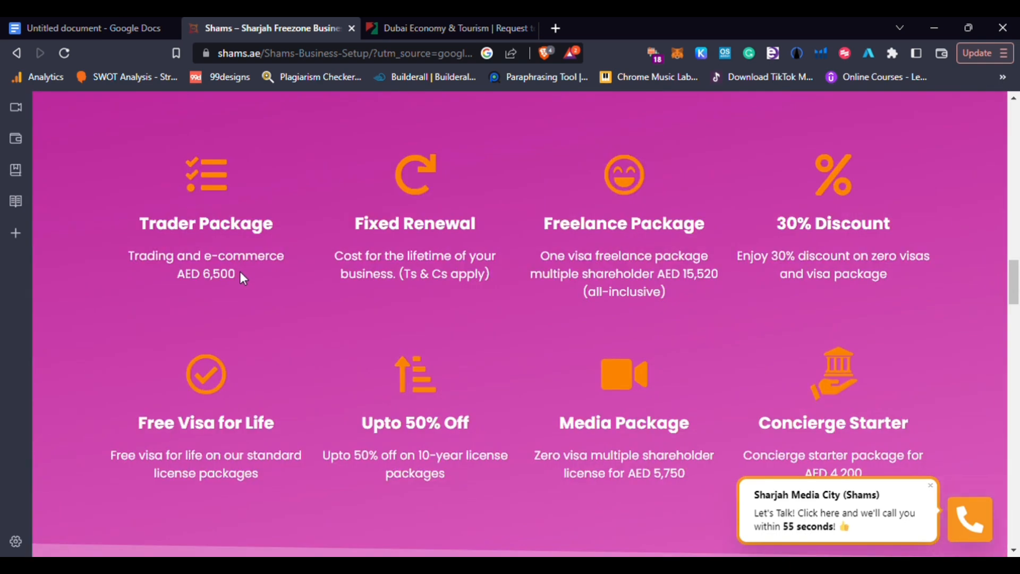
mouse_move(789, 225)
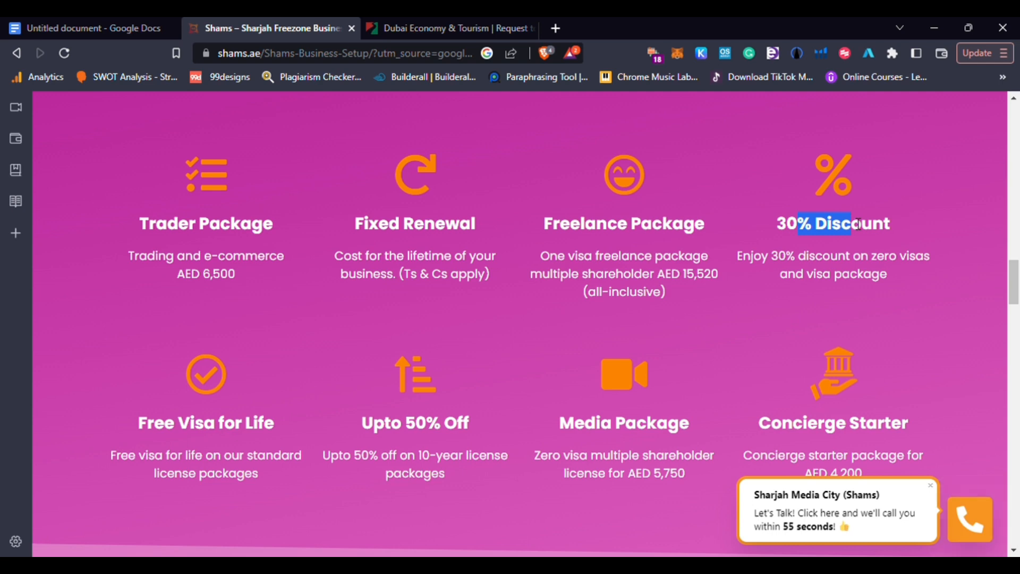
scroll("down", 3)
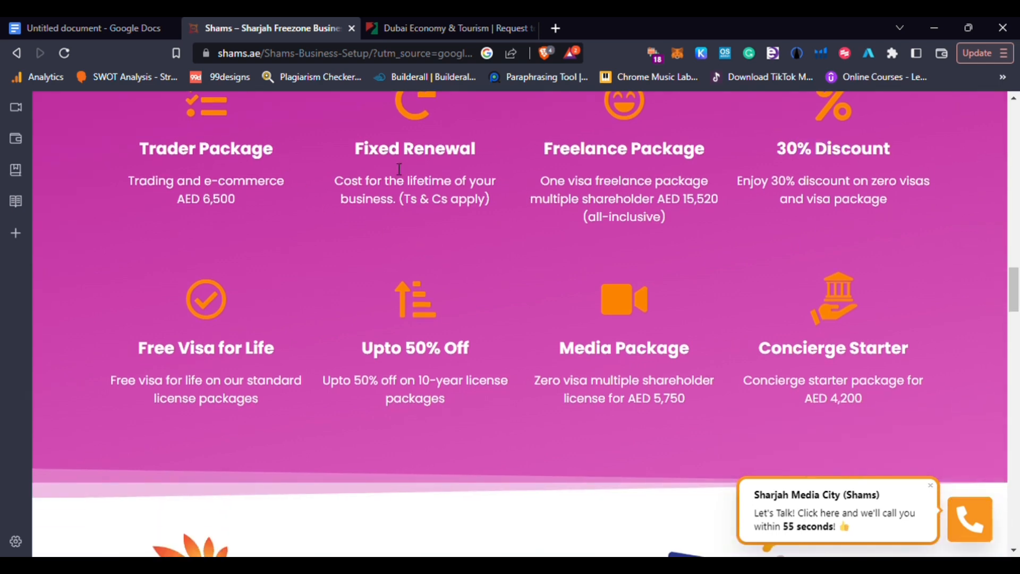
scroll("down", 3)
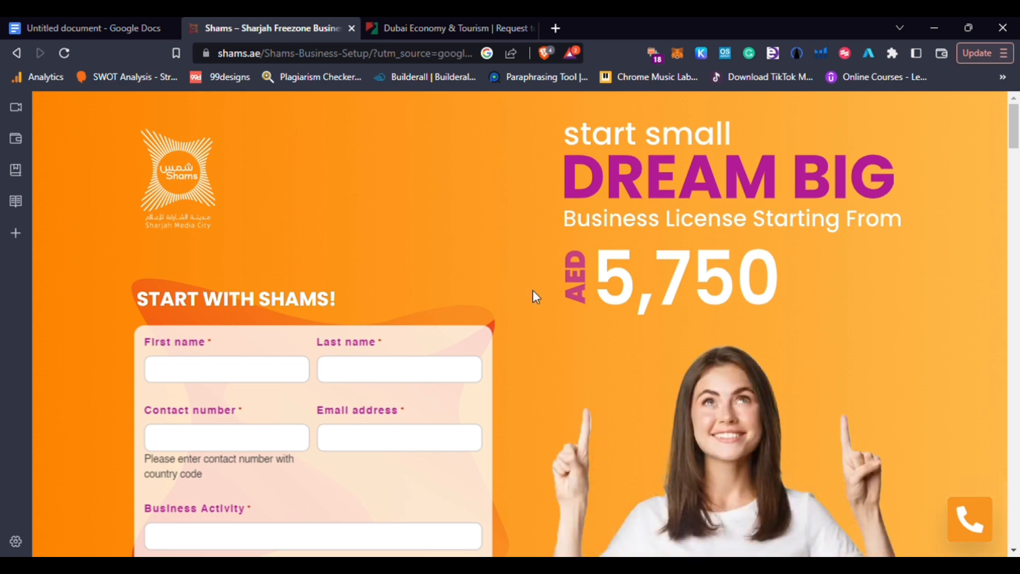
Return to the Dubai Economy & Tourism trade license page and close the Shams tab.
left_click(447, 28)
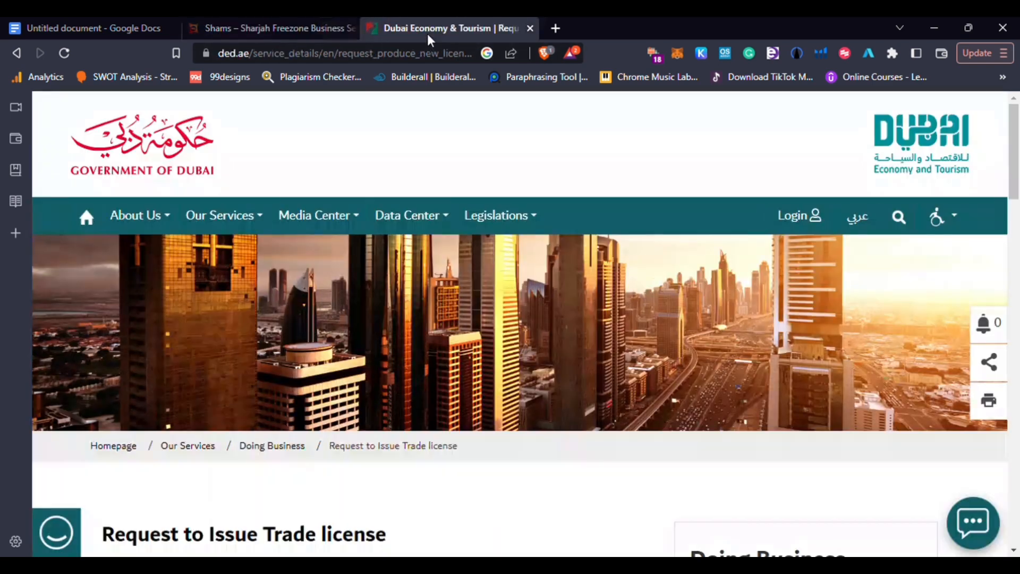
scroll("down", 3)
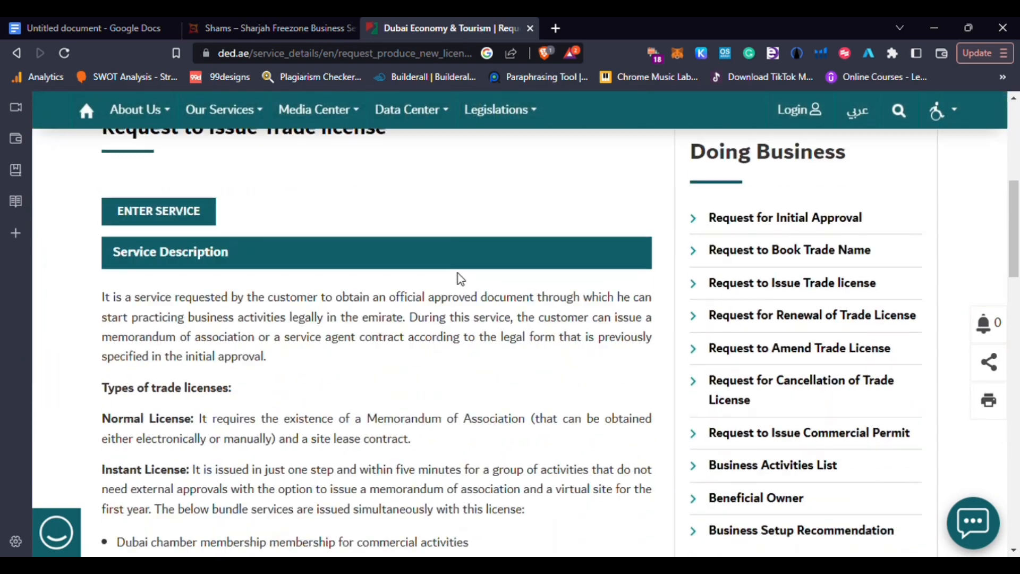
scroll("up", 3)
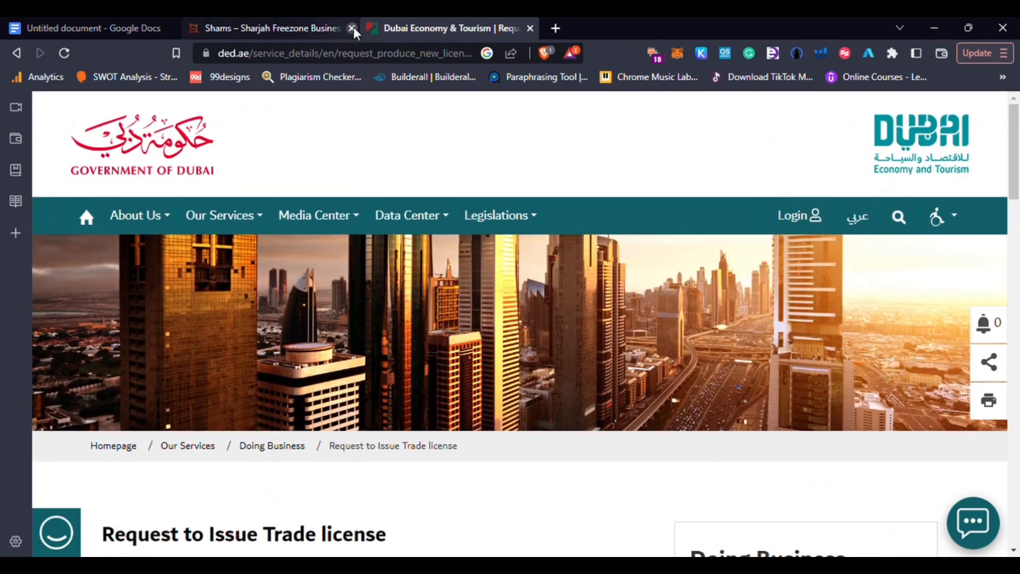
left_click(351, 28)
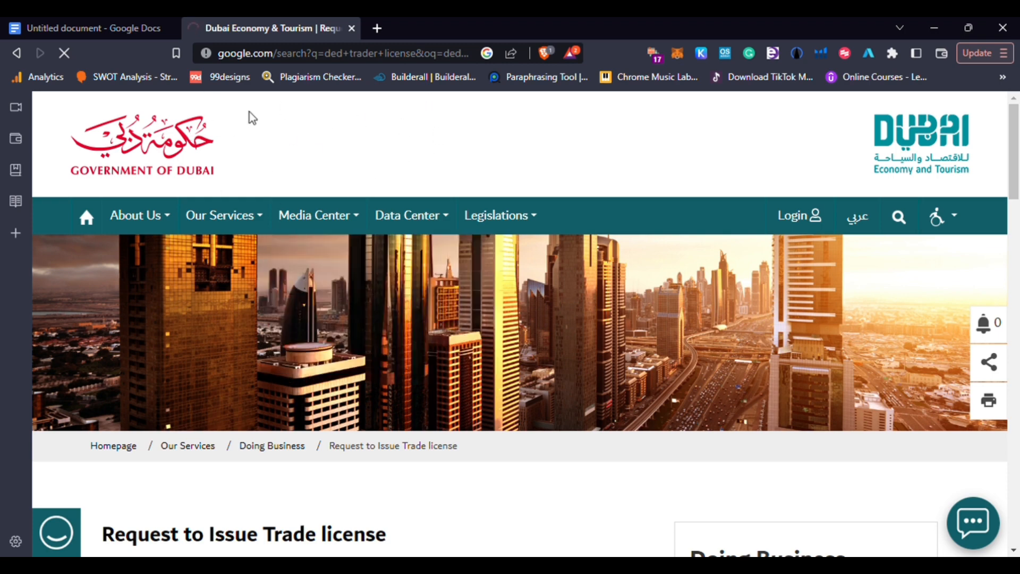
mouse_move(348, 99)
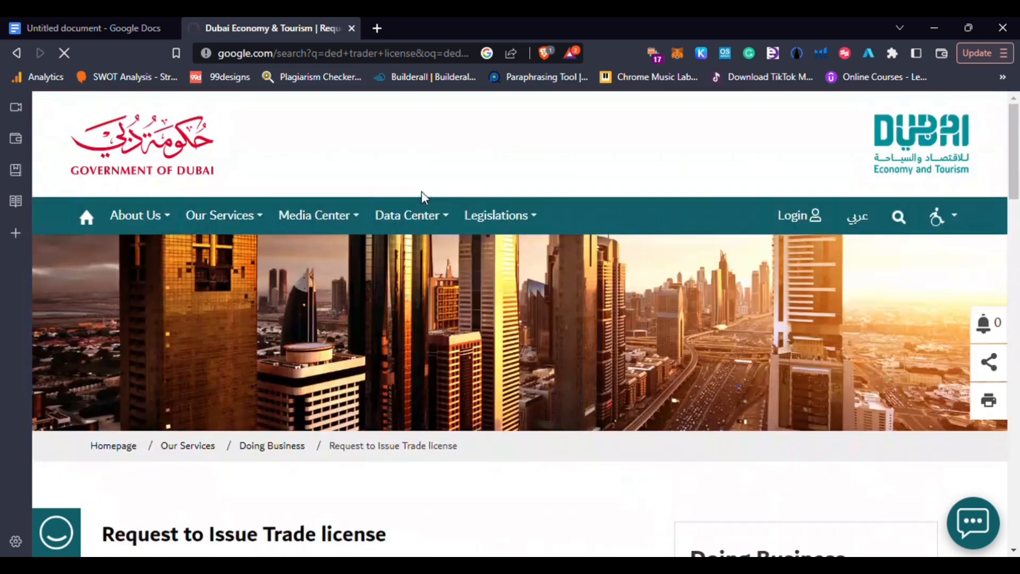
Scroll the Google results for 'ded trader license'.
scroll("down", 3)
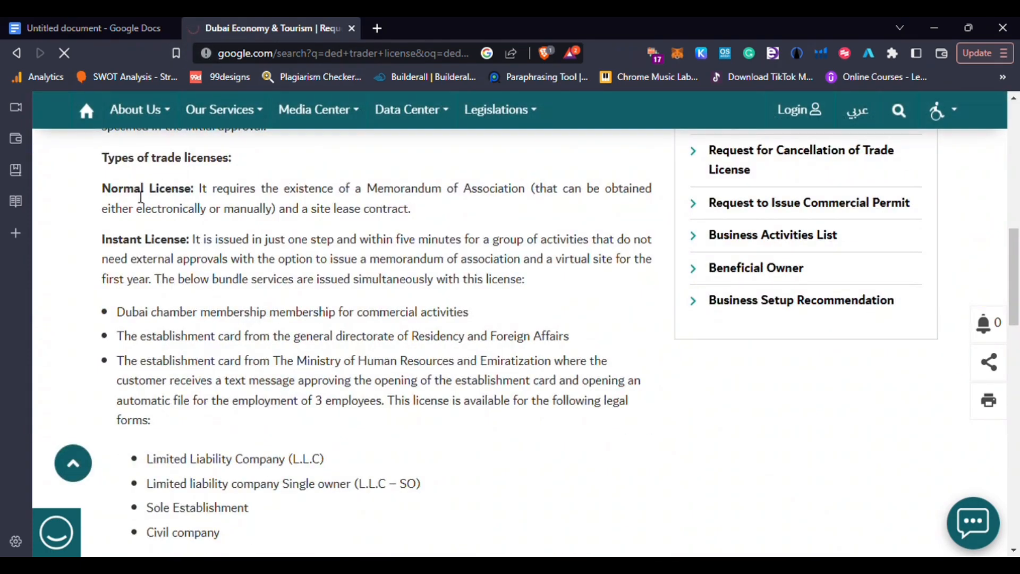
scroll("down", 3)
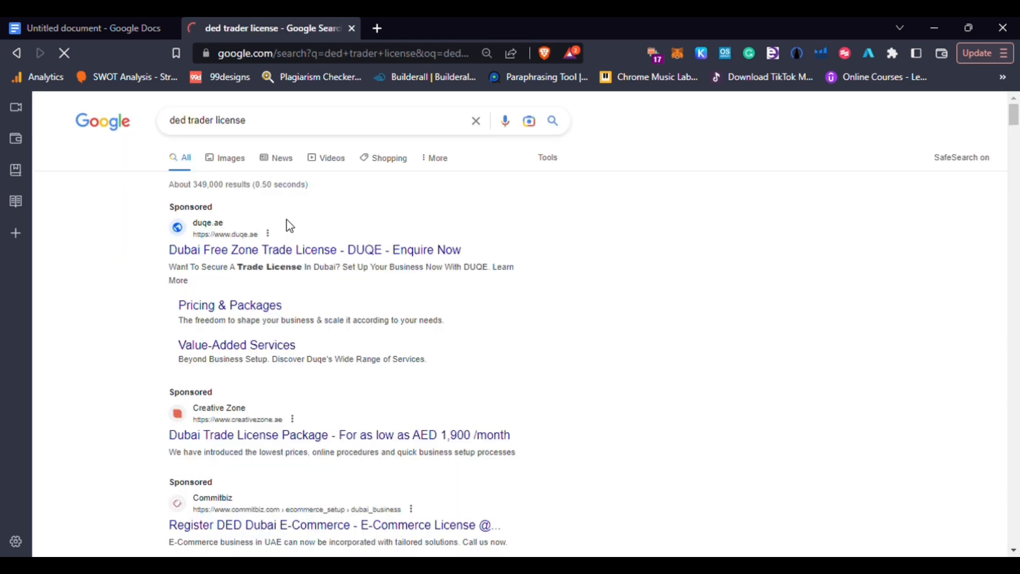
Scroll the results and open the ded.ae 'Dubai Economy & Tourism | DED Trader License' link.
scroll("down", 3)
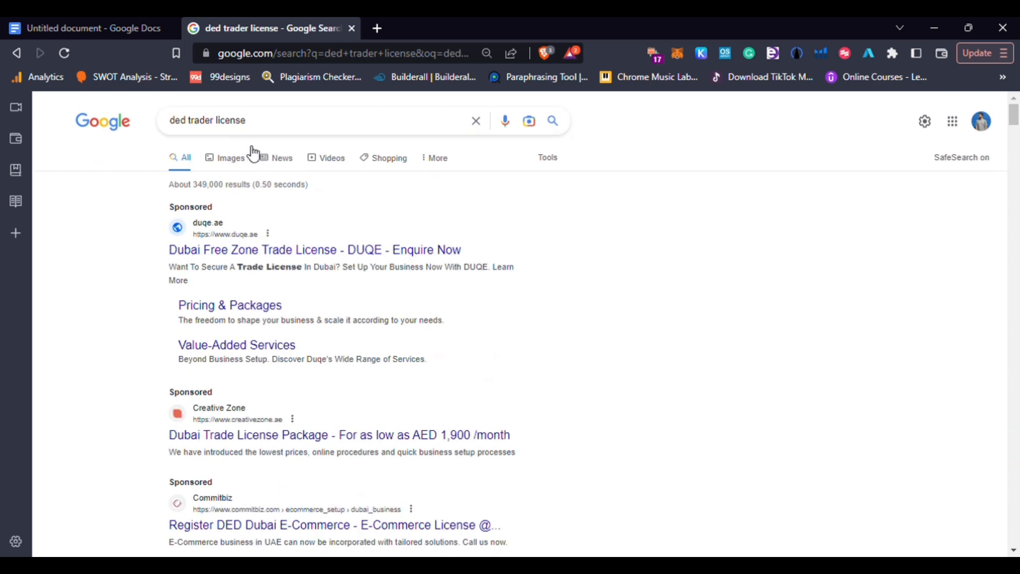
scroll("down", 3)
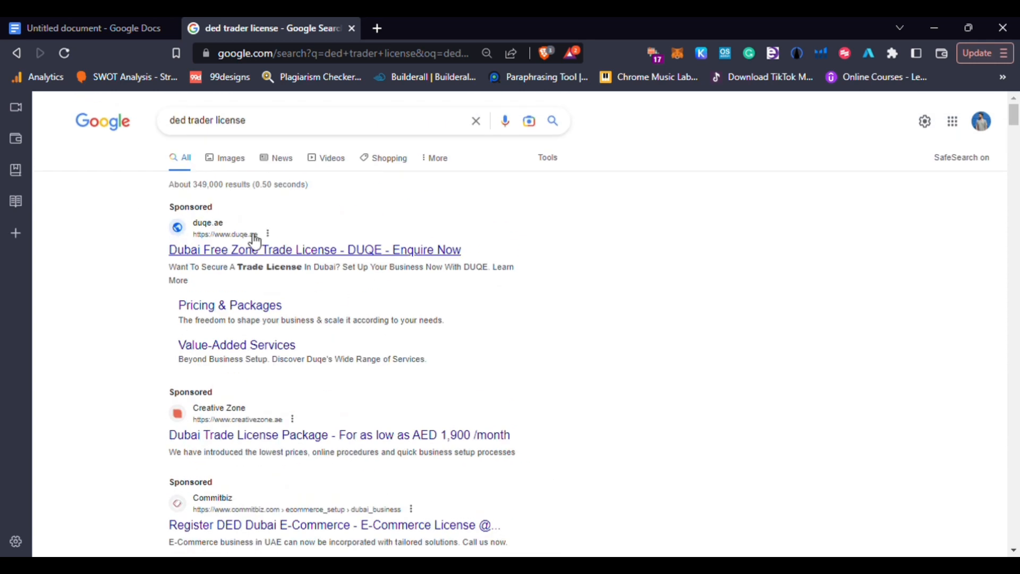
scroll("down", 3)
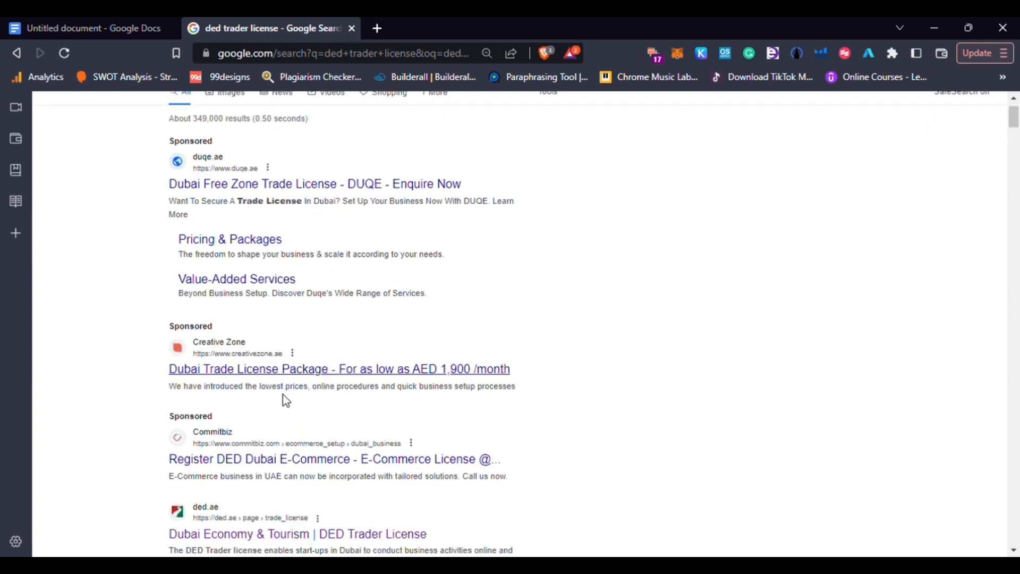
scroll("down", 3)
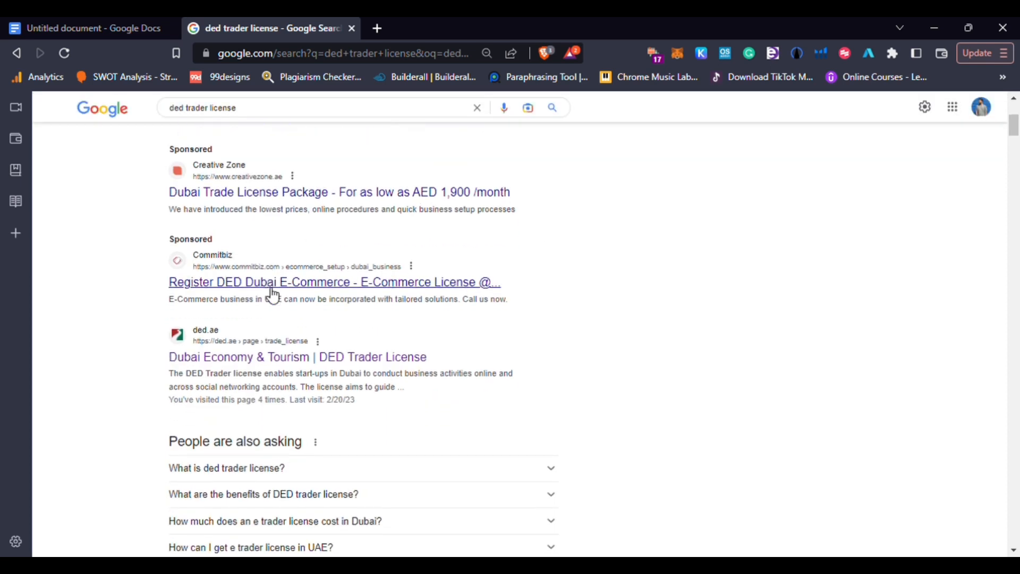
scroll("down", 3)
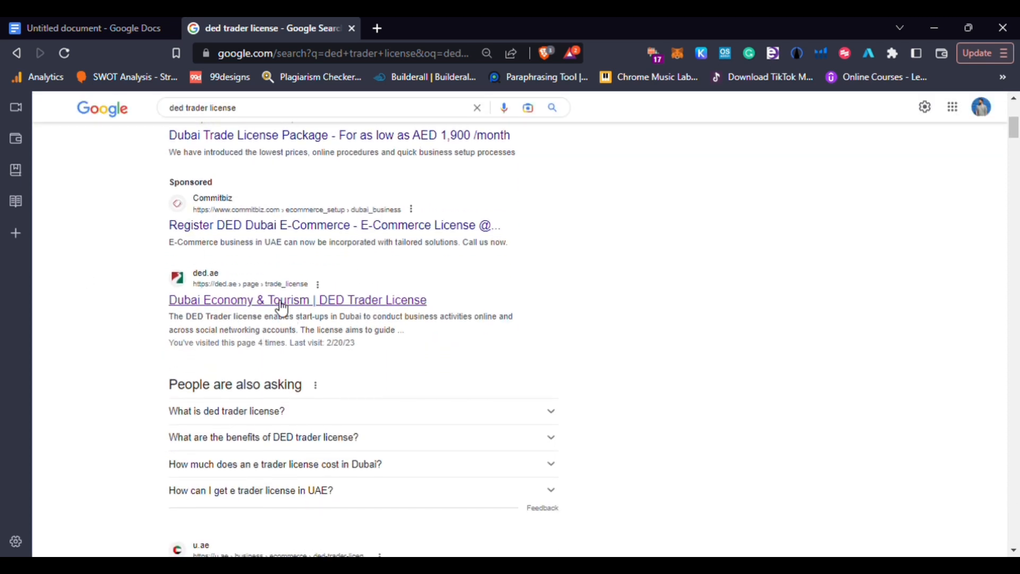
left_click(297, 300)
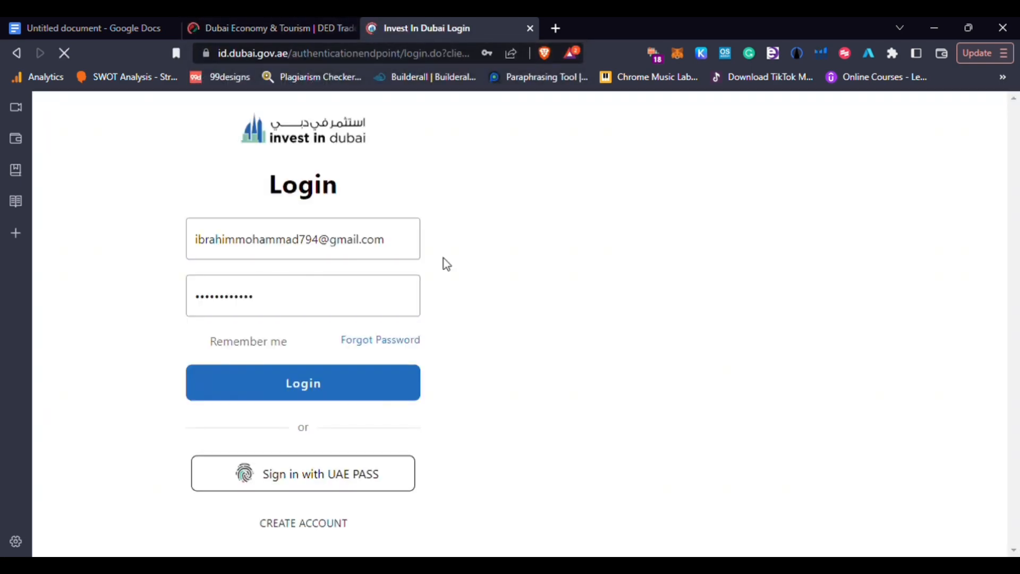
Tick Remember me on the Invest in Dubai login and return to the DED Trader License page.
left_click(195, 340)
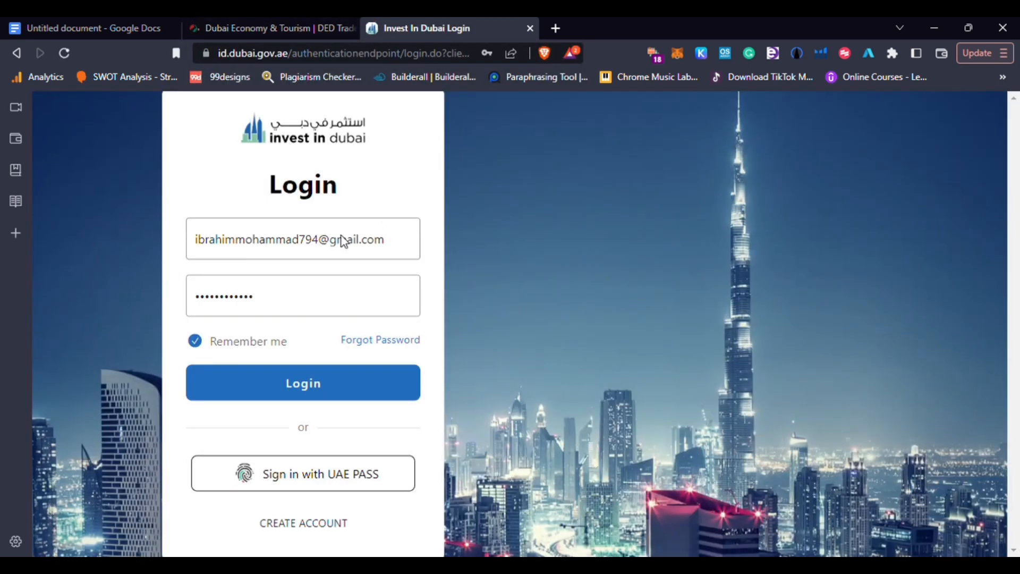
left_click(267, 28)
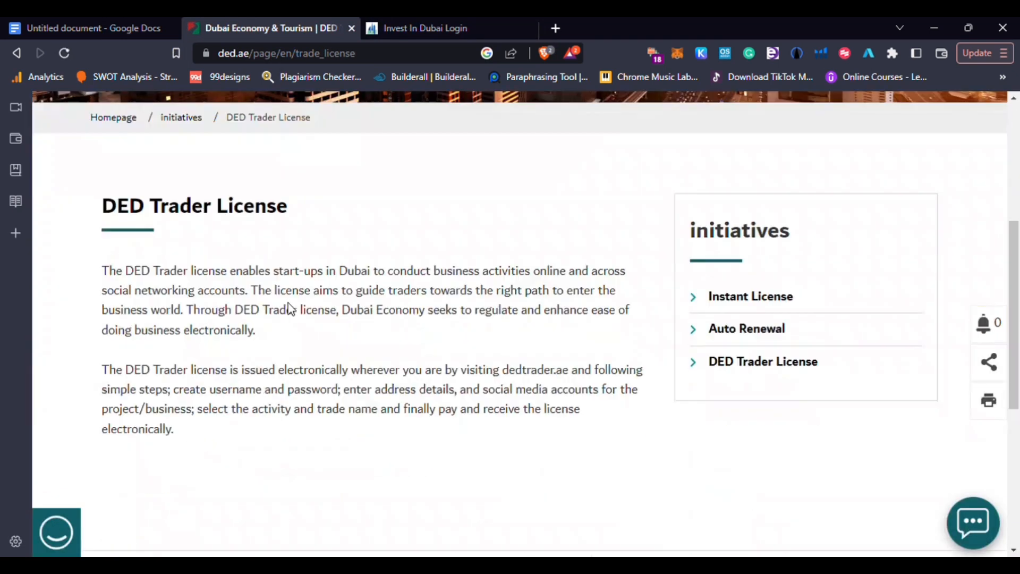
scroll("up", 3)
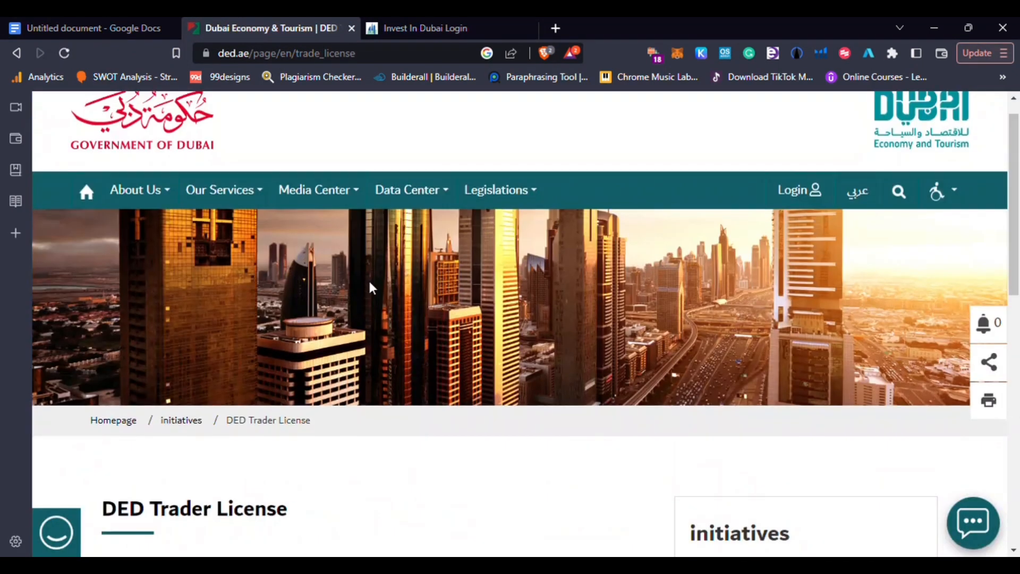
scroll("down", 3)
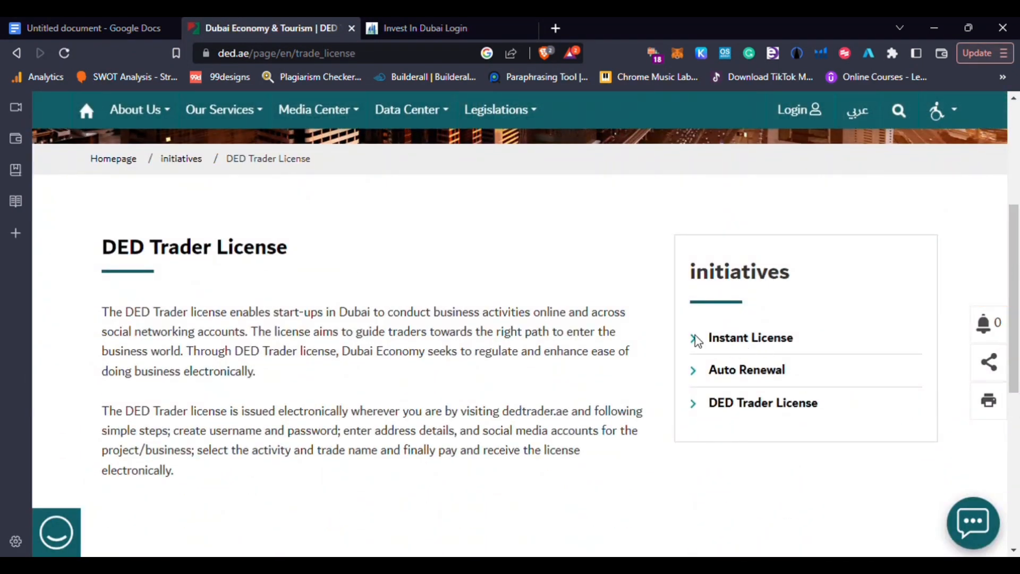
Open the Instant License initiative from the initiatives box.
double_click(750, 337)
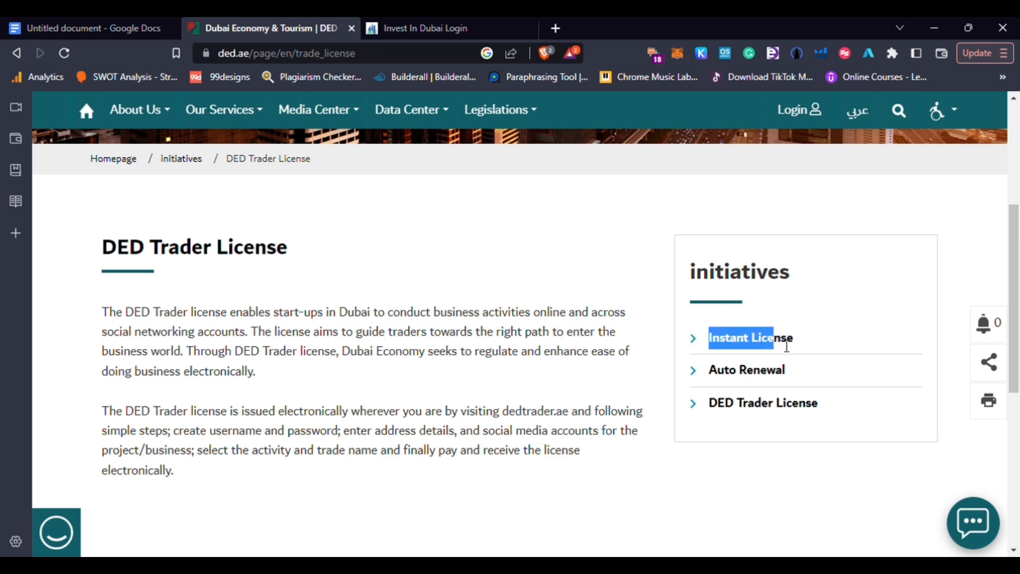
double_click(738, 272)
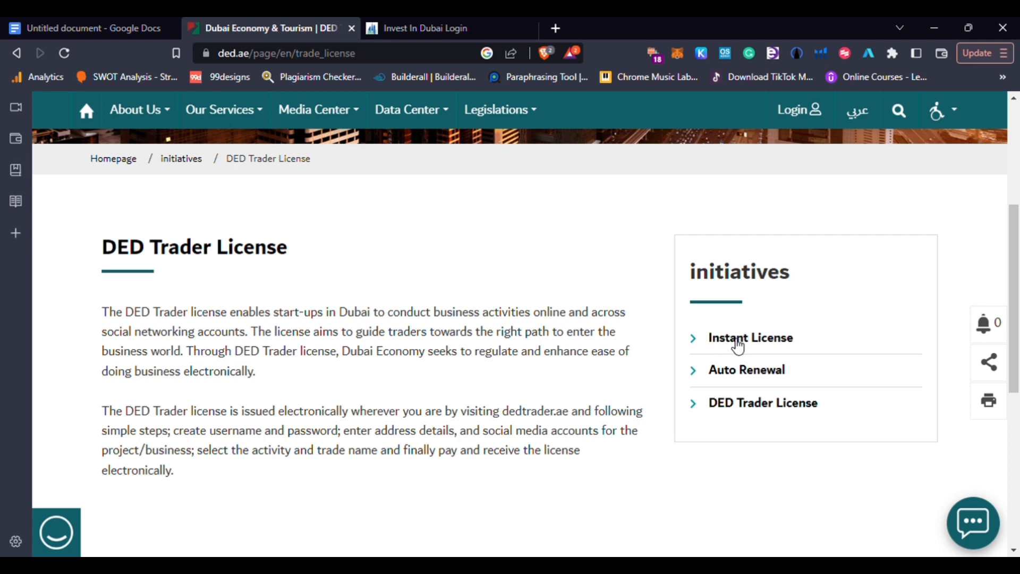
left_click(750, 336)
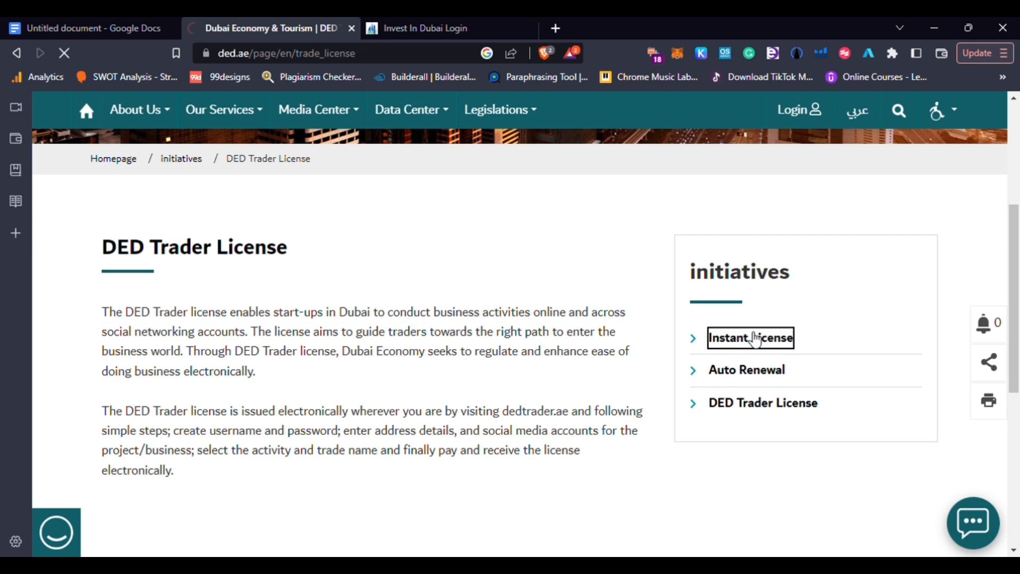
left_click(750, 338)
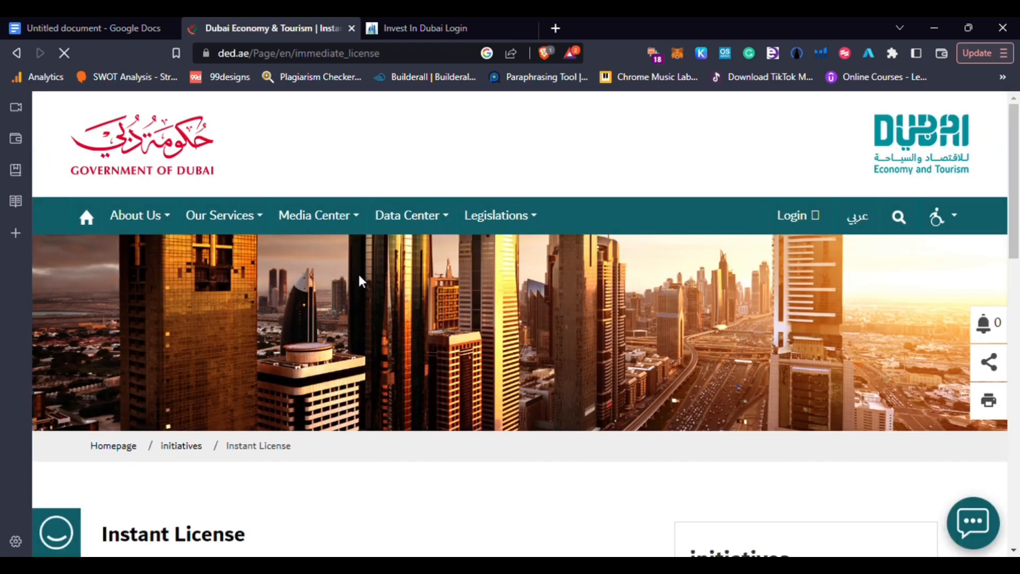
Read the Instant License page and head back to the DED Trader License initiative.
scroll("down", 3)
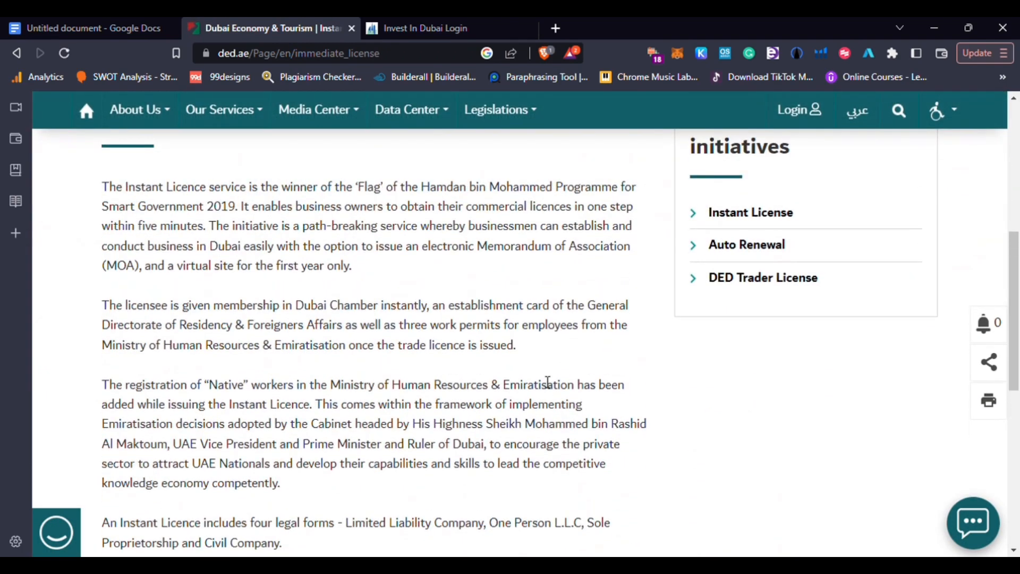
scroll("down", 3)
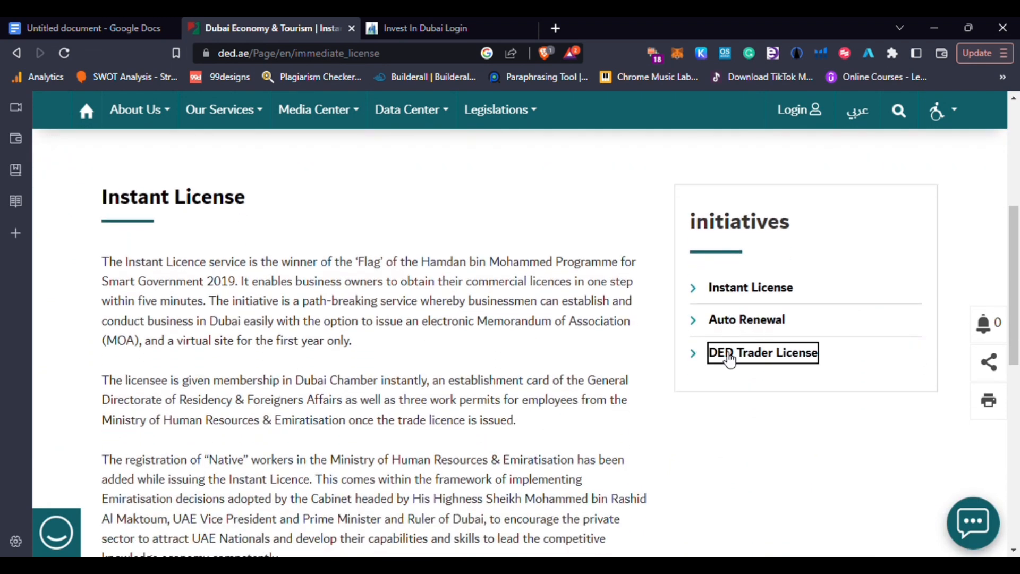
left_click(763, 352)
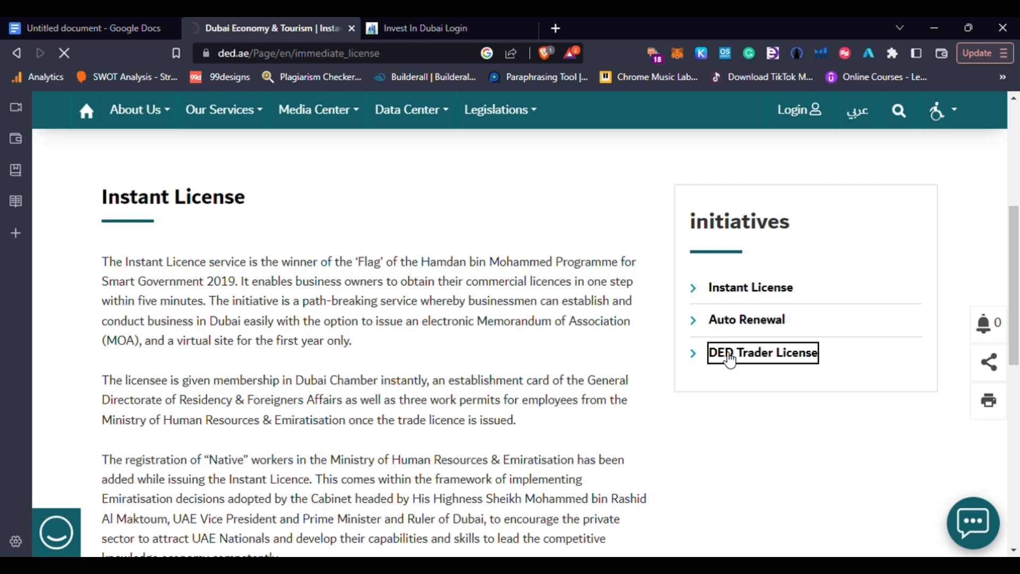
Open the 'Request to issue a trade license' service from the Doing Business list.
left_click(761, 353)
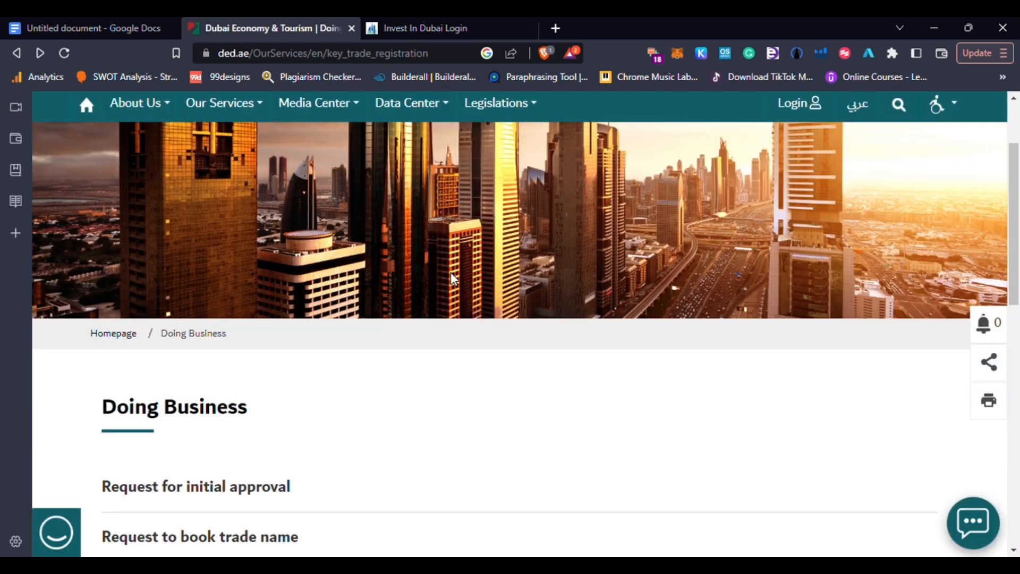
scroll("down", 3)
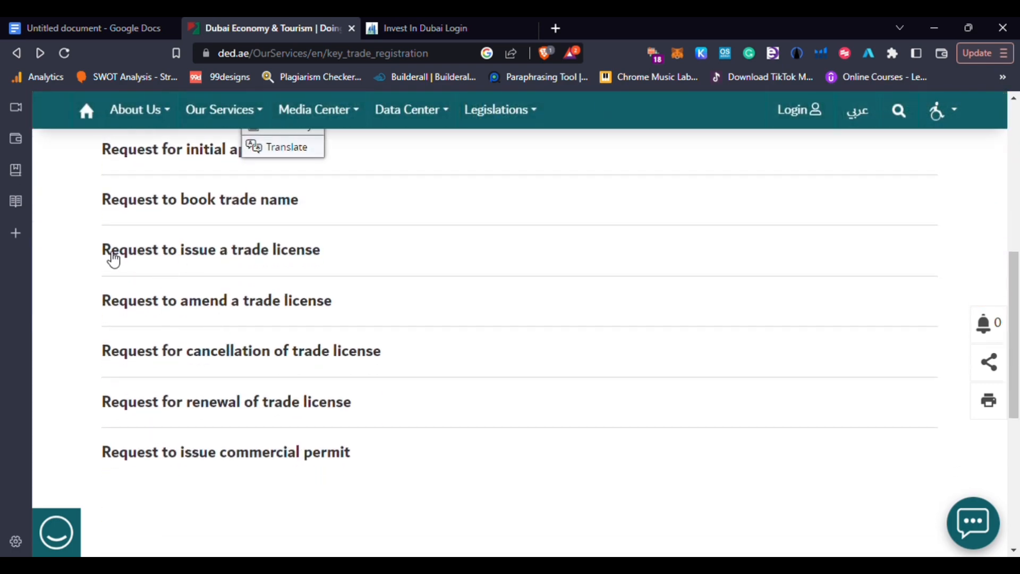
mouse_move(173, 319)
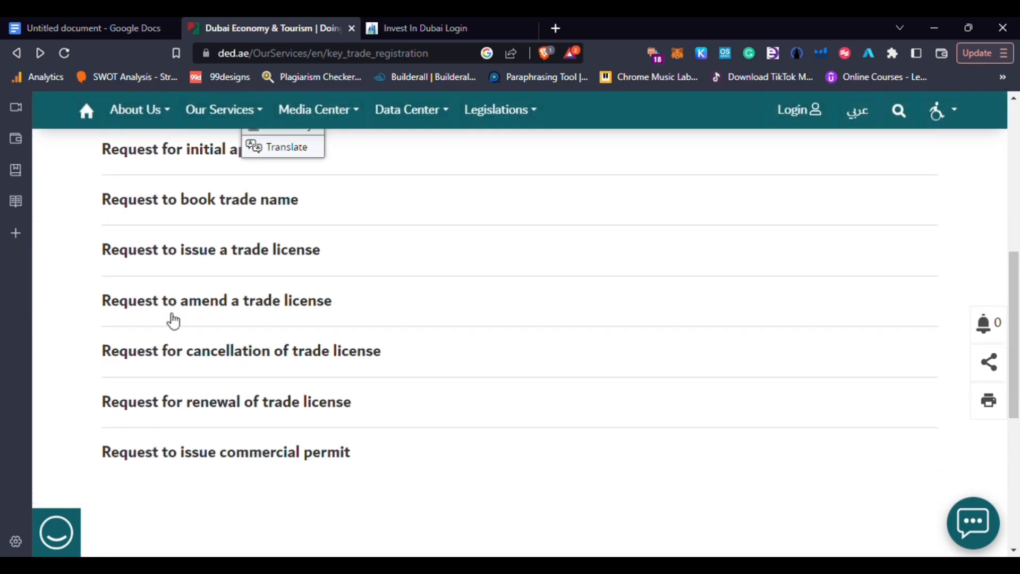
left_click_drag(102, 148, 183, 249)
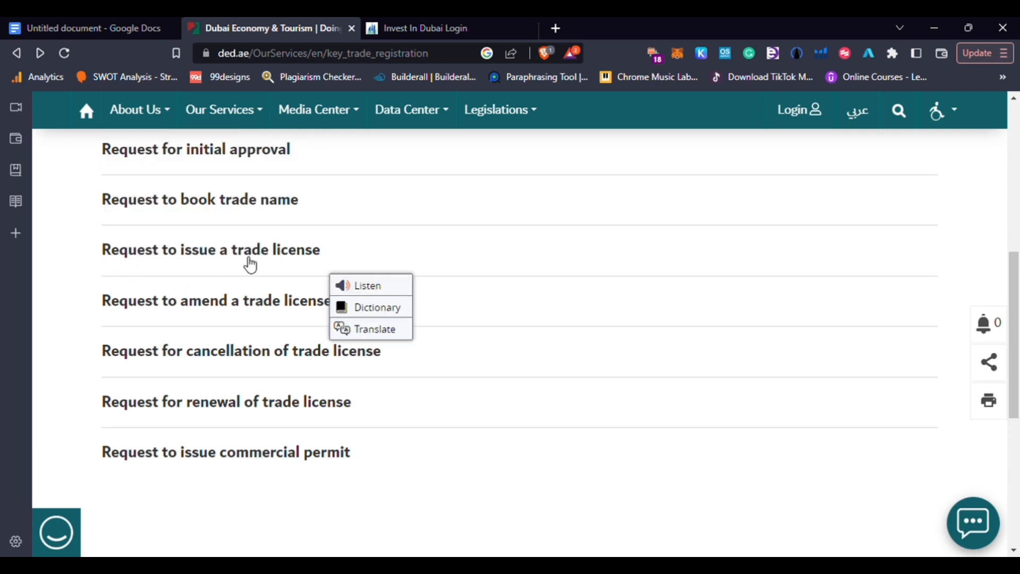
left_click(210, 249)
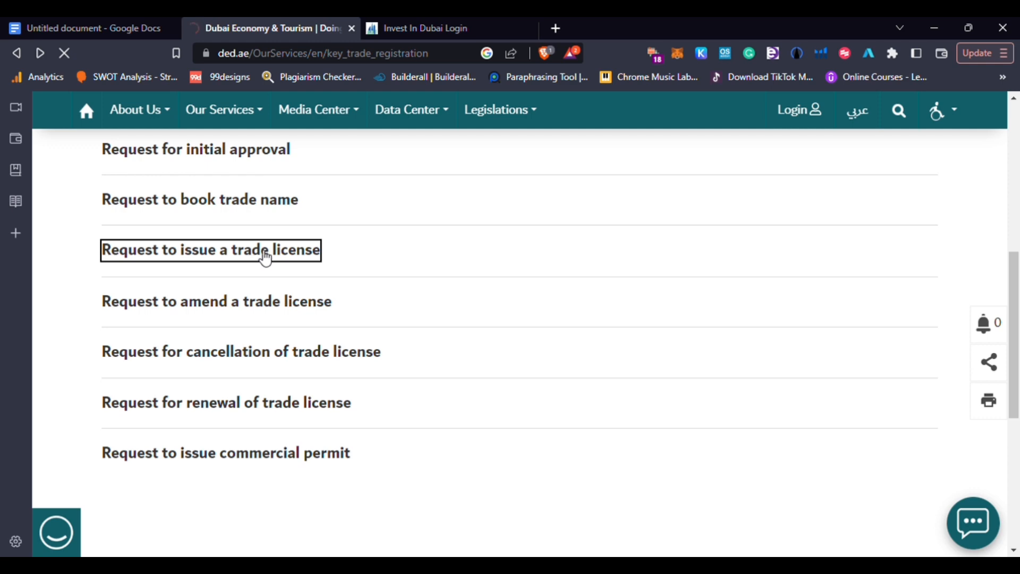
mouse_move(740, 254)
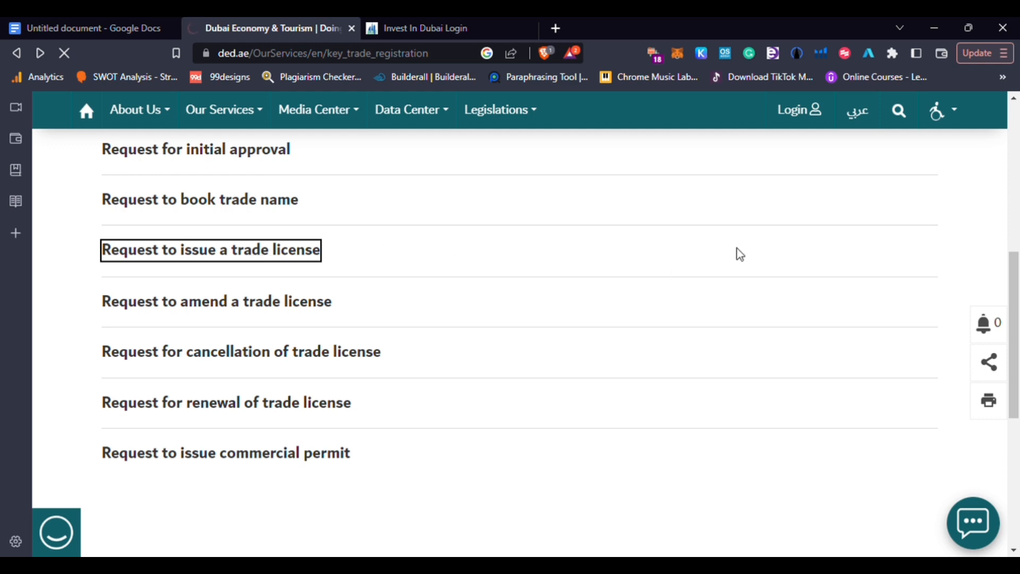
Scroll through the Service Description and the types of trade licenses.
left_click(210, 250)
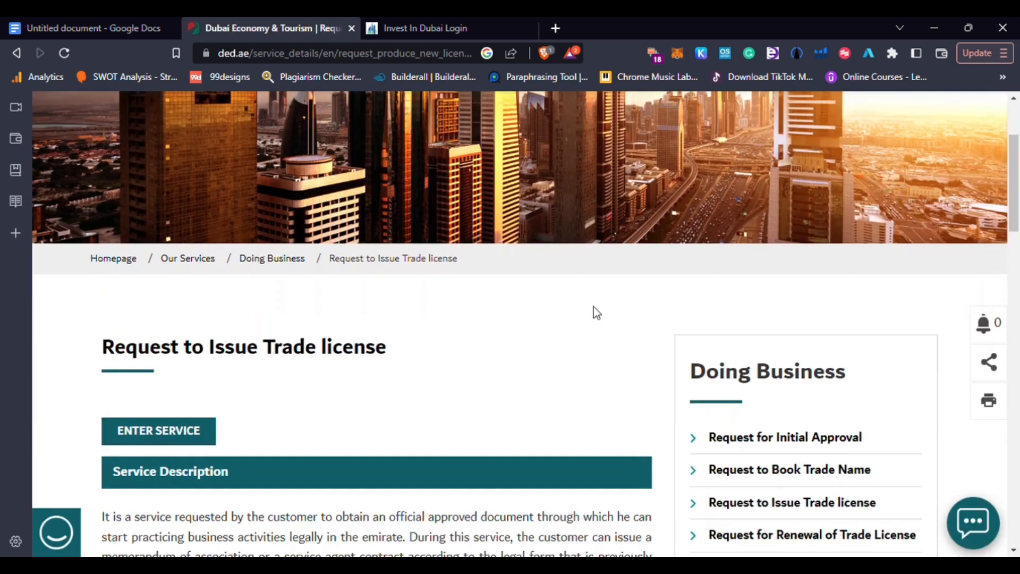
scroll("down", 3)
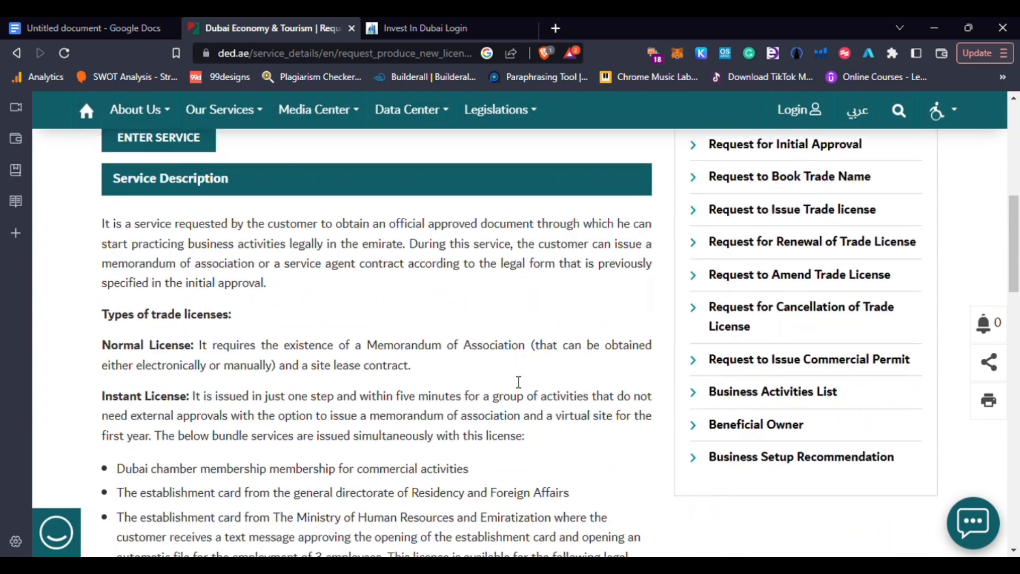
scroll("down", 3)
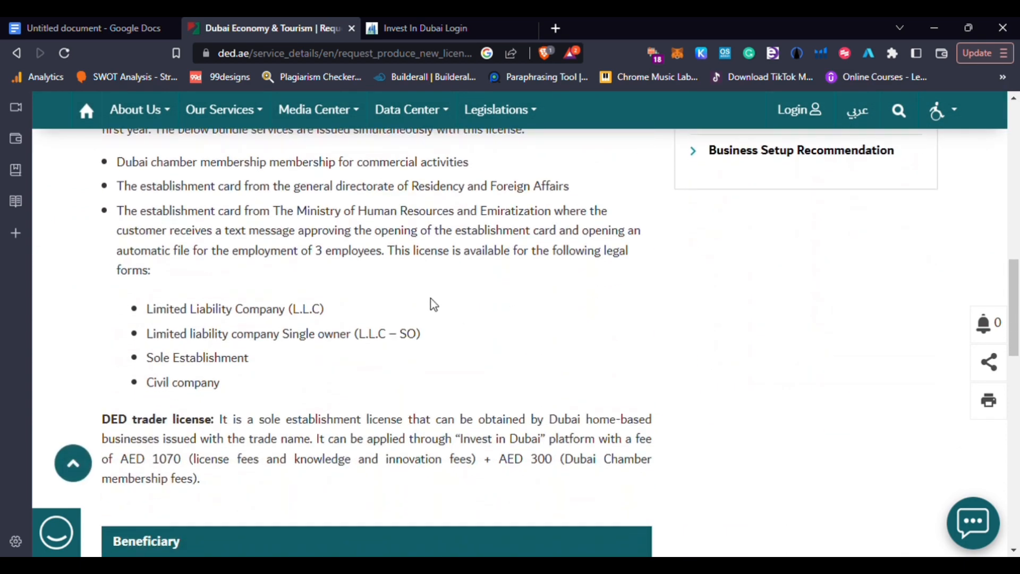
scroll("down", 3)
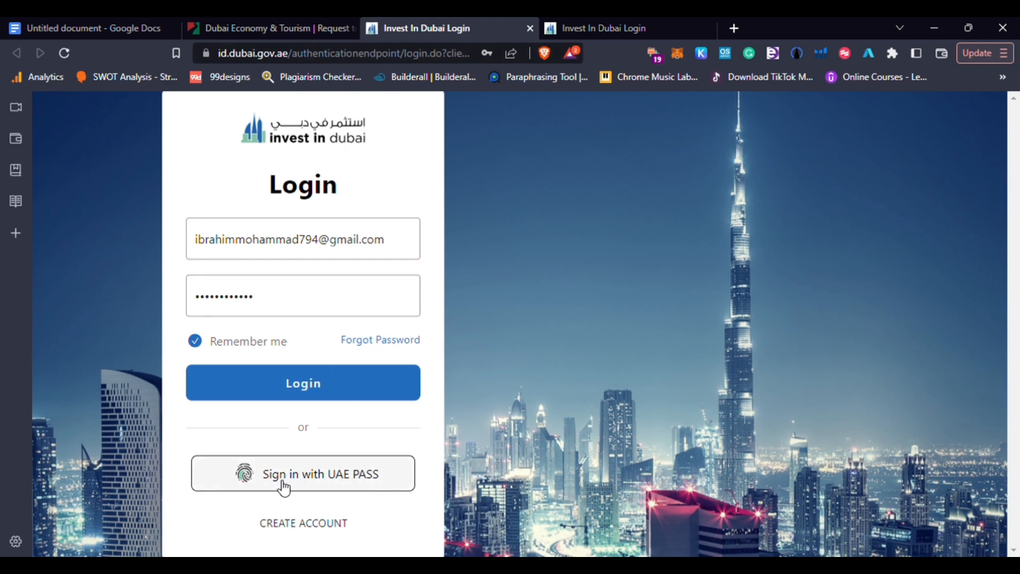
mouse_move(198, 480)
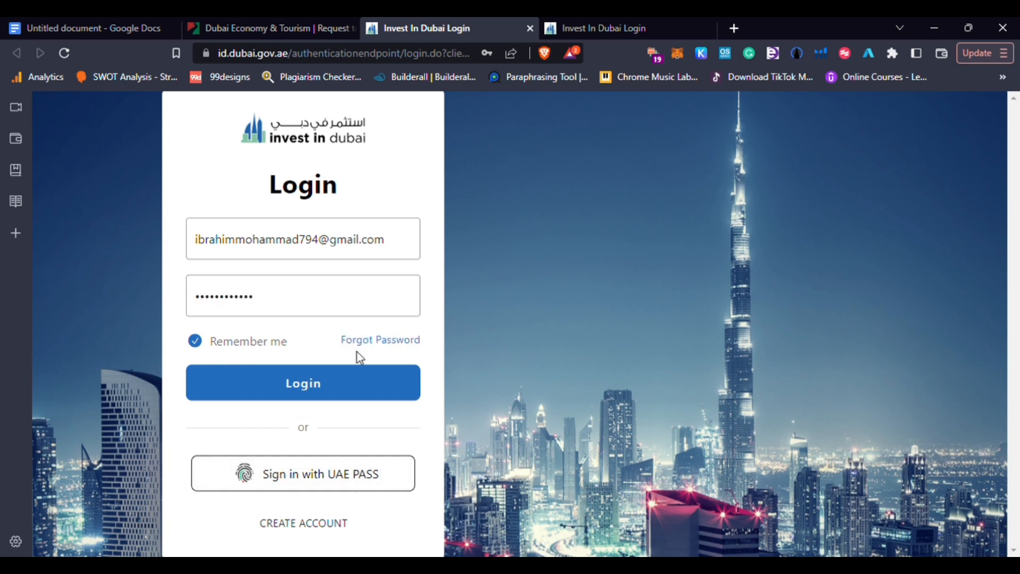
Start a new Invest in Dubai signup and enter the first name 'ahmemohamm'.
left_click(302, 522)
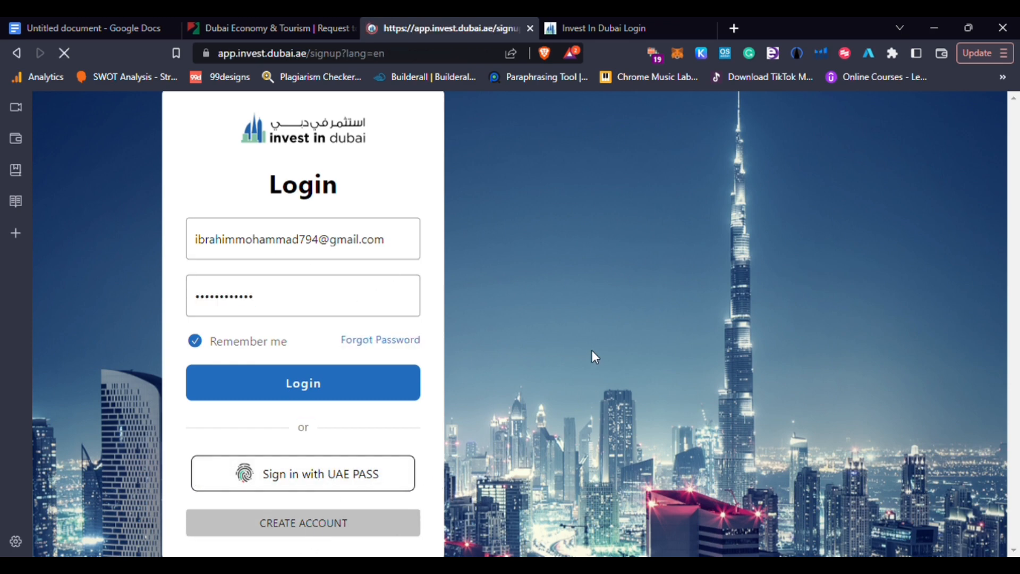
left_click(302, 522)
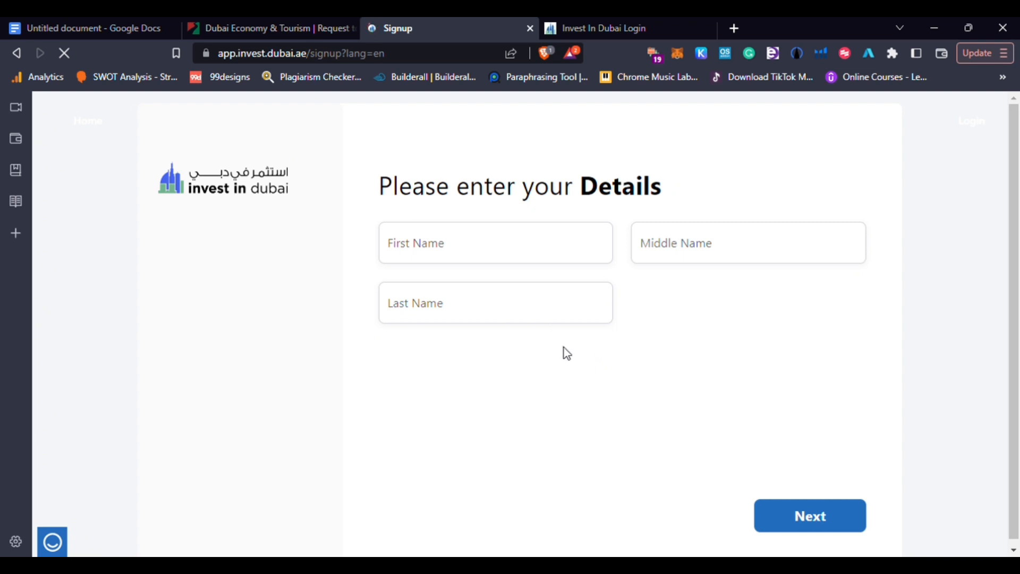
left_click(495, 243)
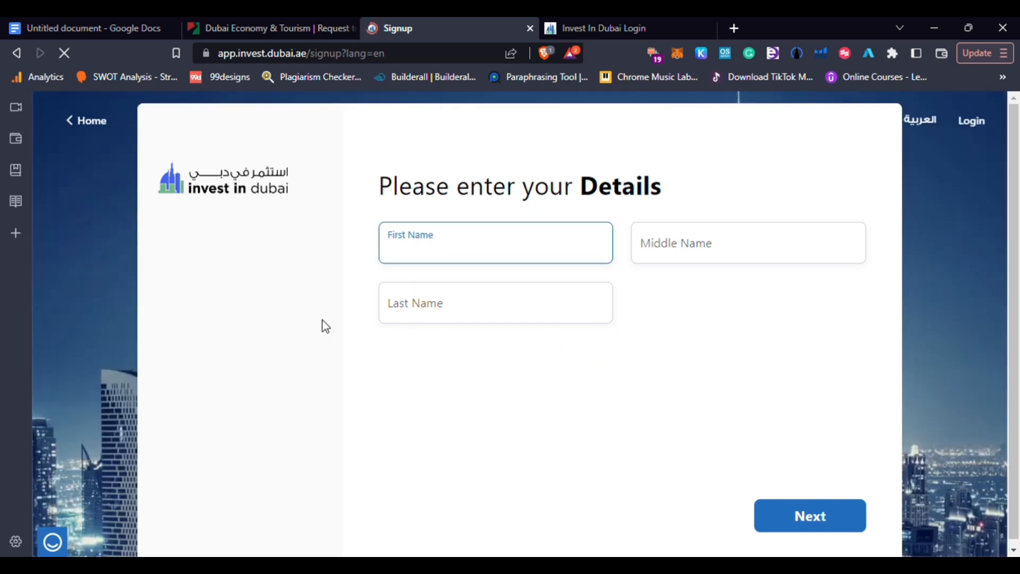
type("a")
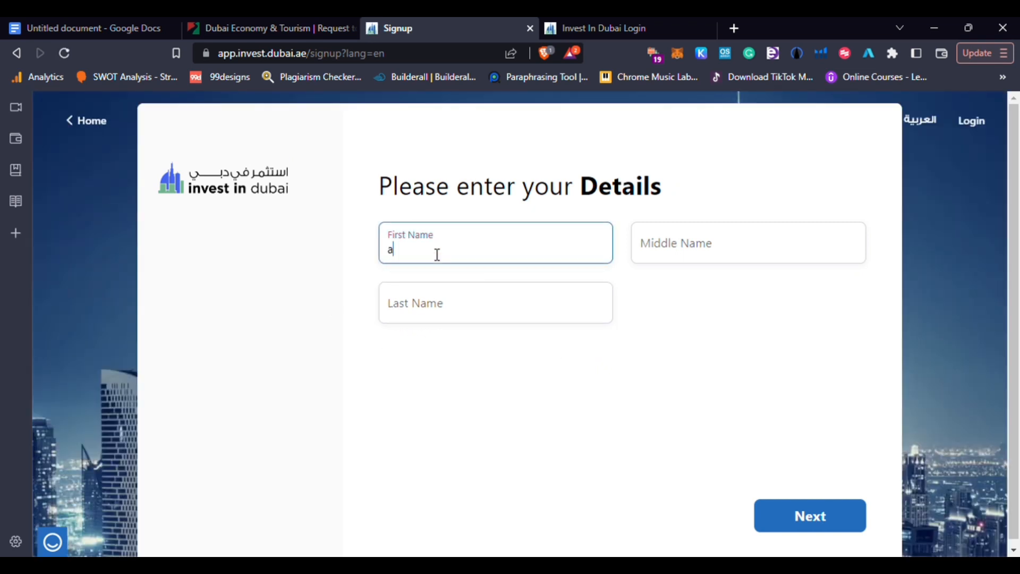
type("hmed")
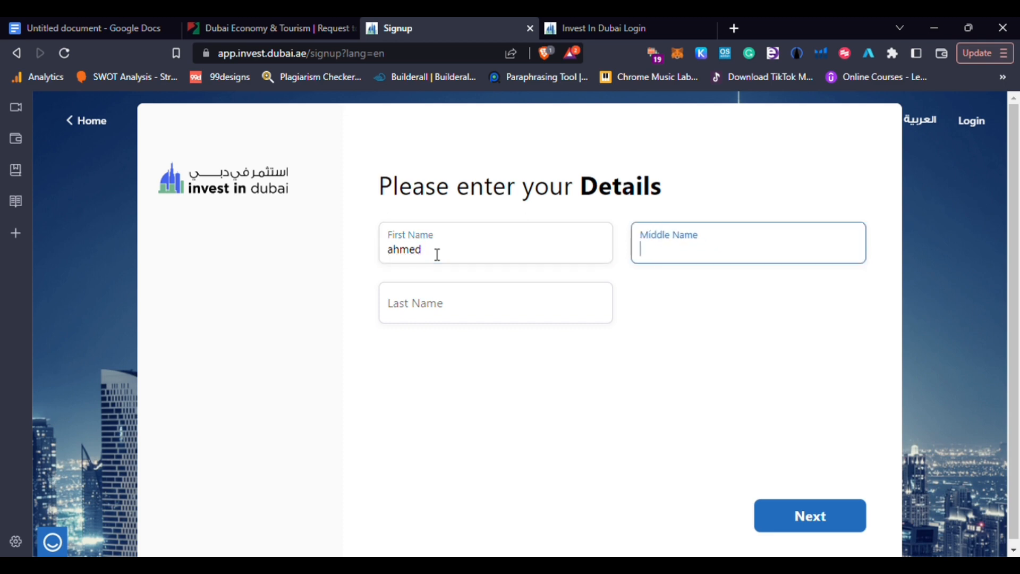
type("mohamm")
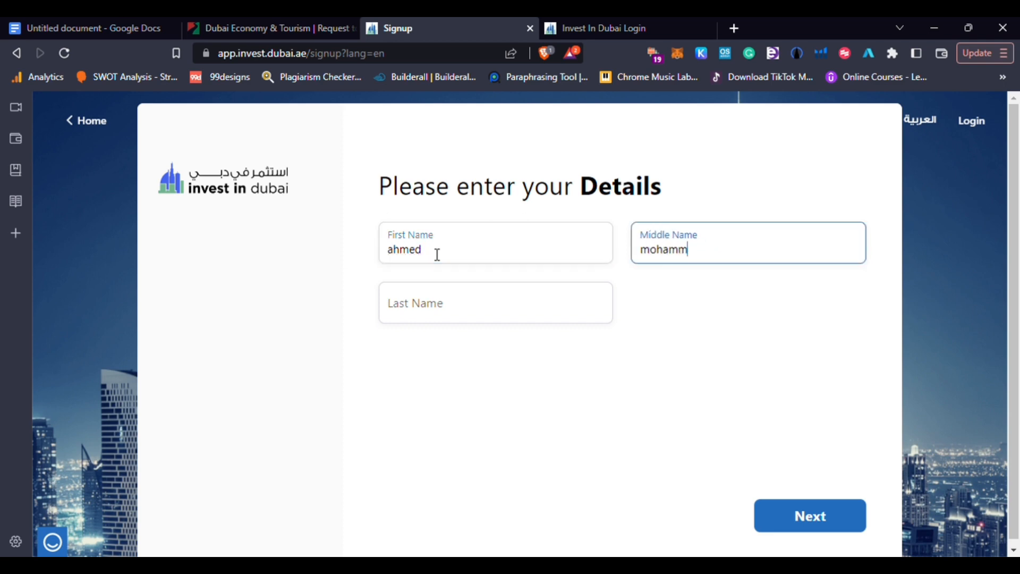
Fill the middle name, leave the last name, and continue to the mobile number step.
left_click(495, 302)
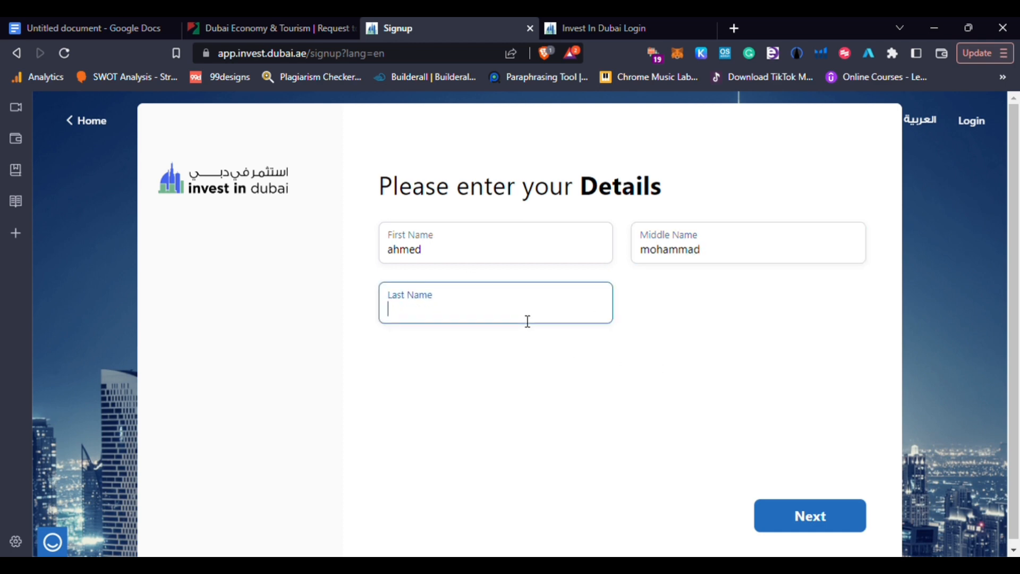
left_click(747, 249)
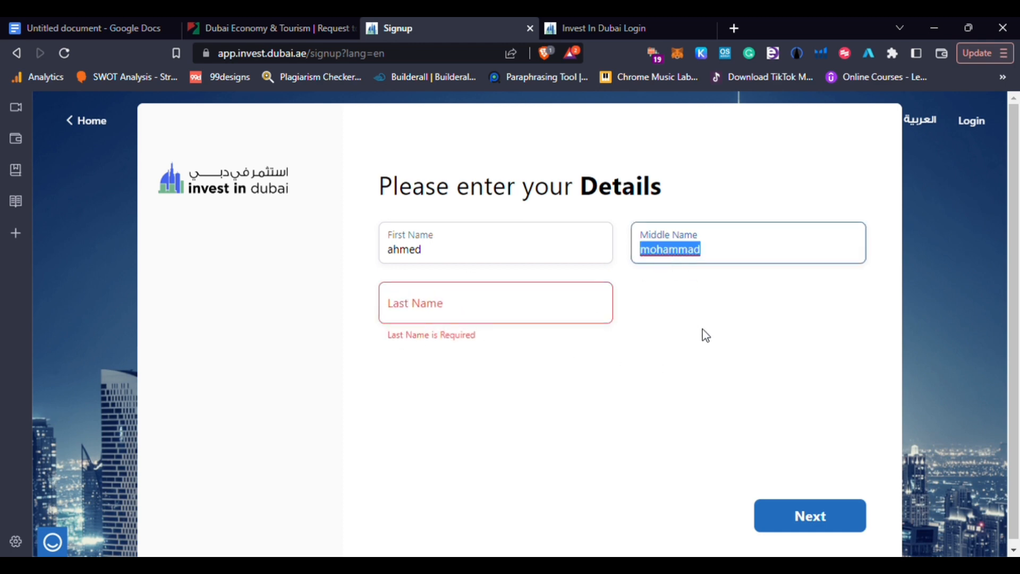
left_click(495, 302)
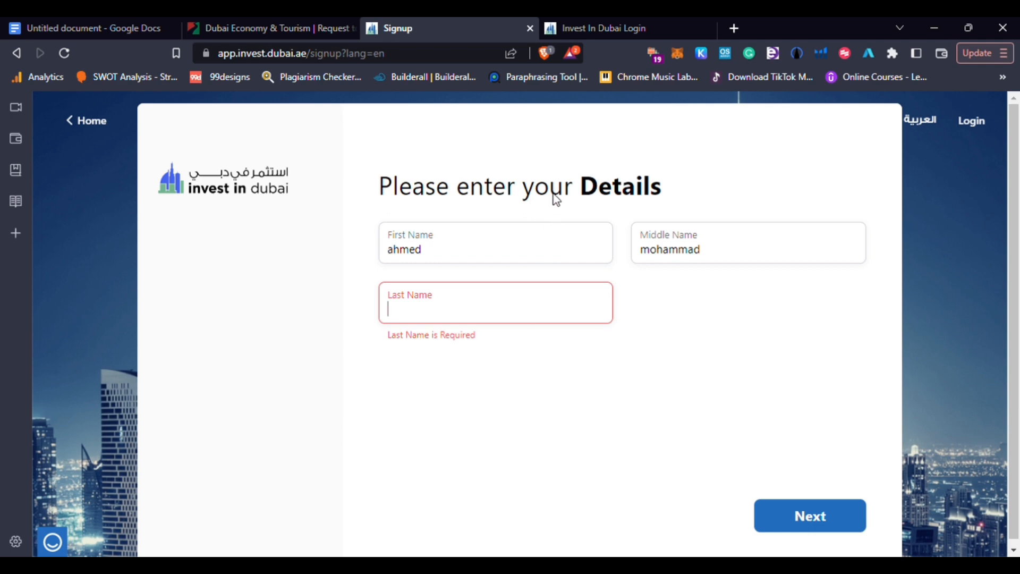
left_click(808, 516)
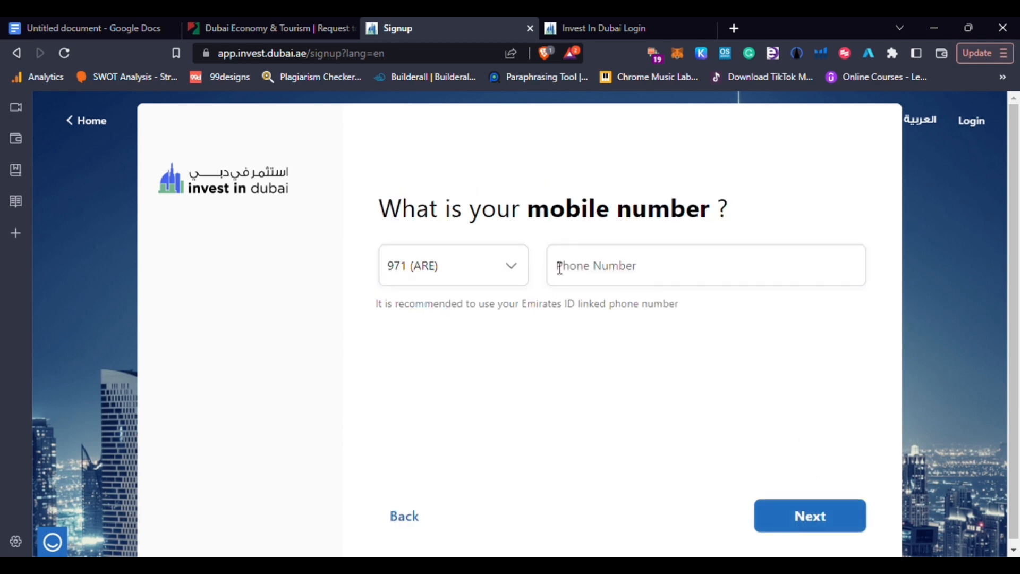
Enter the mobile number and submit it to receive an OTP.
left_click(705, 264)
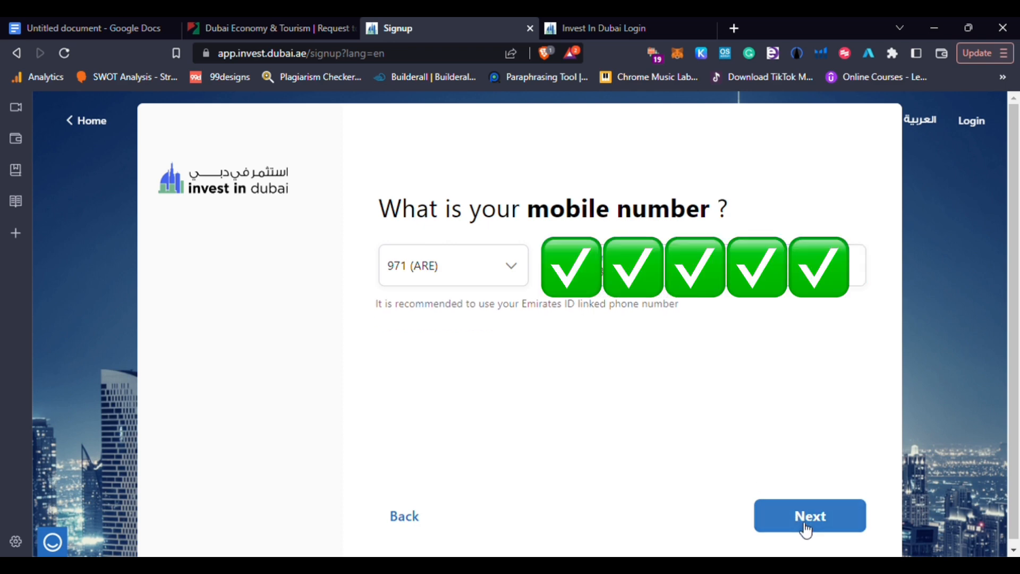
left_click(809, 515)
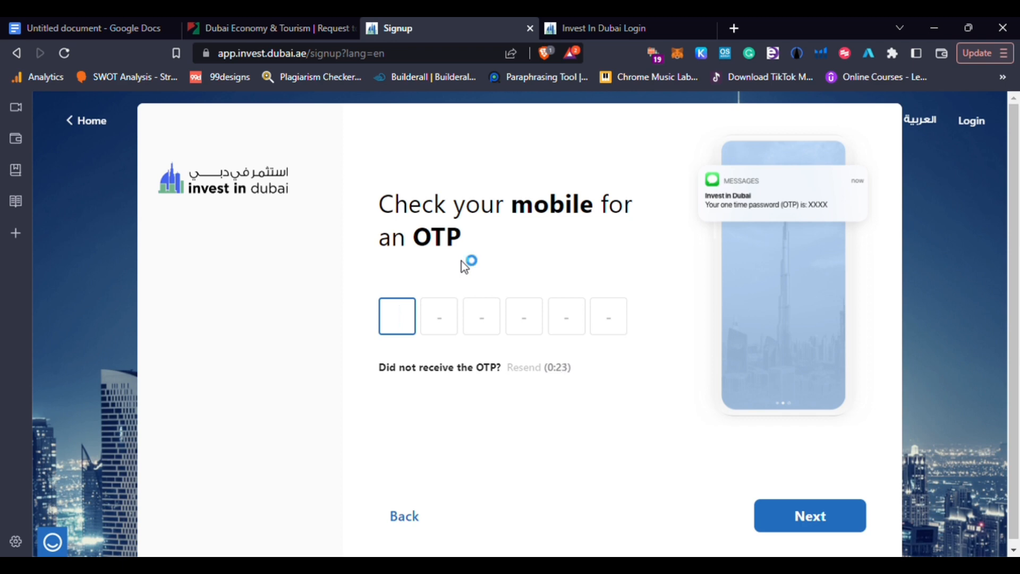
left_click(396, 316)
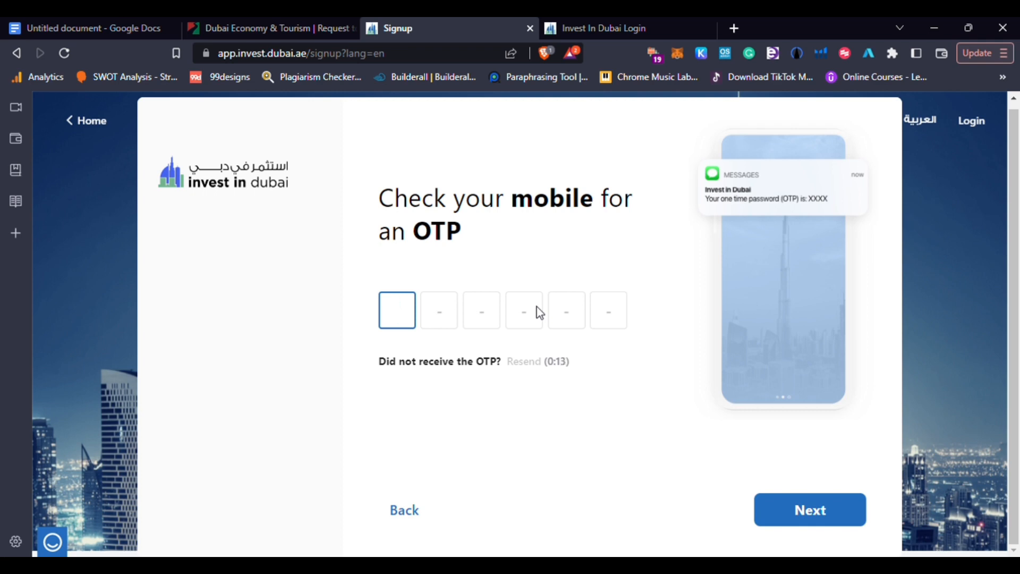
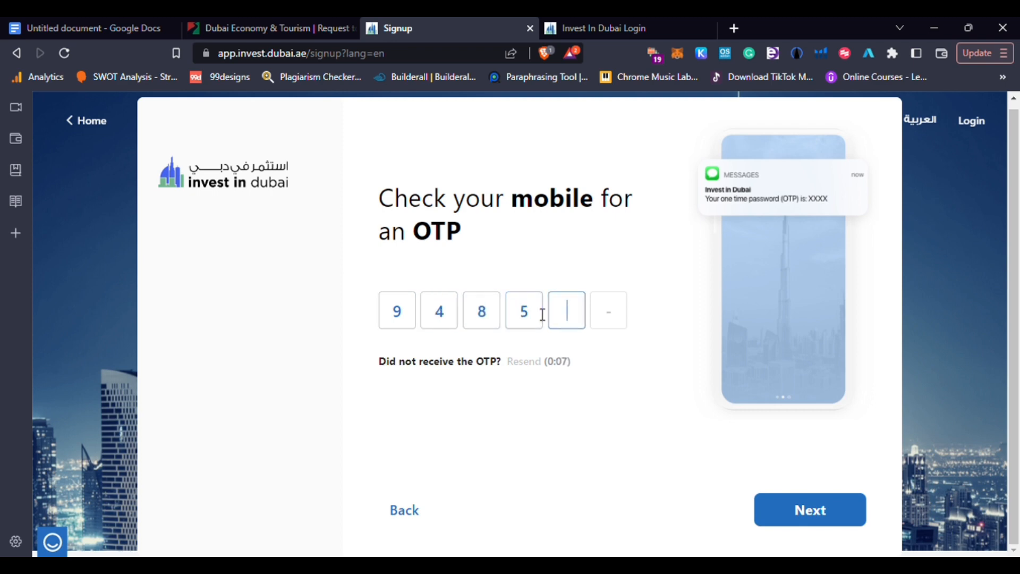
left_click(809, 509)
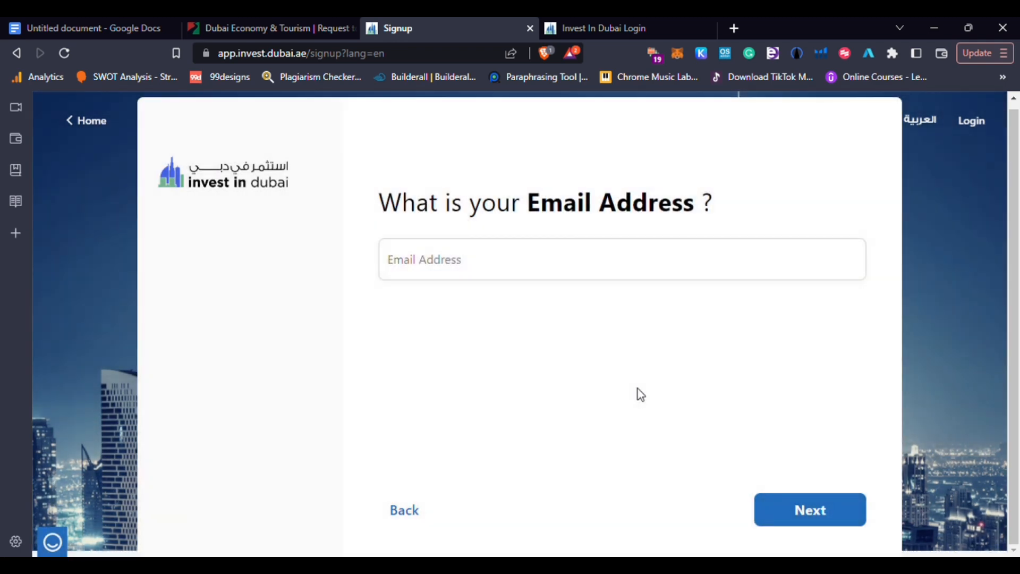
left_click(621, 259)
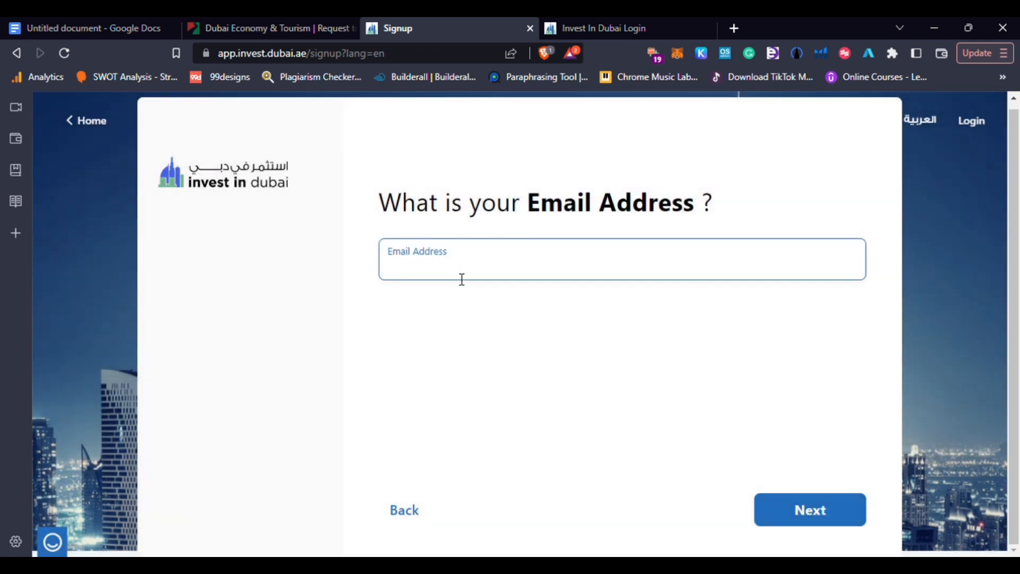
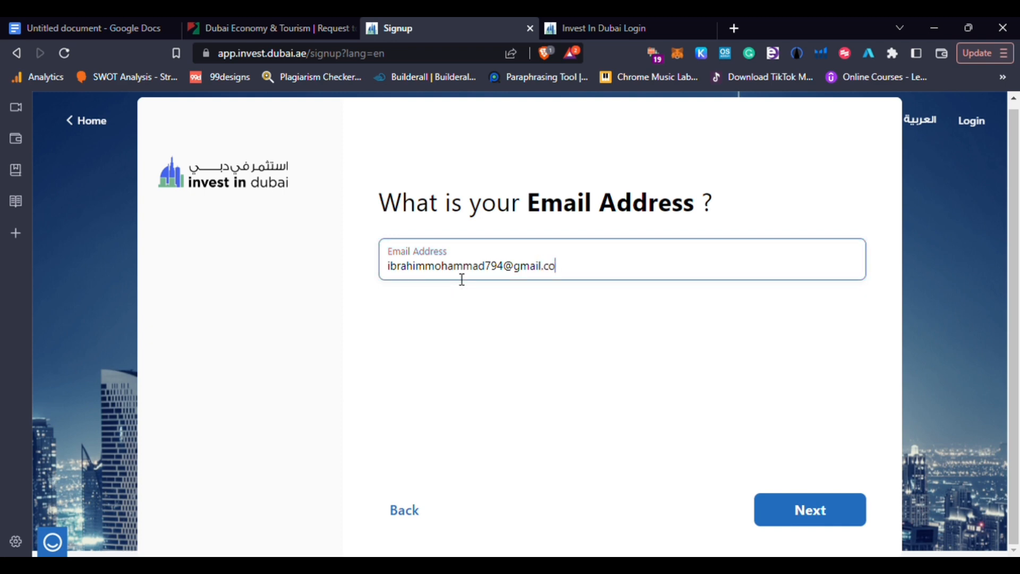
left_click(809, 509)
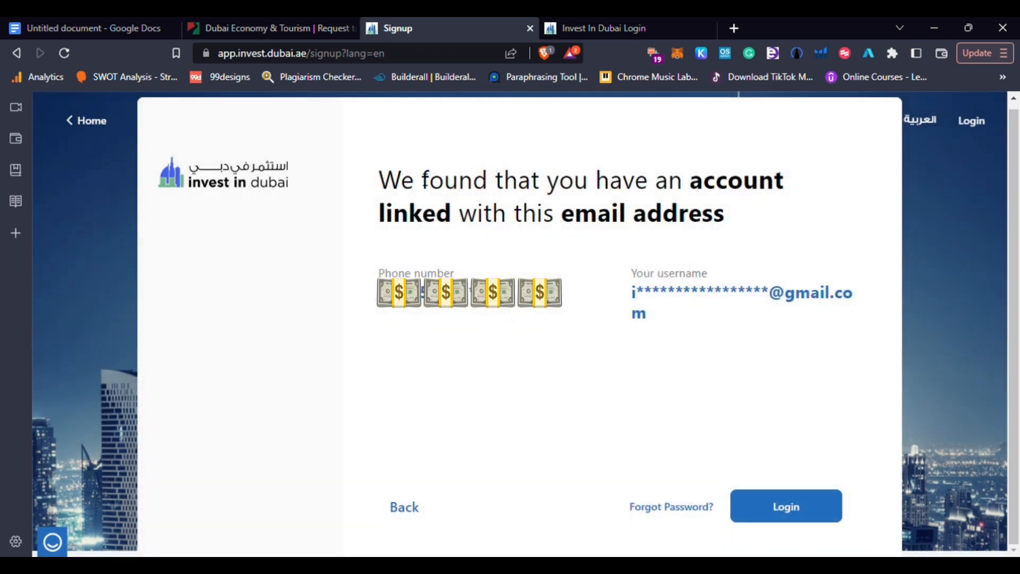
Close the signup tab and log in to the existing account, retrying past the authentication error, to reach My Dashboard.
left_click_drag(390, 180, 723, 213)
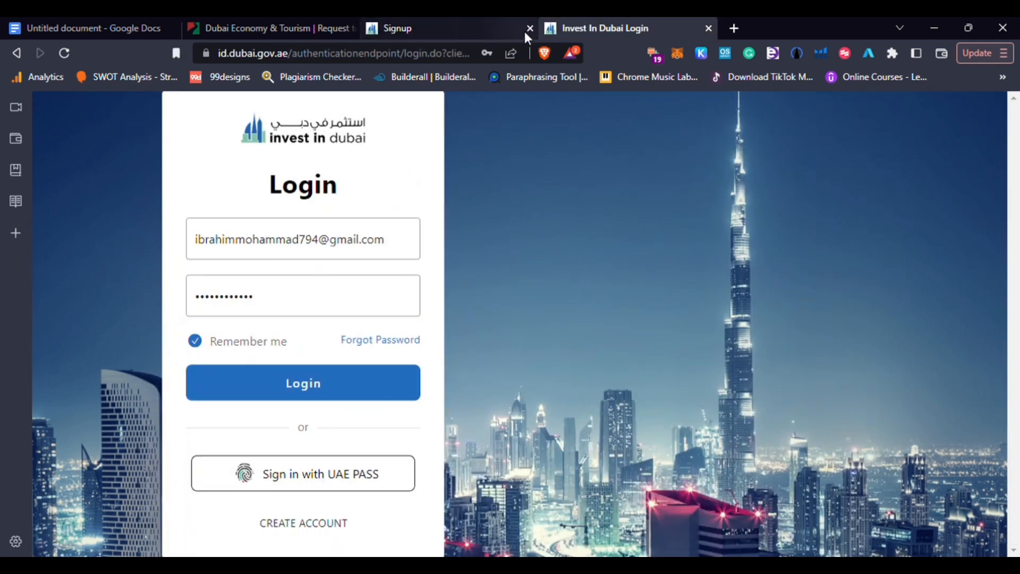
left_click(529, 28)
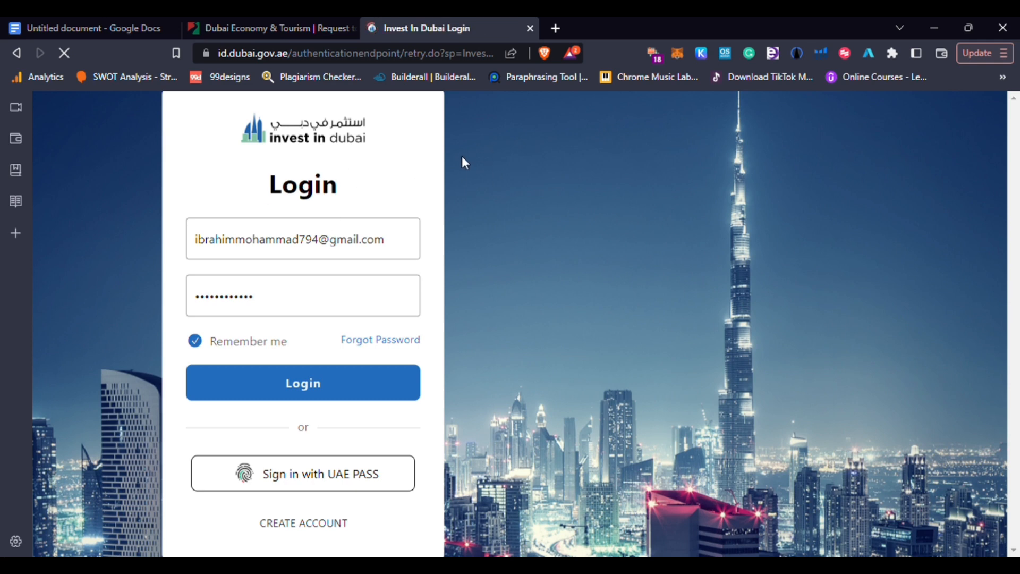
left_click(302, 382)
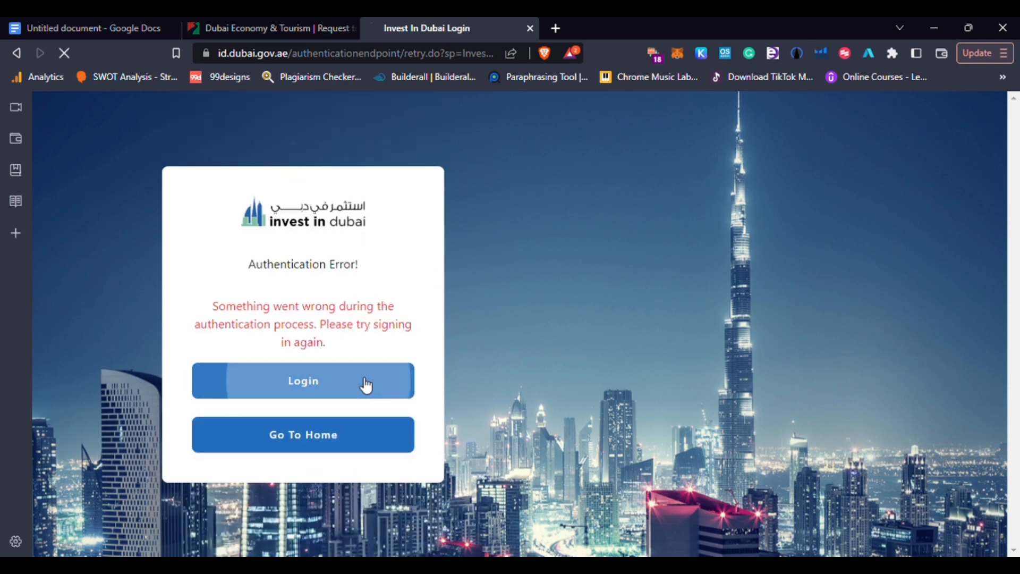
left_click(302, 380)
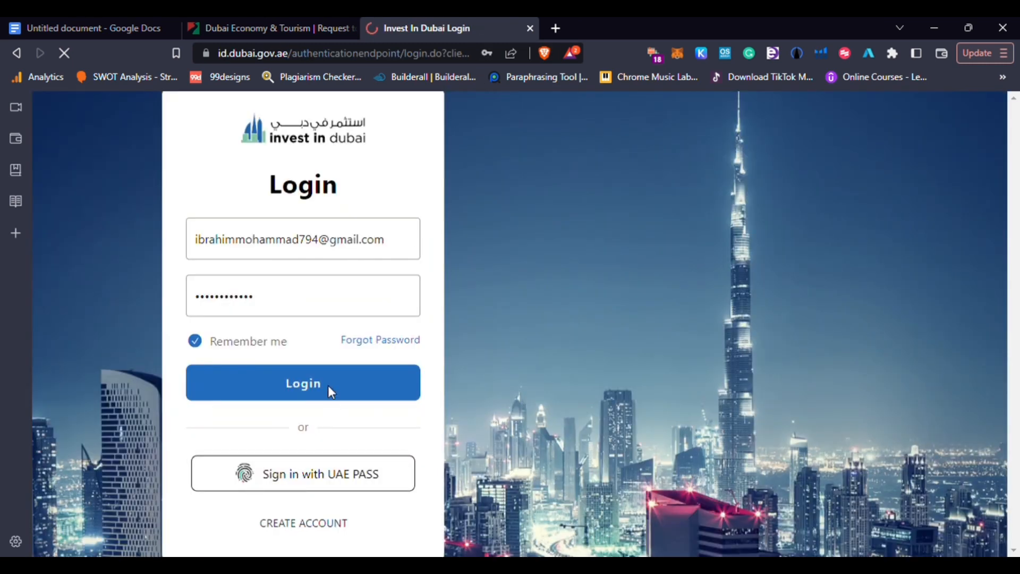
left_click(302, 383)
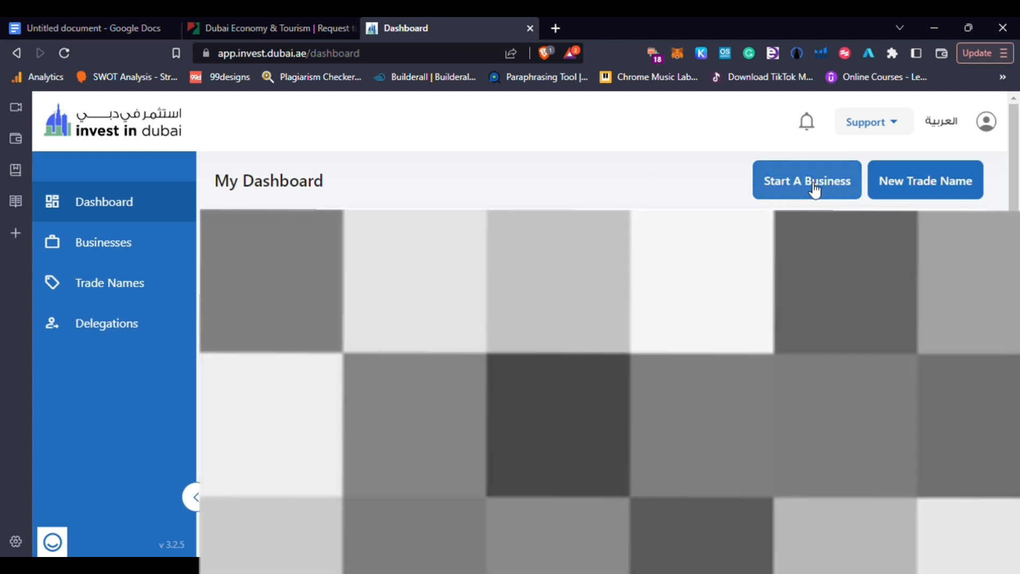
Start a new license application and search the Short Term Retail Operator activity.
left_click(805, 180)
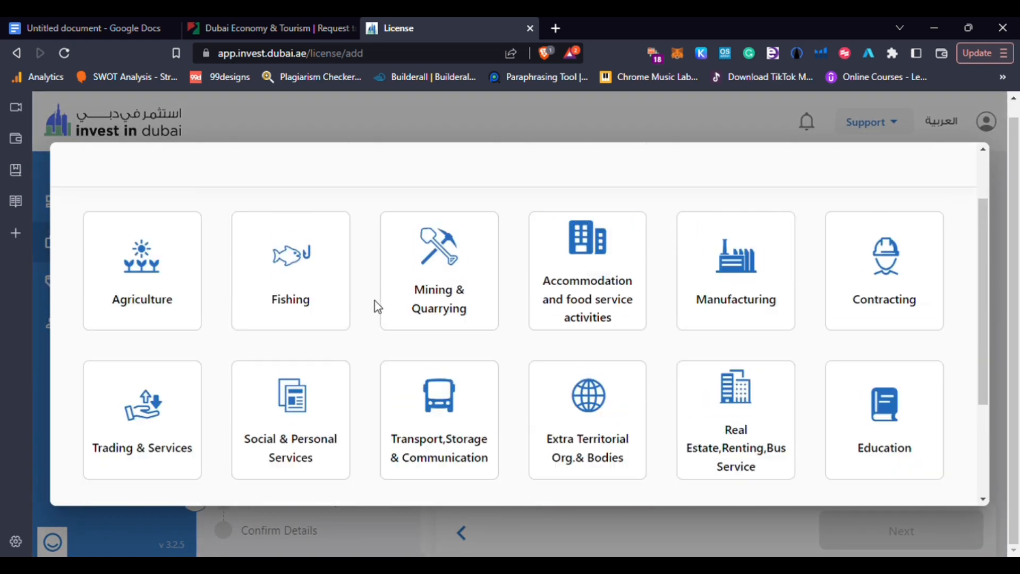
scroll("down", 3)
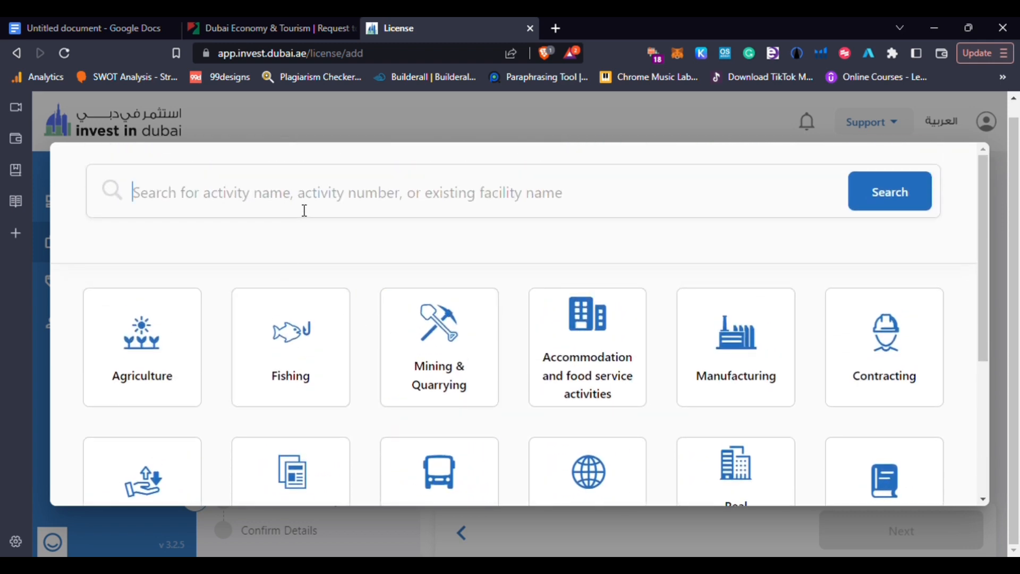
type("retail")
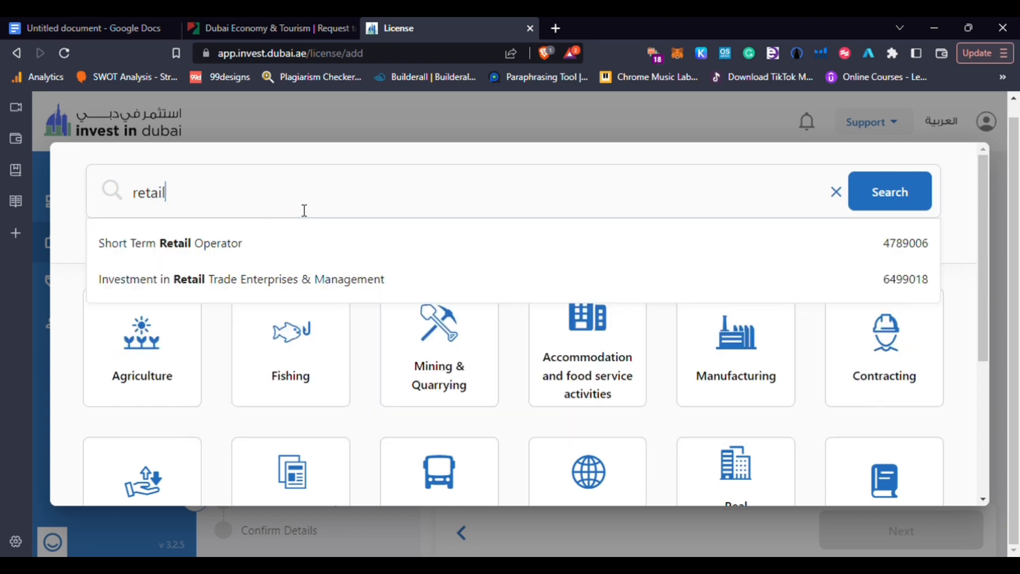
left_click(170, 243)
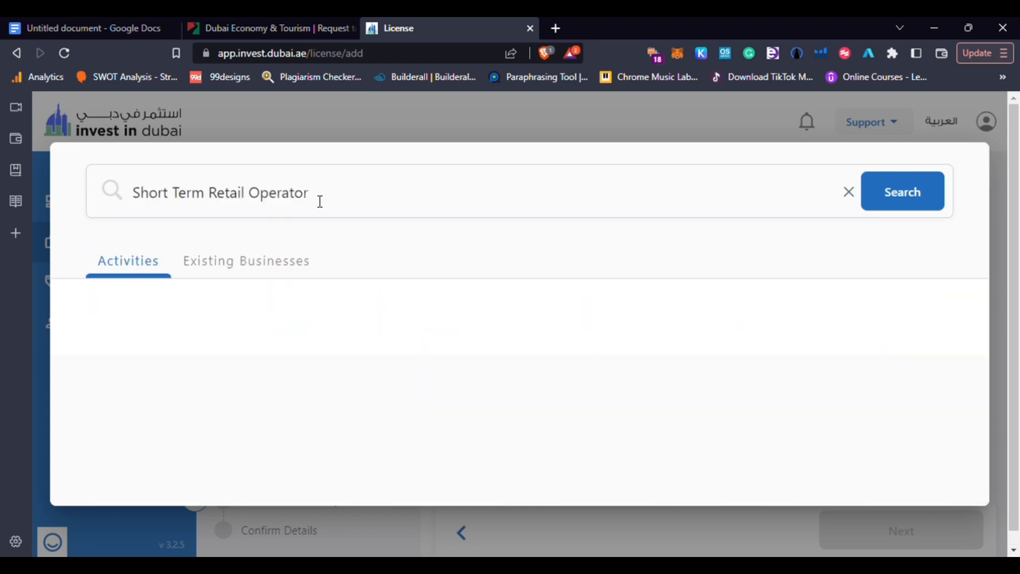
left_click(901, 191)
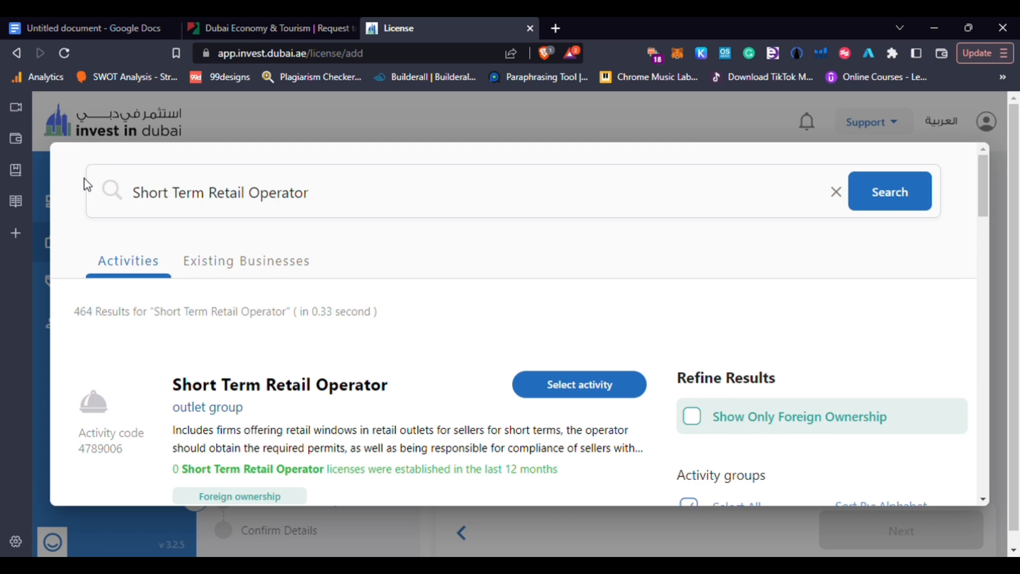
Clear the search, look up General Trading instead and review the matching results.
left_click(835, 192)
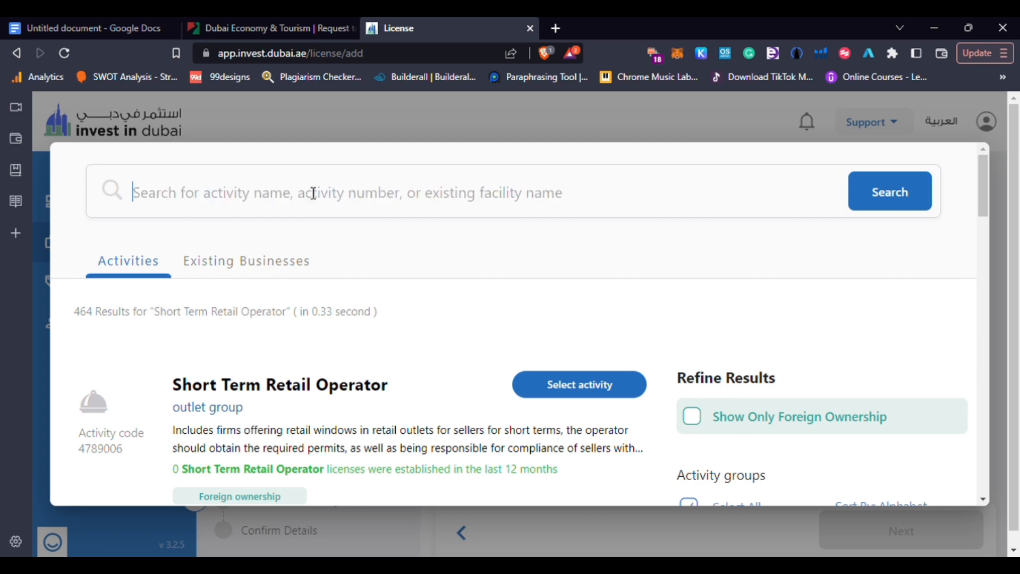
type("genral")
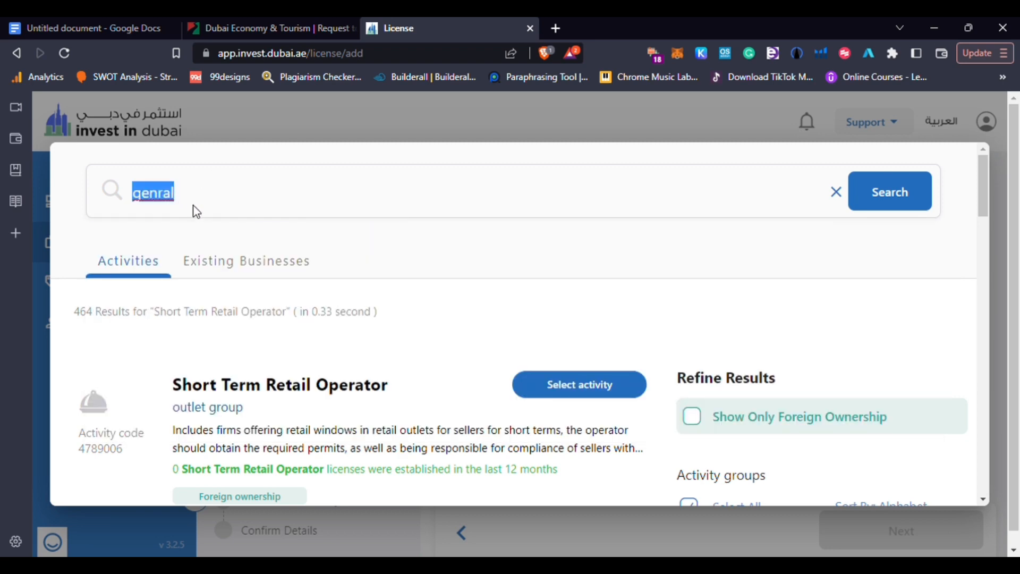
type("general")
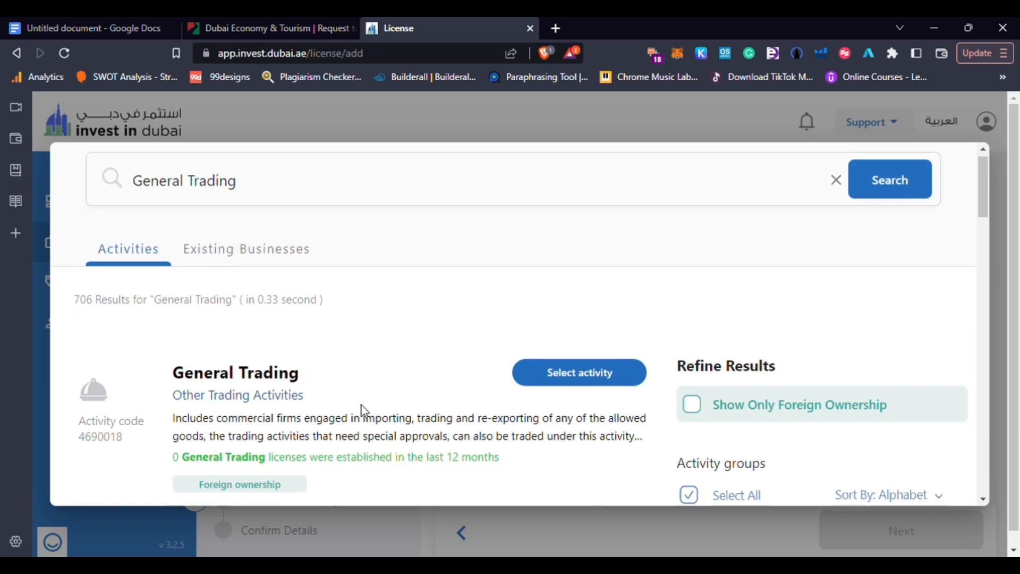
scroll("down", 3)
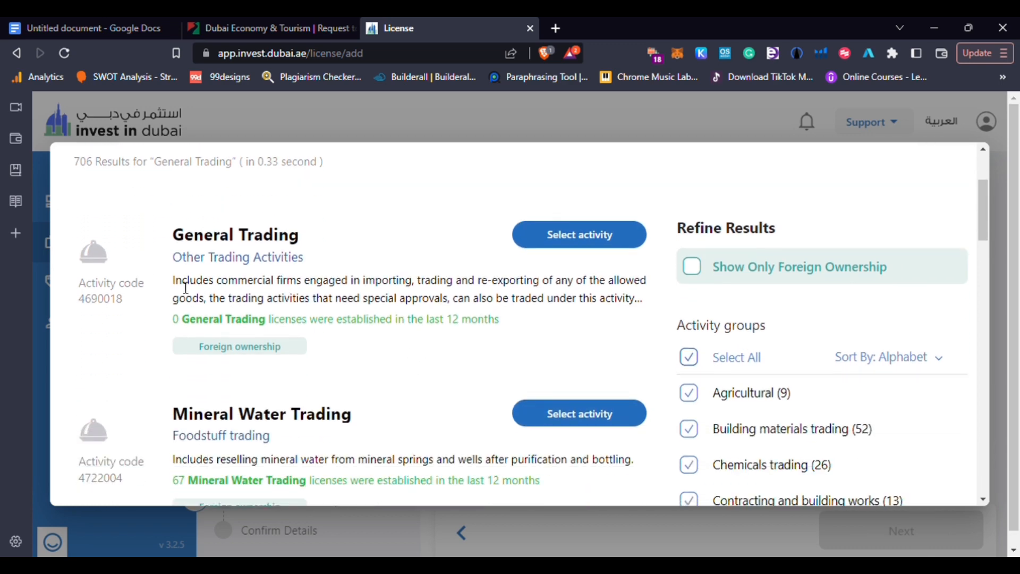
left_click_drag(173, 280, 466, 280)
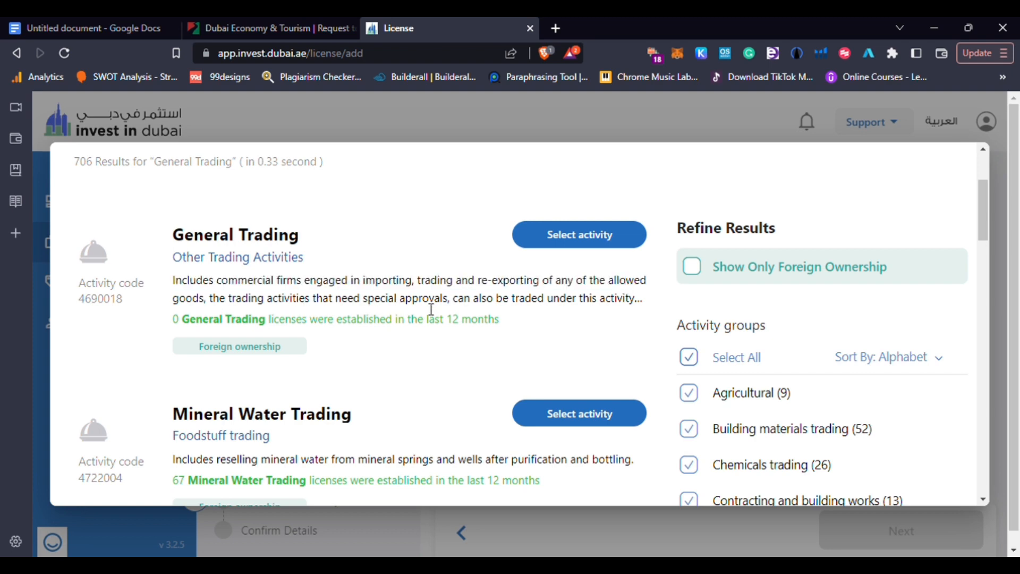
left_click_drag(431, 309, 635, 298)
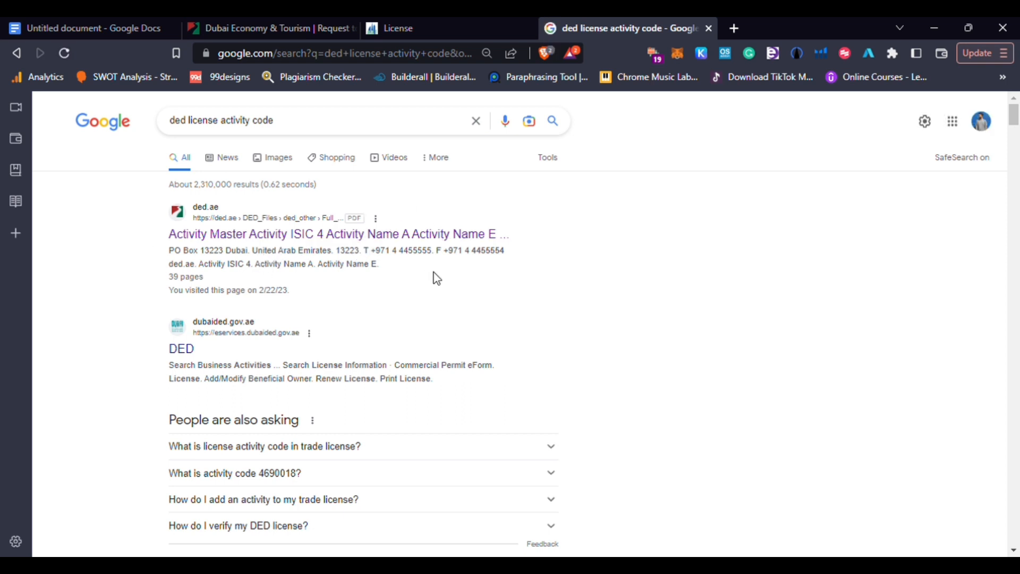
View the DED Full Foreign Ownership Activities PDF from Google, then return to the application.
left_click(325, 234)
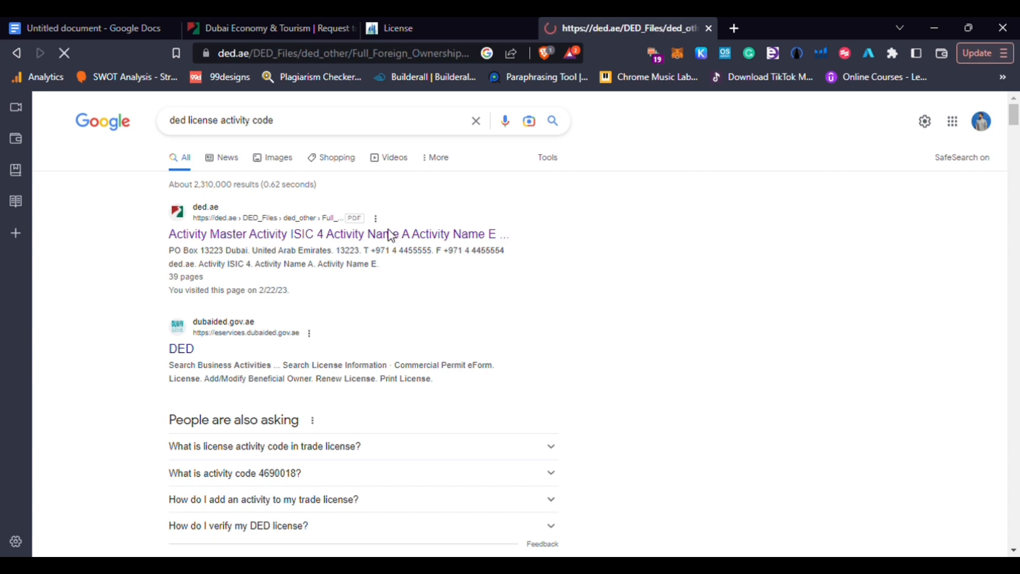
left_click(338, 233)
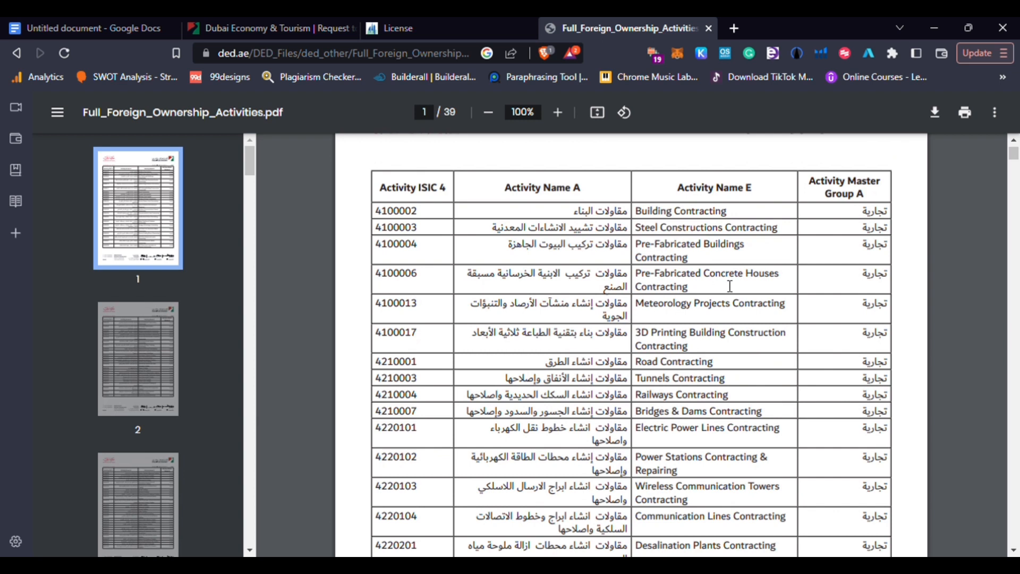
double_click(395, 273)
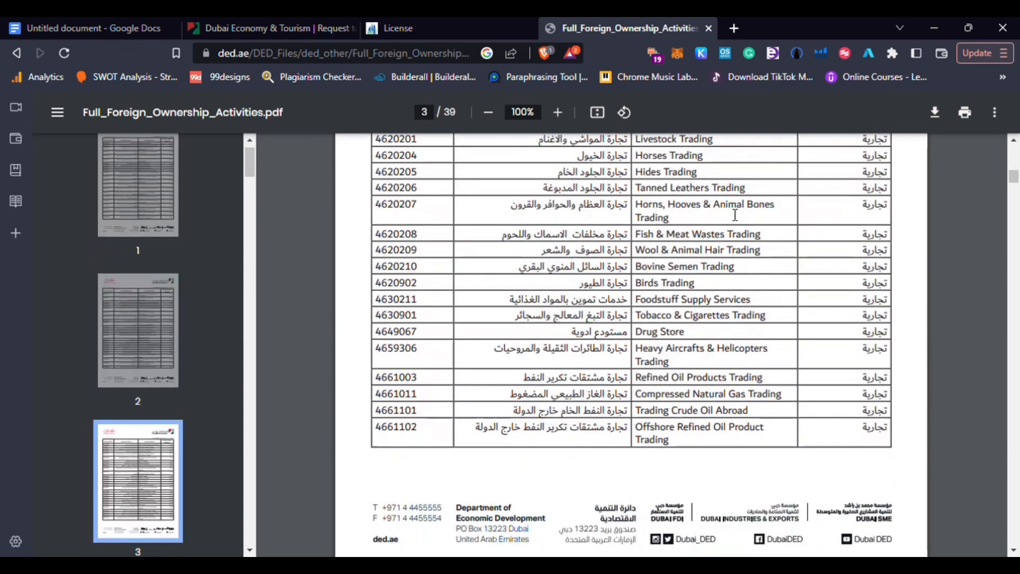
left_click(397, 28)
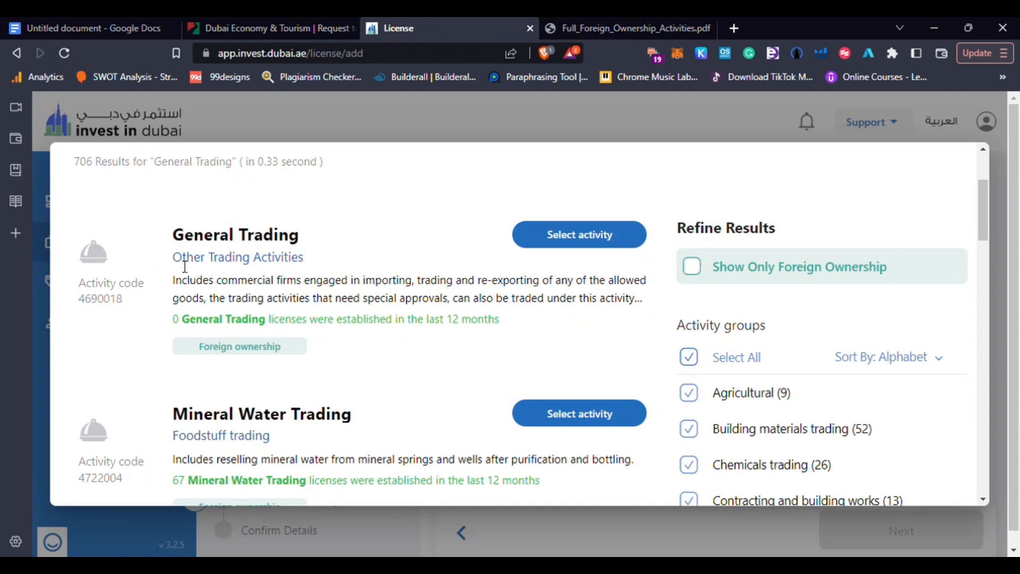
Select General Trading (4690018) as the main activity and continue to License Partners.
left_click(577, 235)
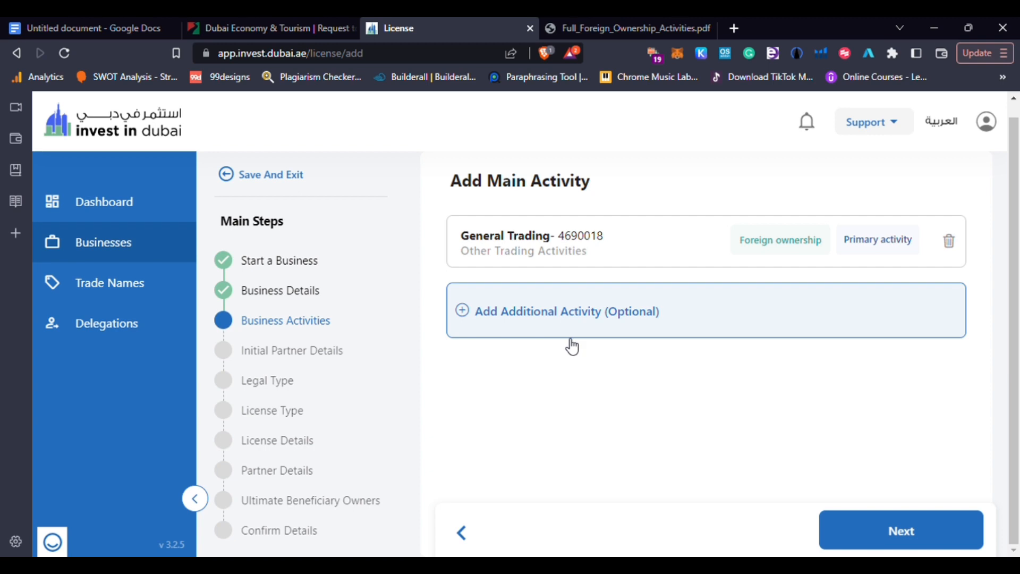
mouse_move(793, 393)
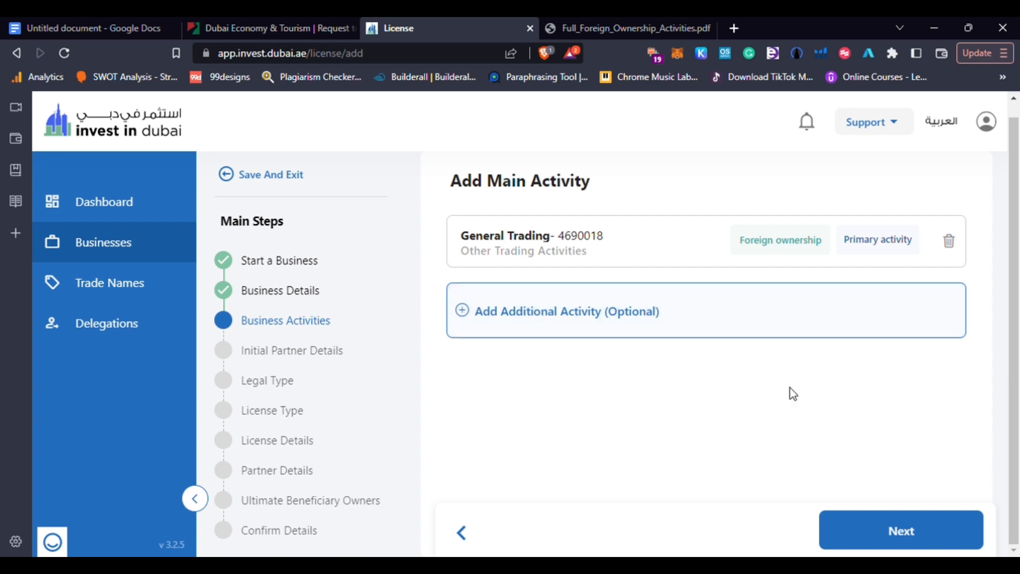
left_click(900, 530)
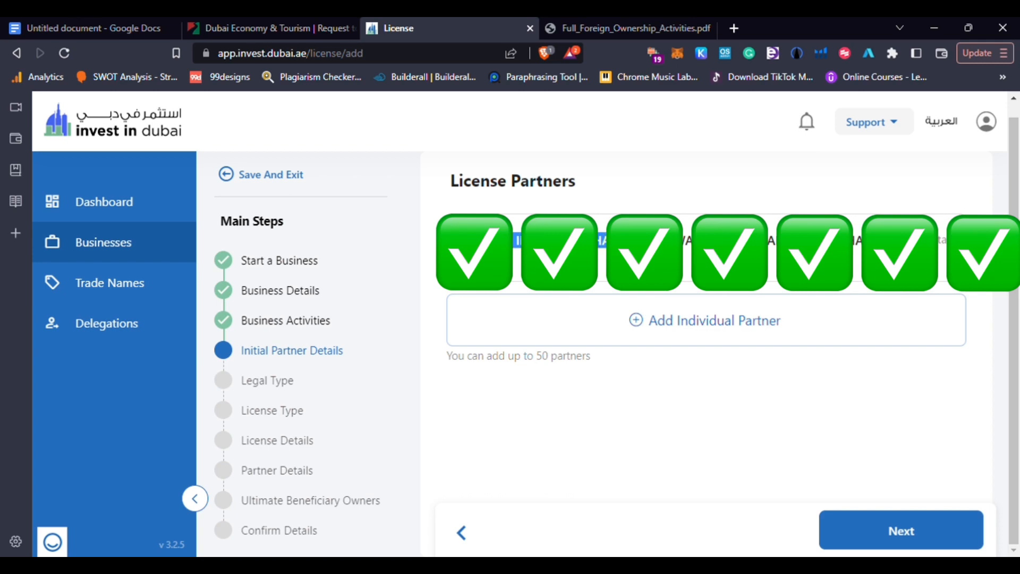
mouse_move(780, 307)
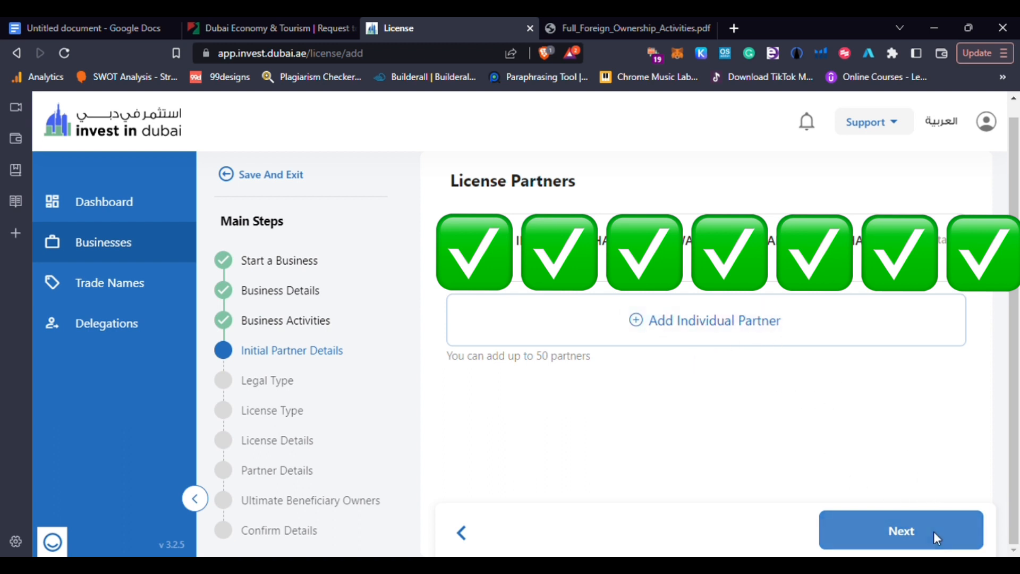
Choose Limited Liability Company - Single Owner (LLC - SO) as legal type and continue.
left_click(900, 530)
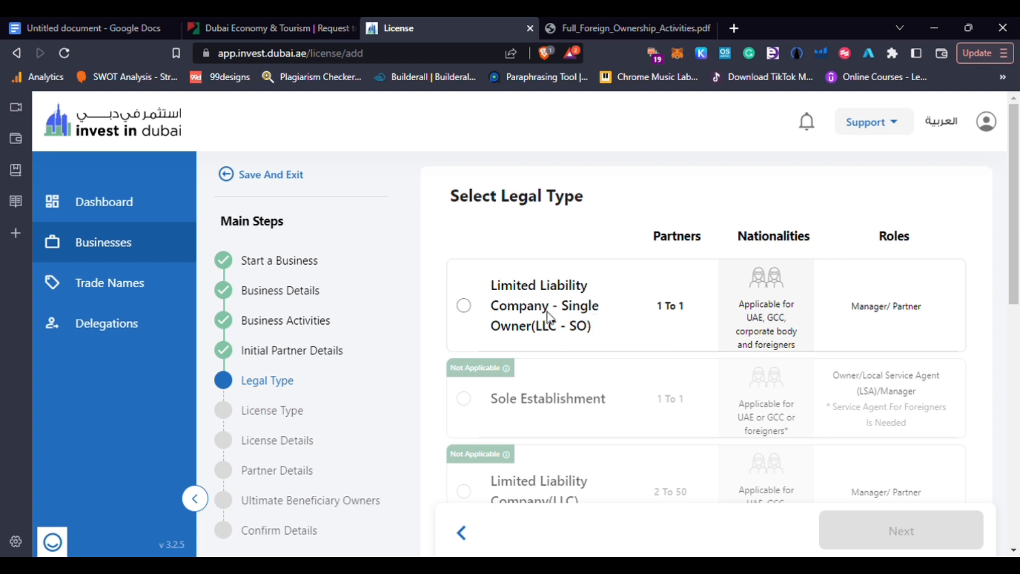
scroll("down", 3)
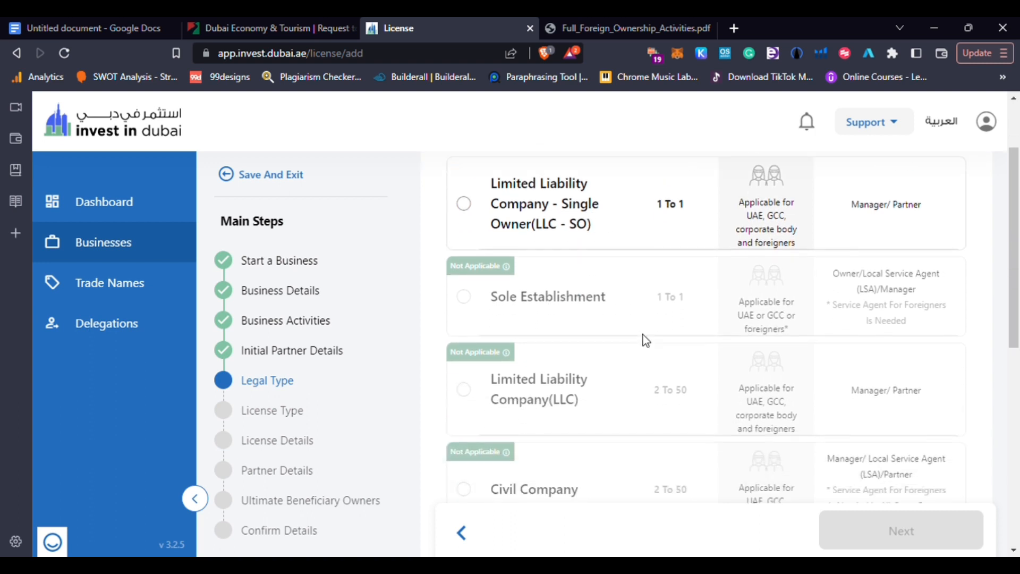
scroll("down", 3)
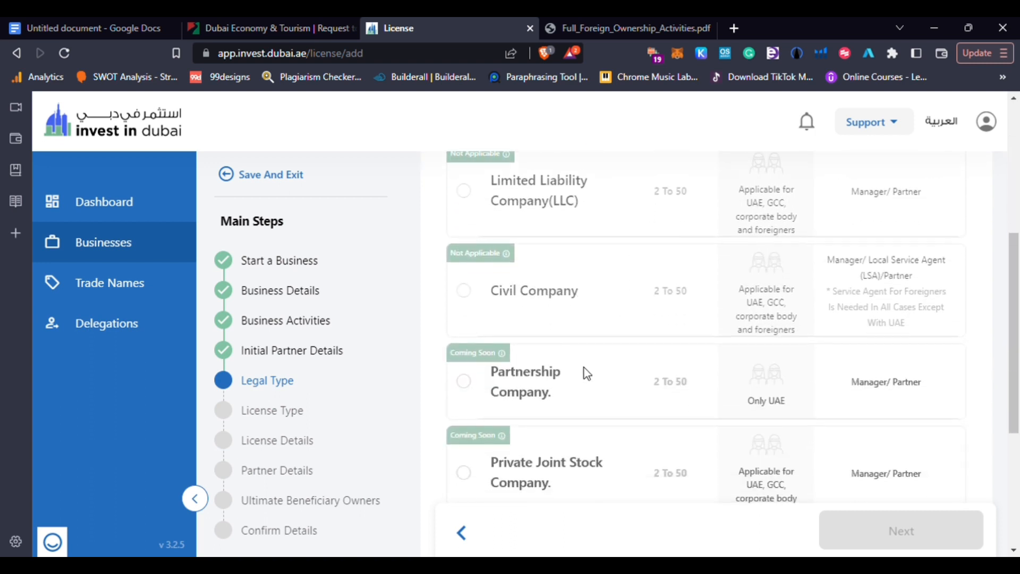
scroll("down", 3)
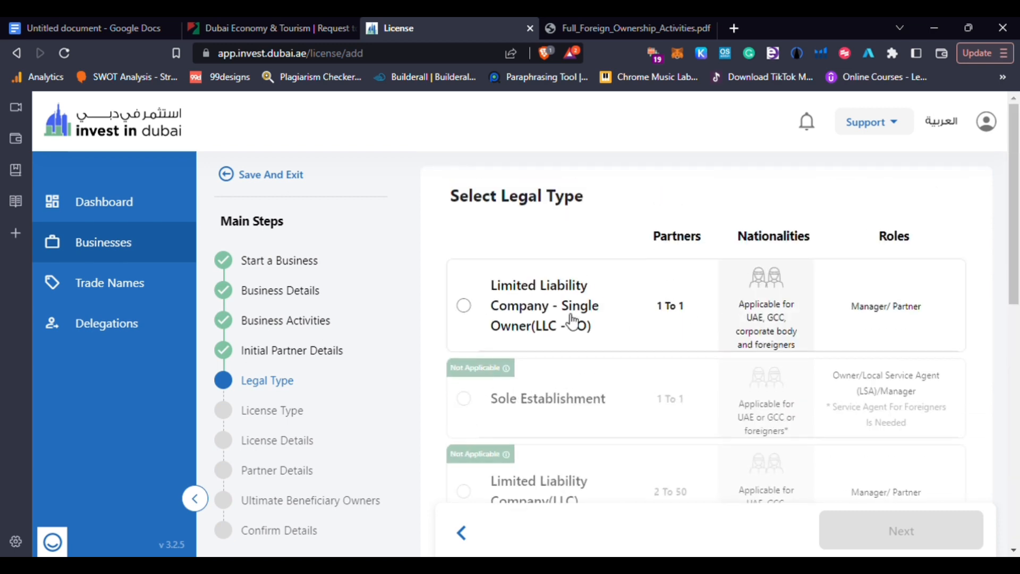
left_click(463, 304)
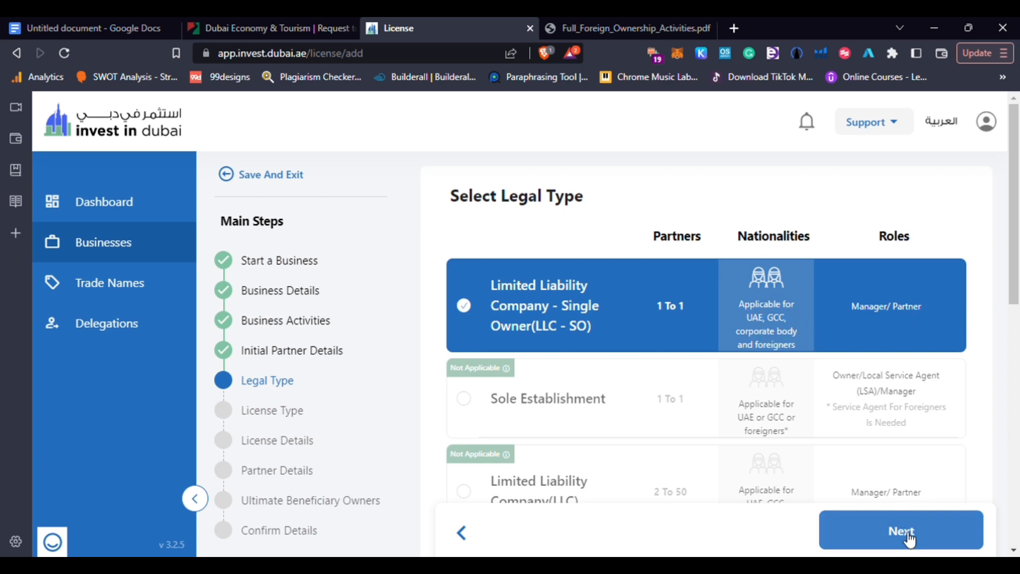
left_click(901, 529)
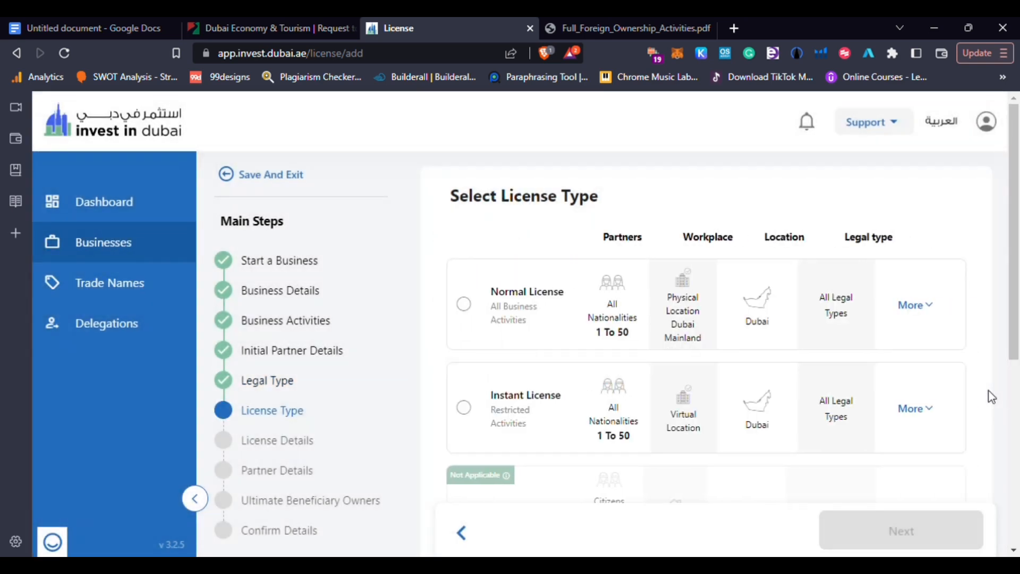
Pick Normal License as the license type and advance to the License Details form.
scroll("down", 3)
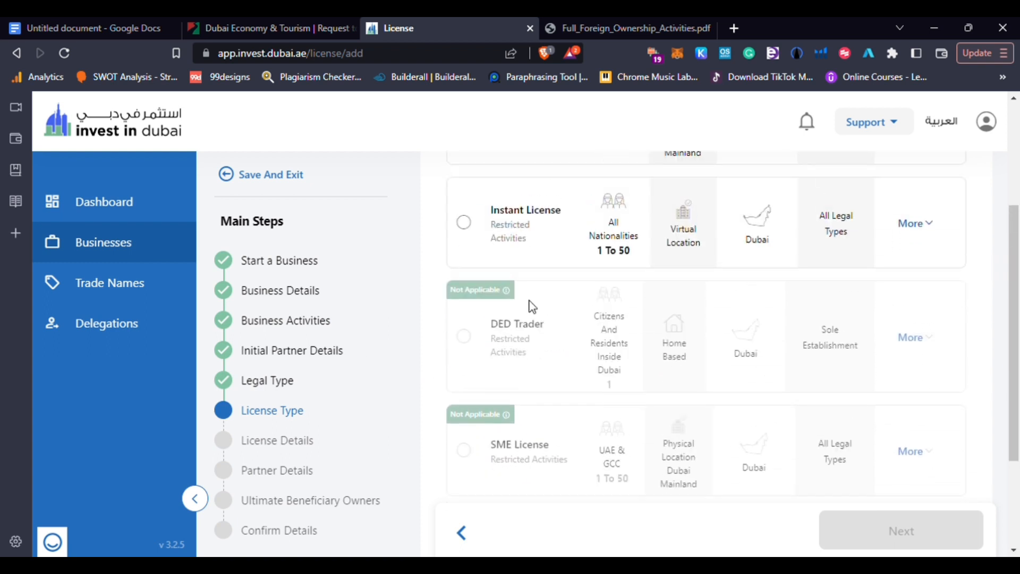
scroll("up", 3)
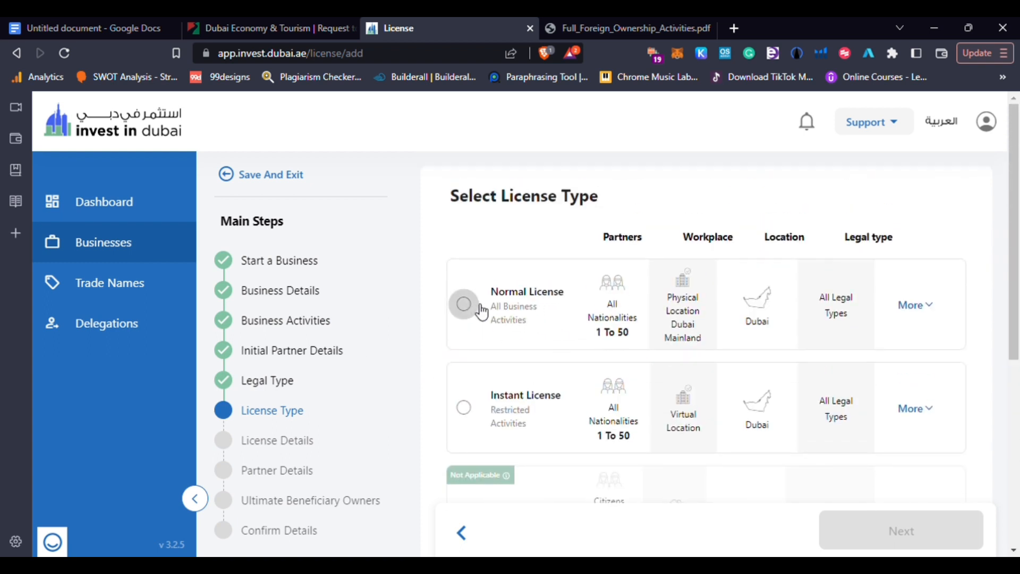
left_click(463, 304)
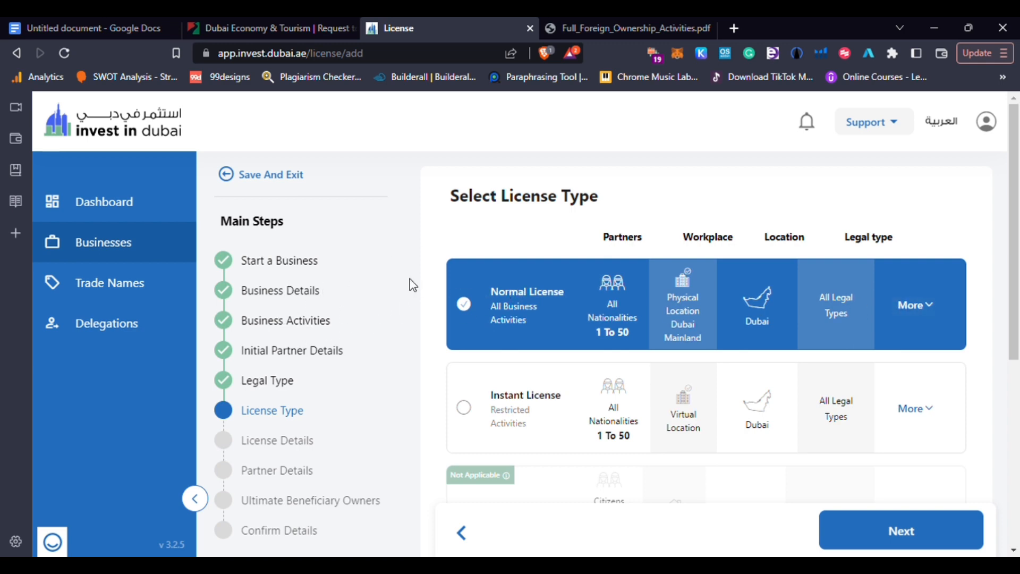
scroll("down", 3)
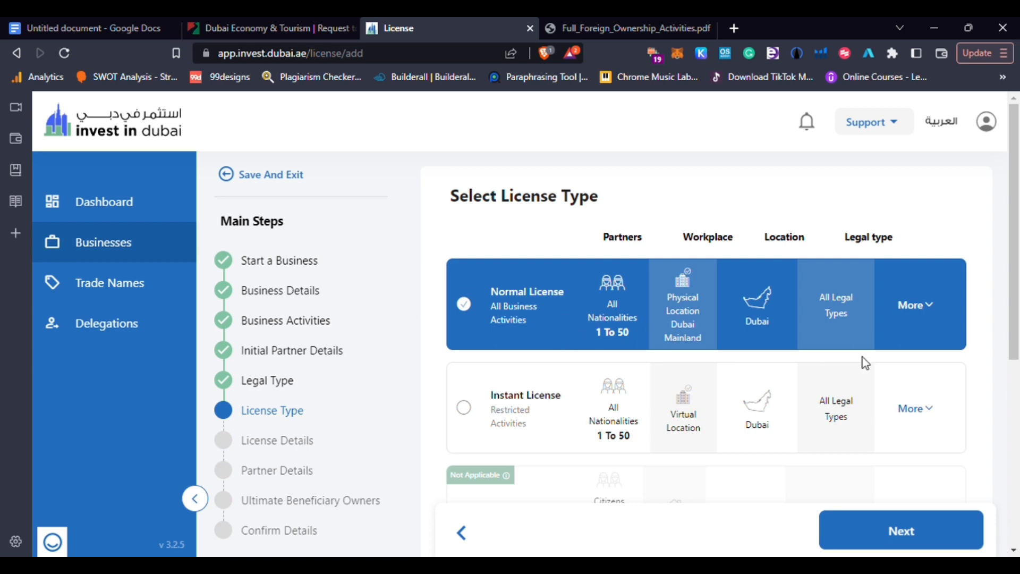
mouse_move(932, 529)
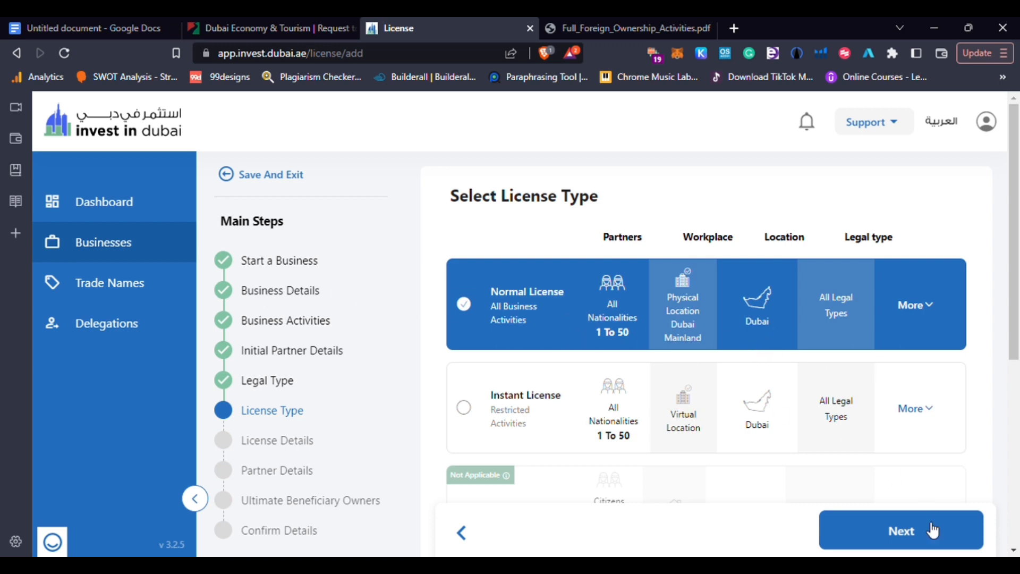
left_click(900, 529)
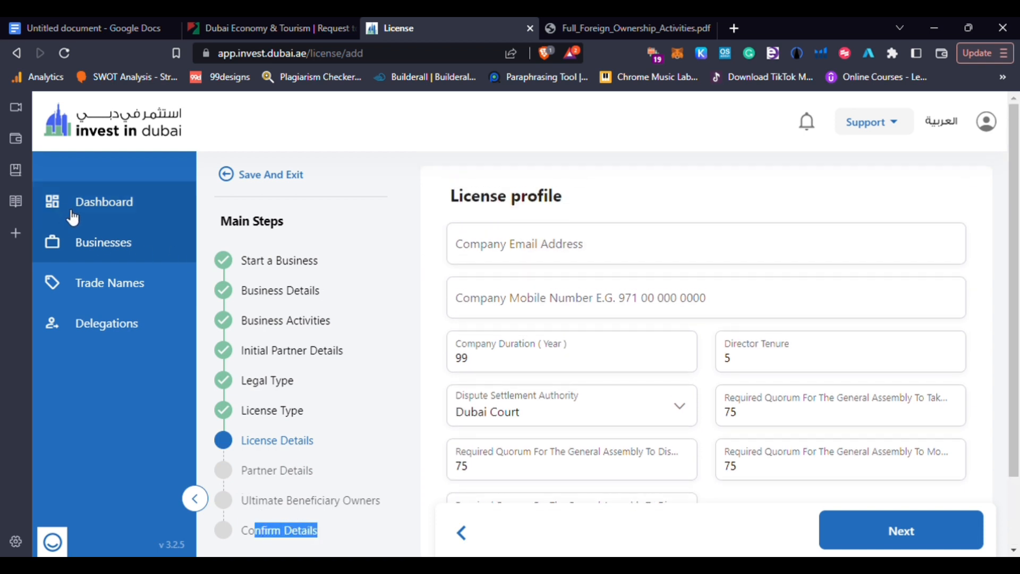
mouse_move(162, 217)
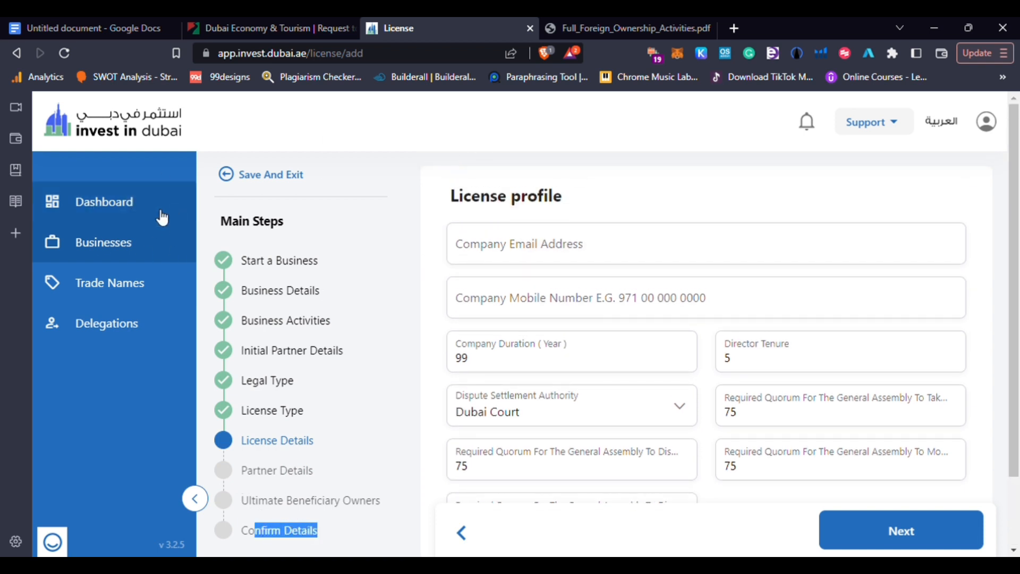
Return to the Invest in Dubai dashboard, then switch to the DED trade license page.
left_click(104, 202)
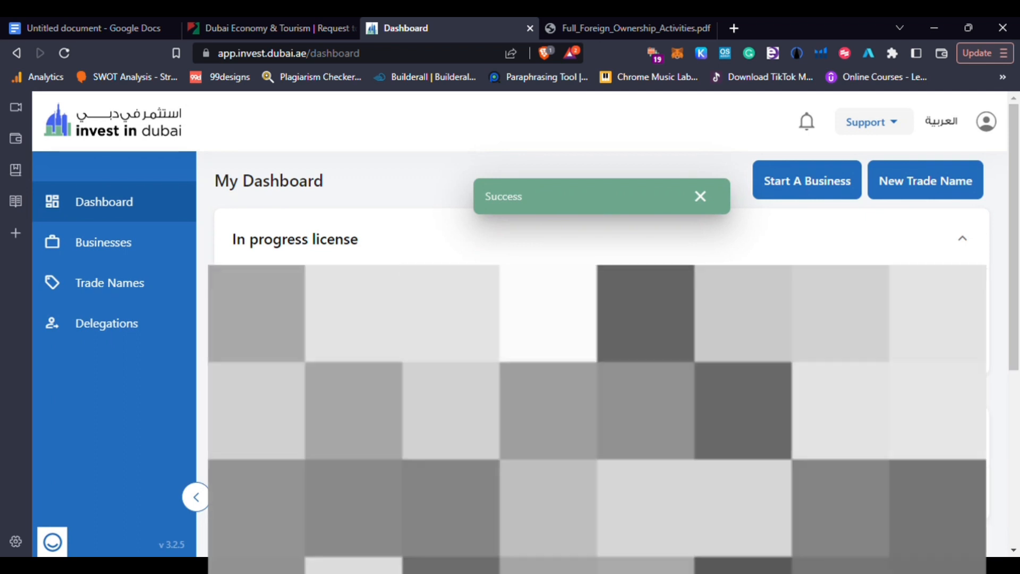
left_click(700, 196)
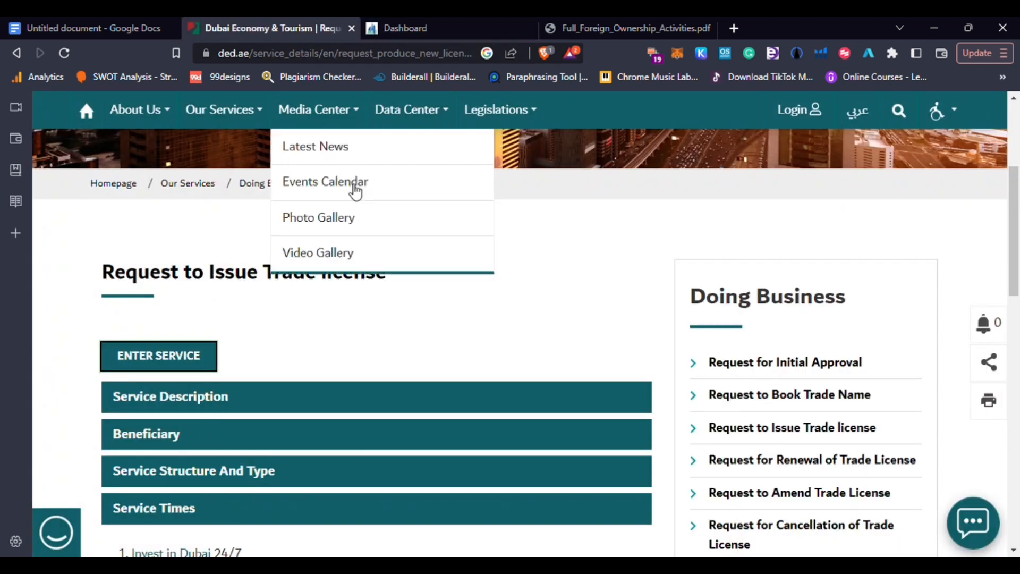
scroll("down", 3)
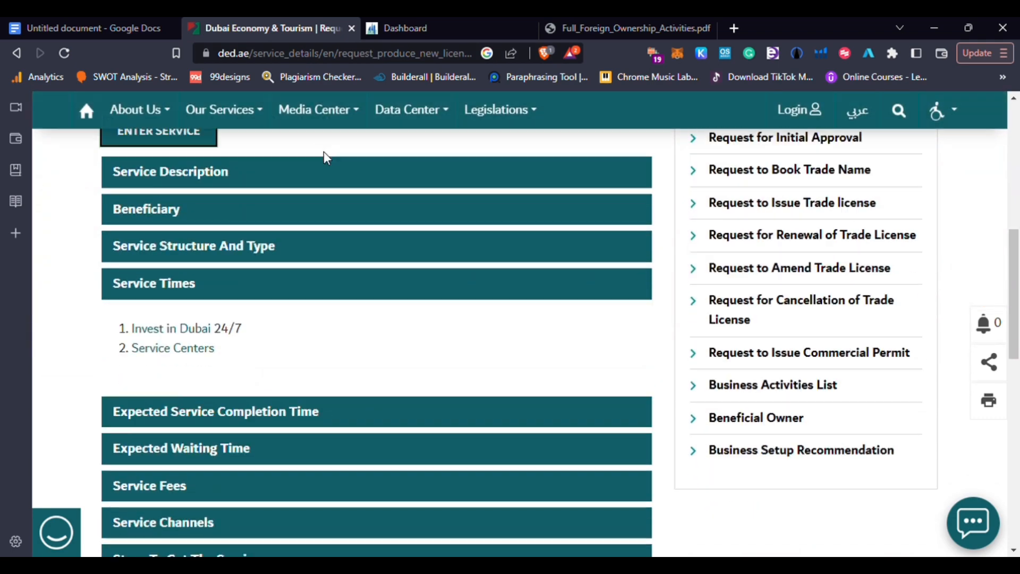
scroll("down", 3)
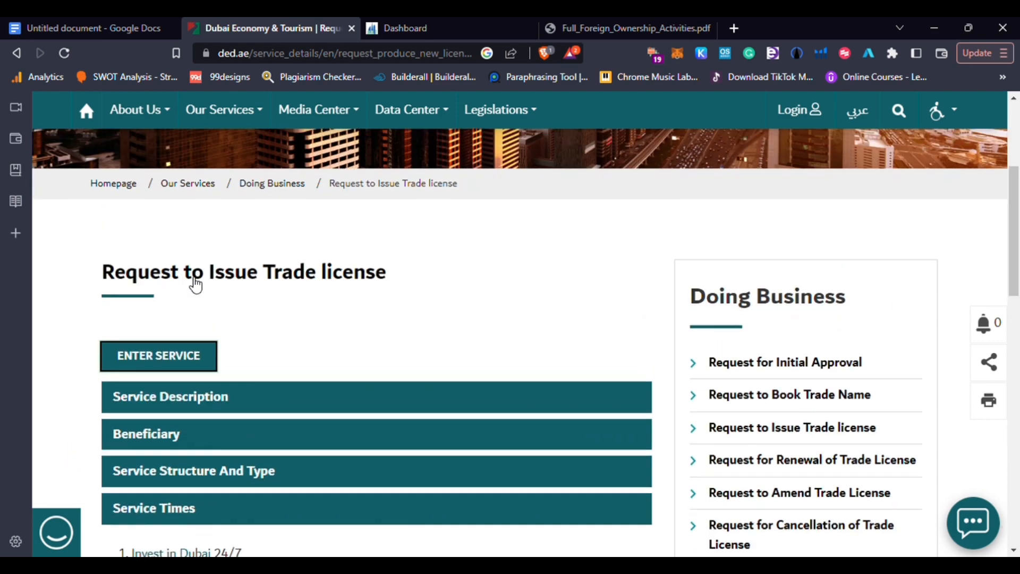
scroll("up", 3)
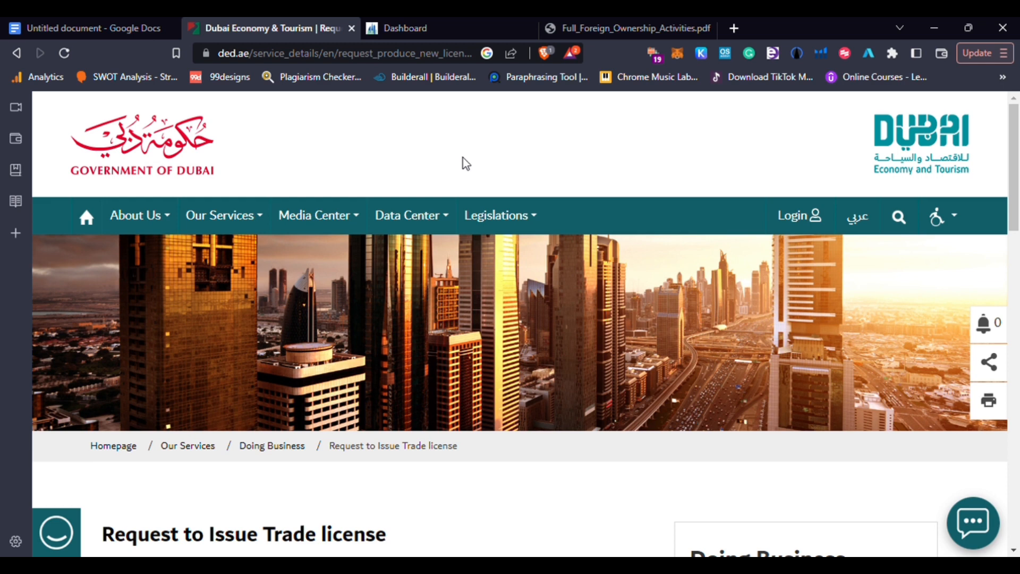
mouse_move(728, 198)
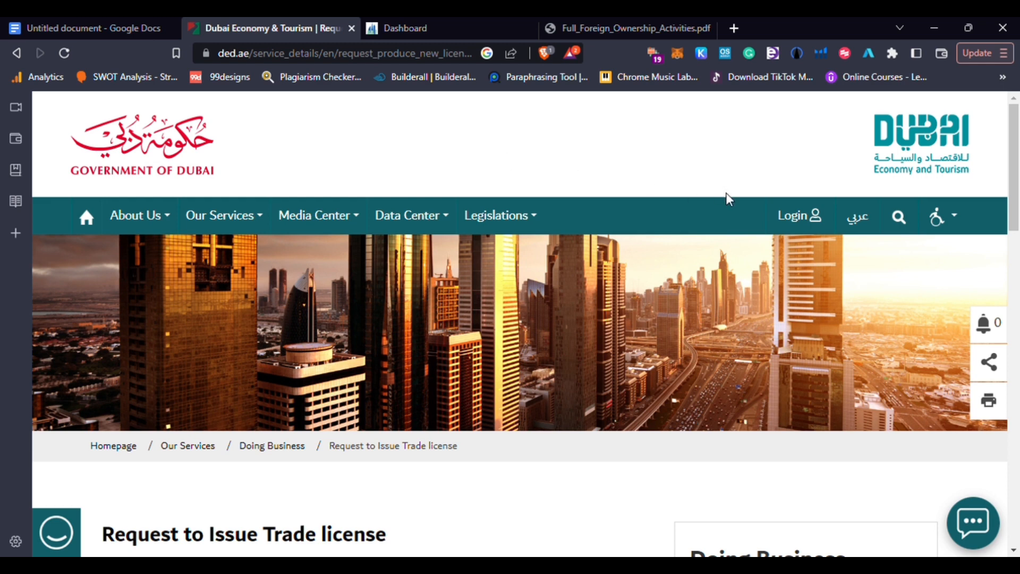